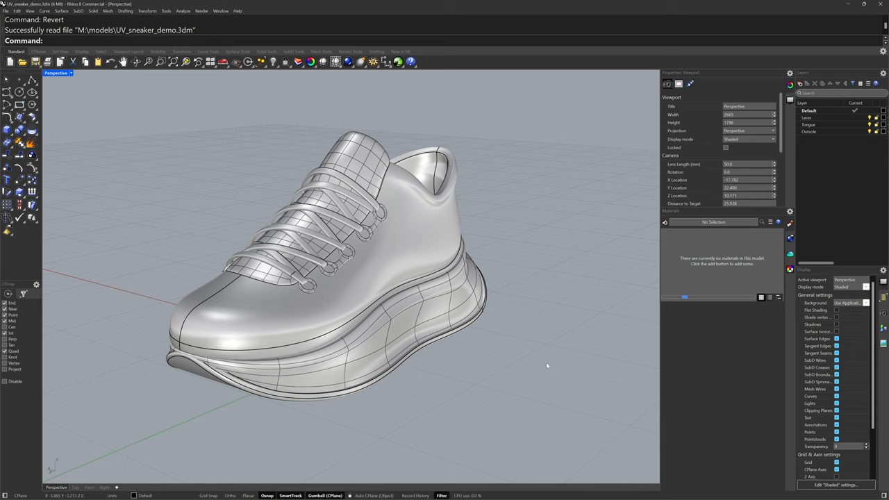
pyautogui.moveTo(483, 226)
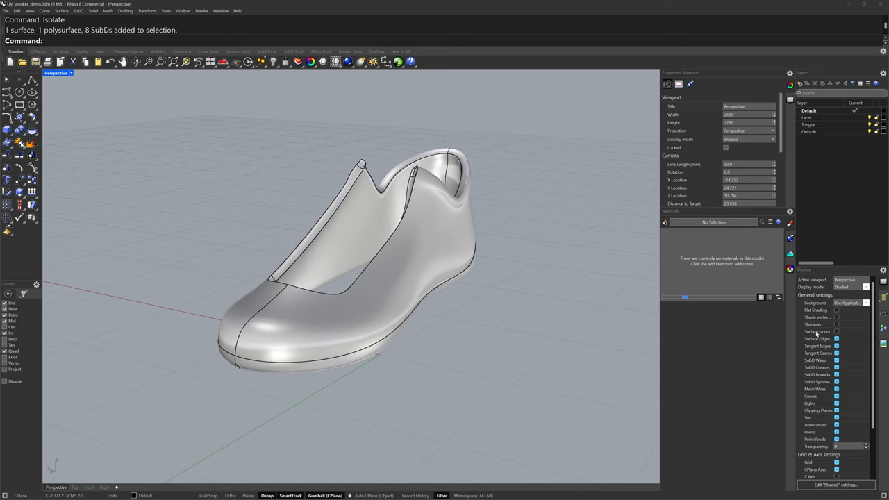
# Select the shoe upper polysurface in the Perspective viewport
pyautogui.click(836, 338)
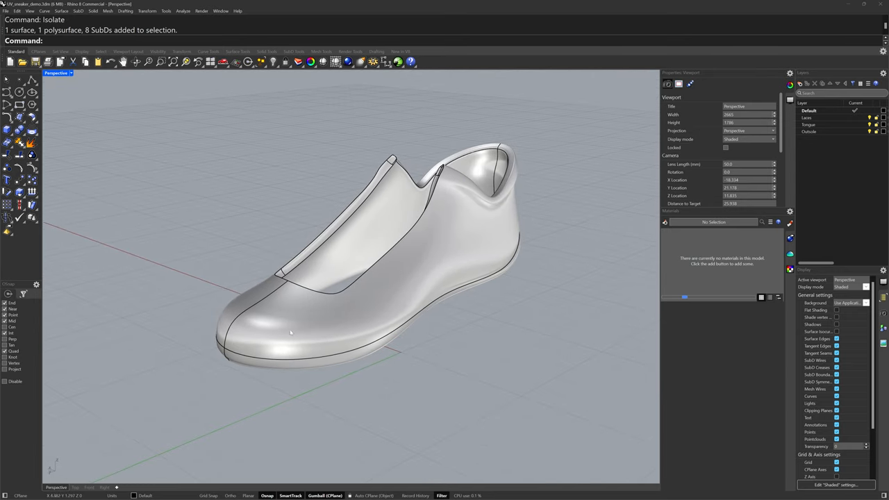
pyautogui.moveTo(451, 333)
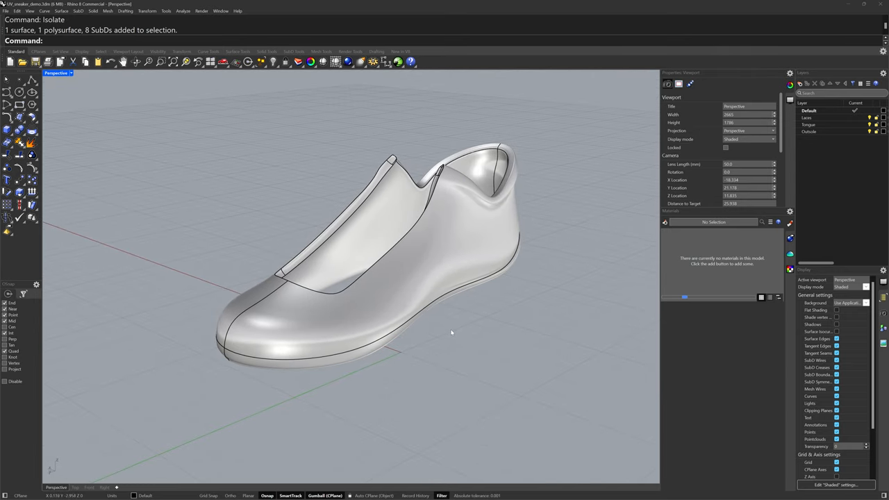
pyautogui.moveTo(450, 297)
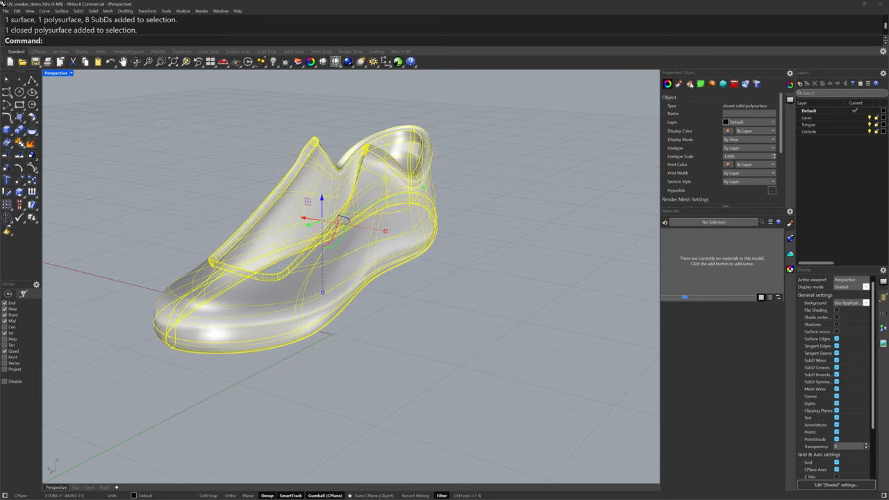
# Bring up the UV Editor for the selected upper
pyautogui.click(690, 84)
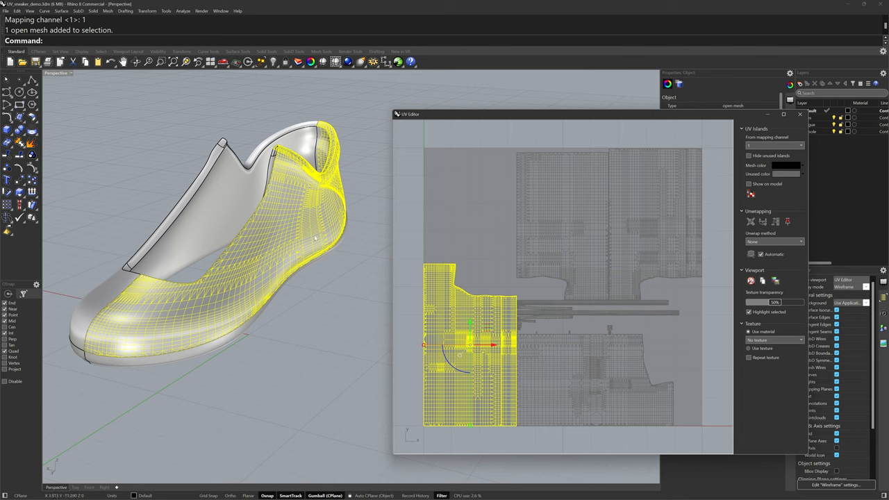
pyautogui.moveTo(312, 315)
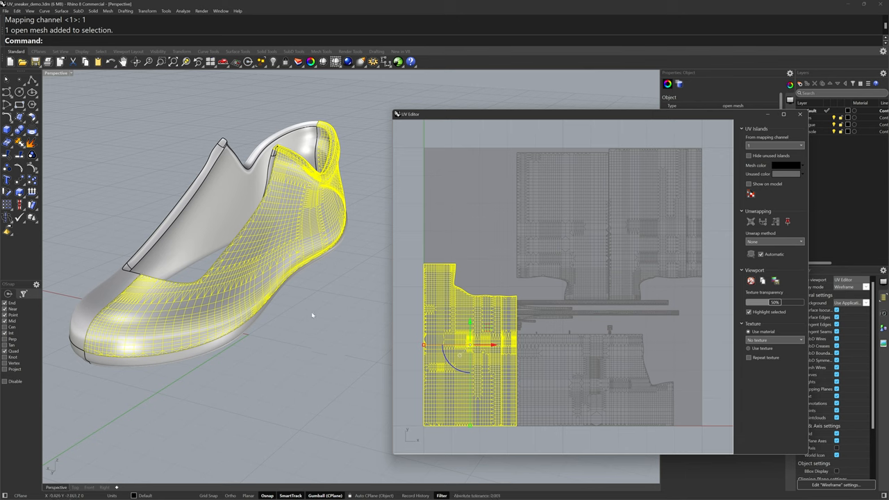
pyautogui.moveTo(640, 242)
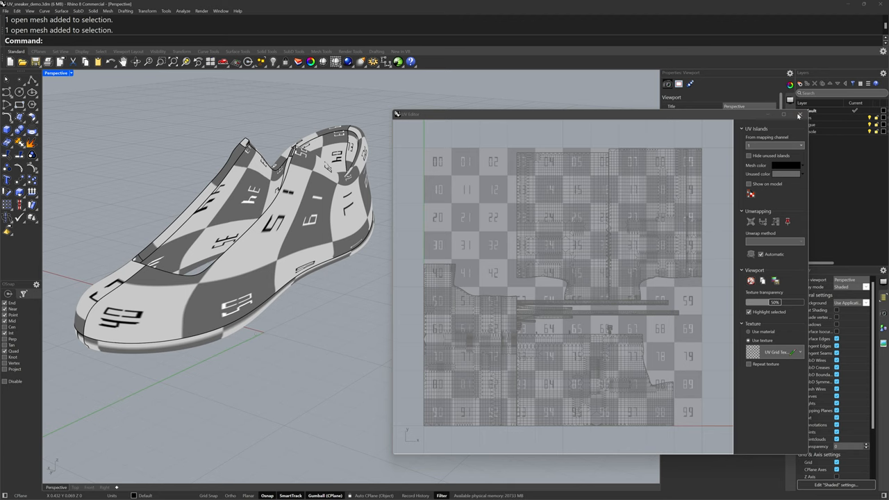
# Go to the Downloads folder holding the shoe textures
pyautogui.click(799, 116)
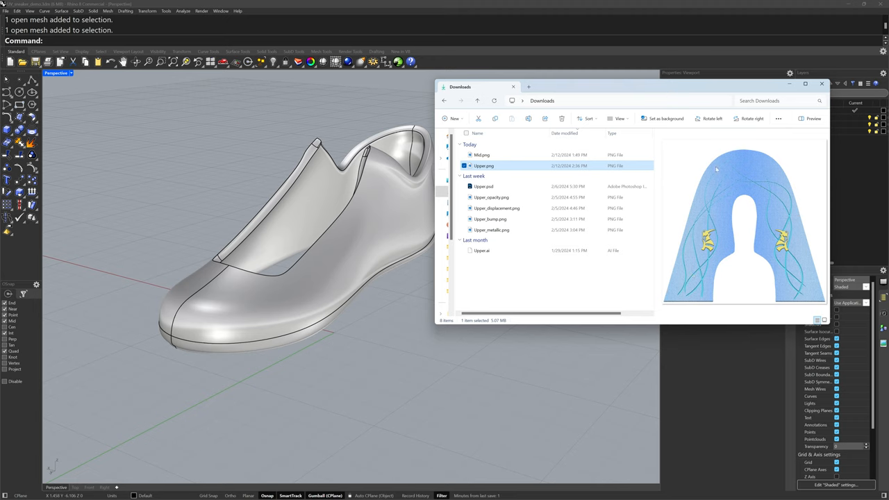
pyautogui.moveTo(414, 209)
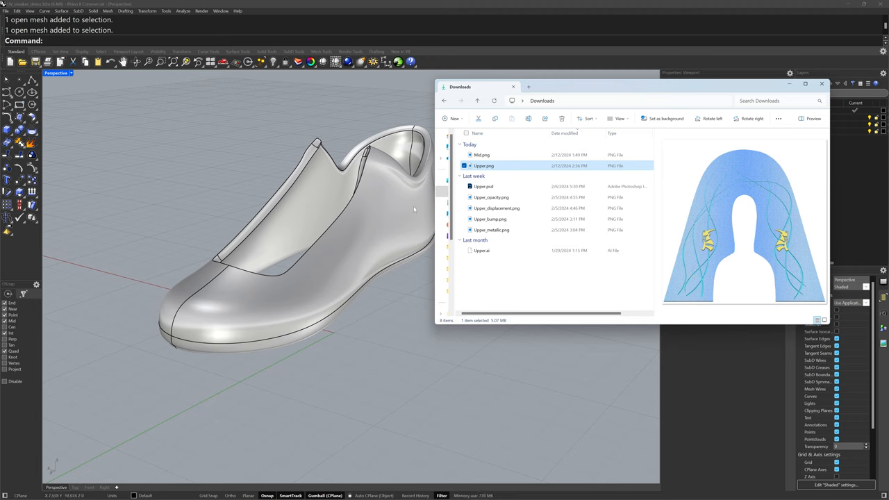
pyautogui.moveTo(184, 306)
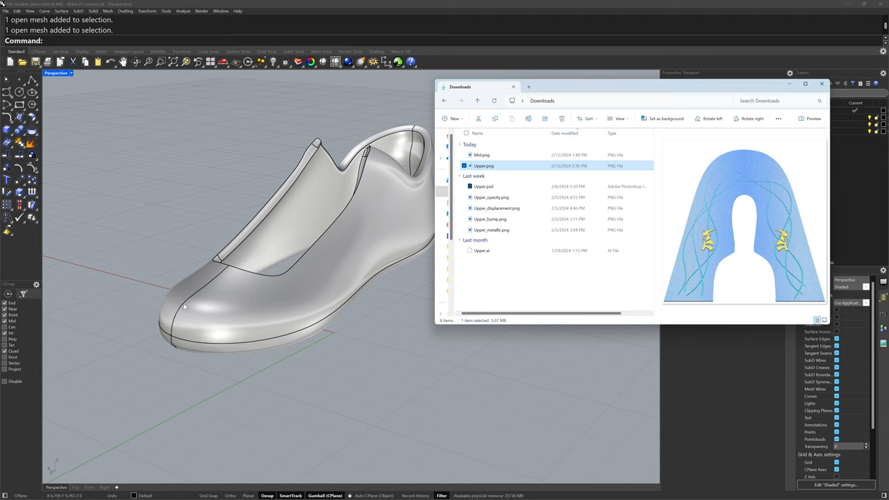
pyautogui.moveTo(491, 380)
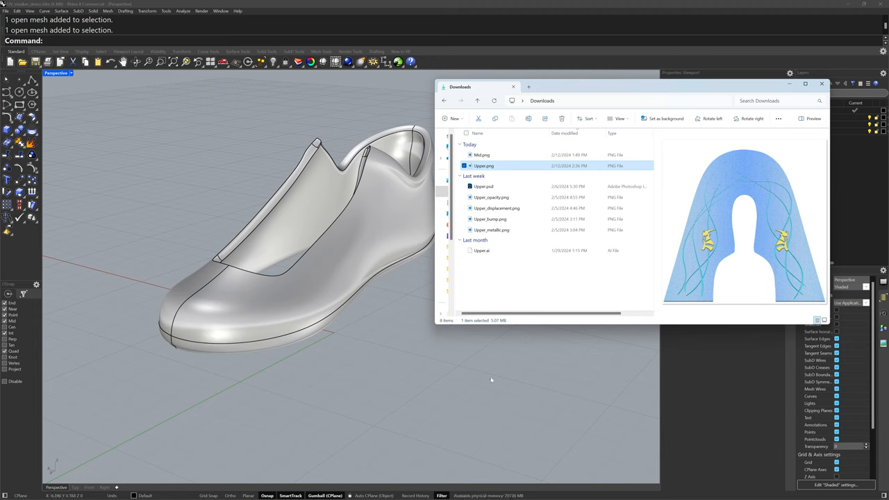
pyautogui.moveTo(521, 272)
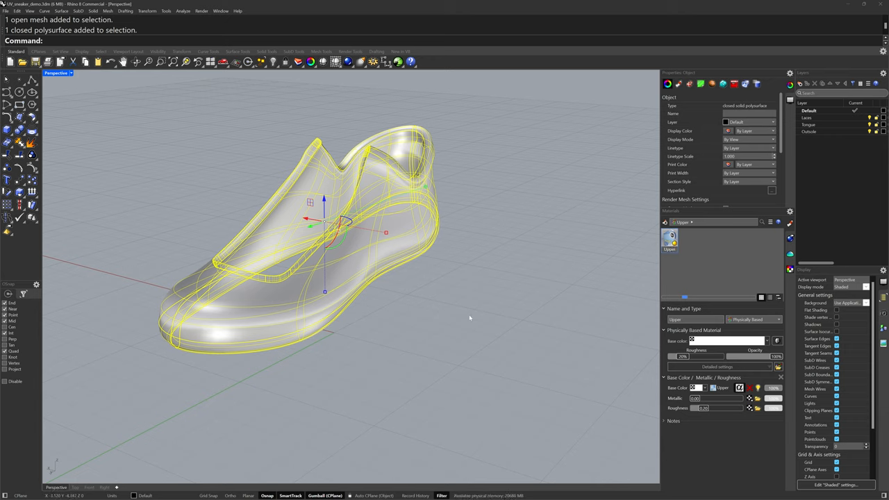
pyautogui.moveTo(431, 307)
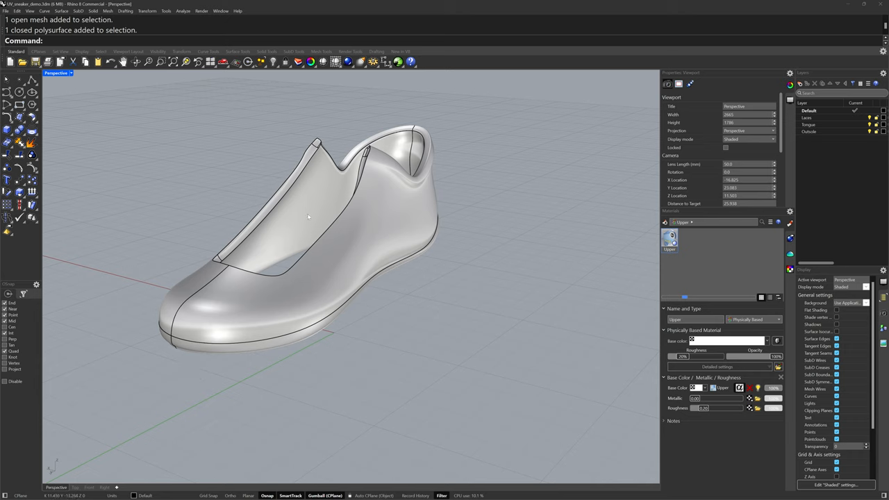
# Switch the Perspective viewport to Rendered mode and orbit to see the textured upper
pyautogui.click(69, 73)
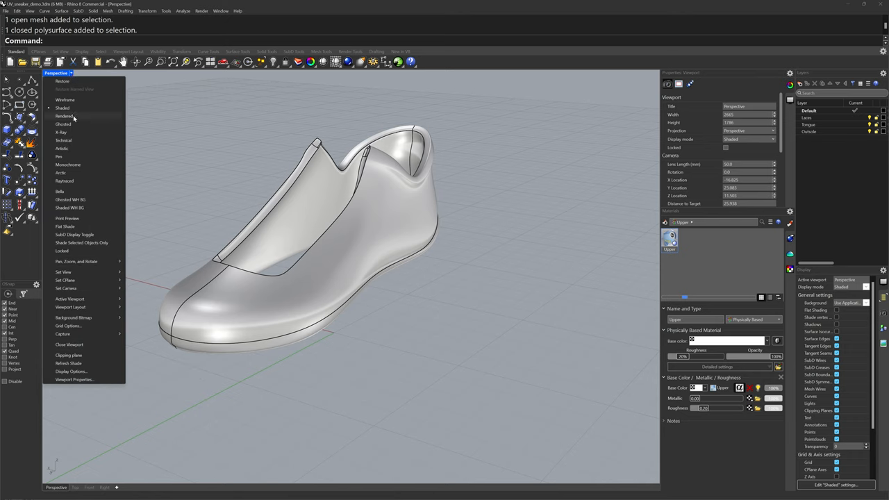
pyautogui.click(64, 116)
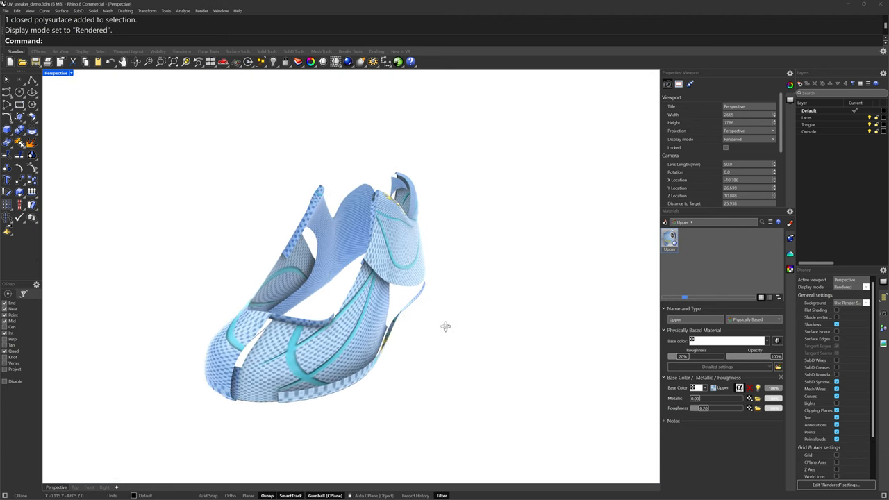
pyautogui.moveTo(444, 327); pyautogui.dragTo(553, 429)
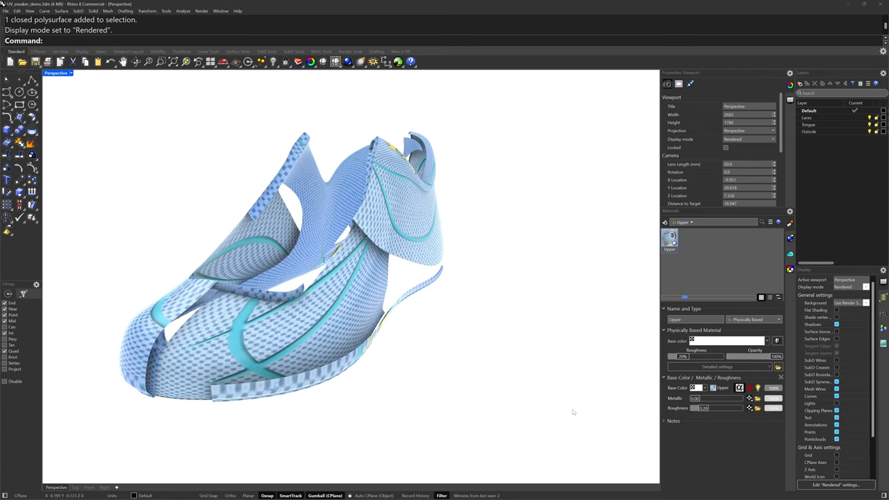
pyautogui.moveTo(492, 365)
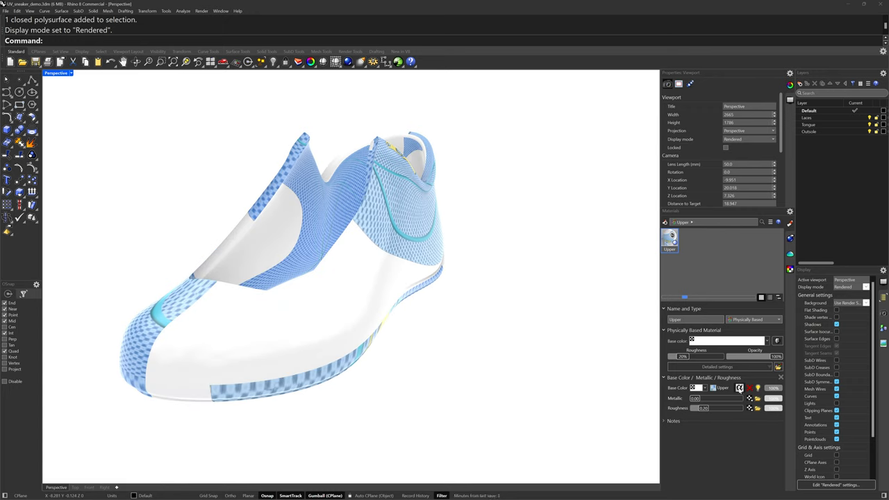
pyautogui.moveTo(740, 390)
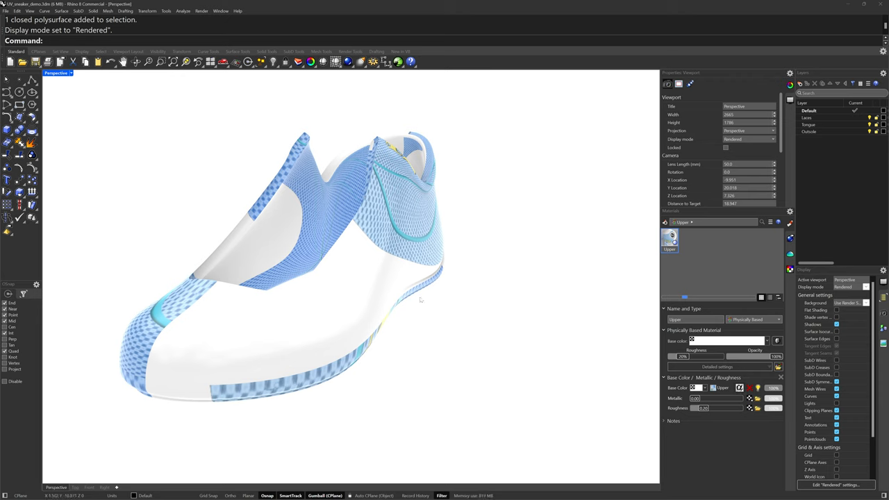
pyautogui.moveTo(454, 378)
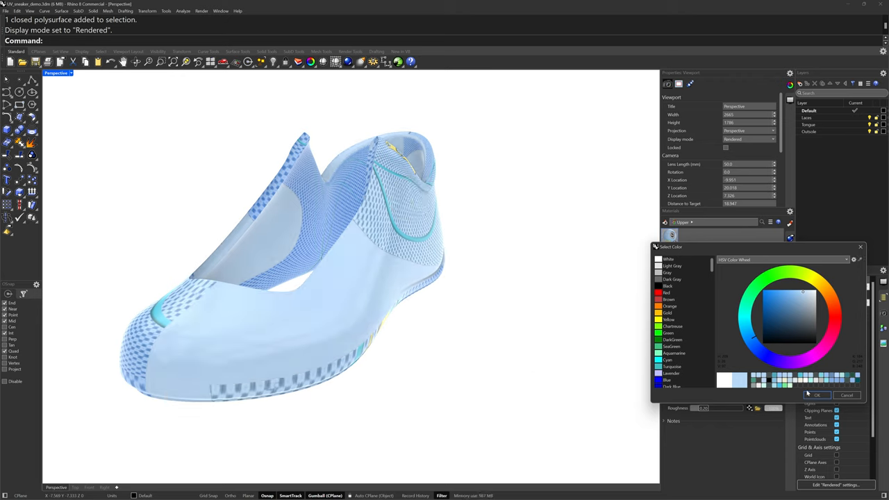
# Confirm the light blue base colour for the Upper material
pyautogui.click(817, 396)
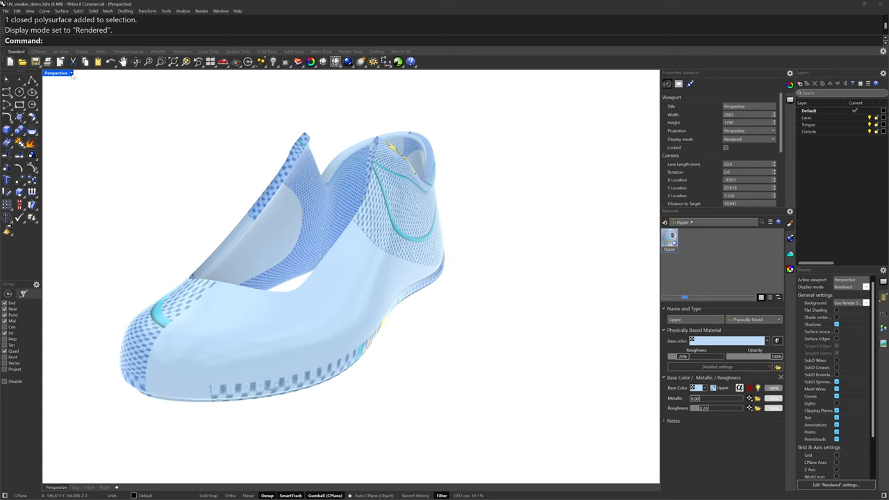
pyautogui.click(57, 73)
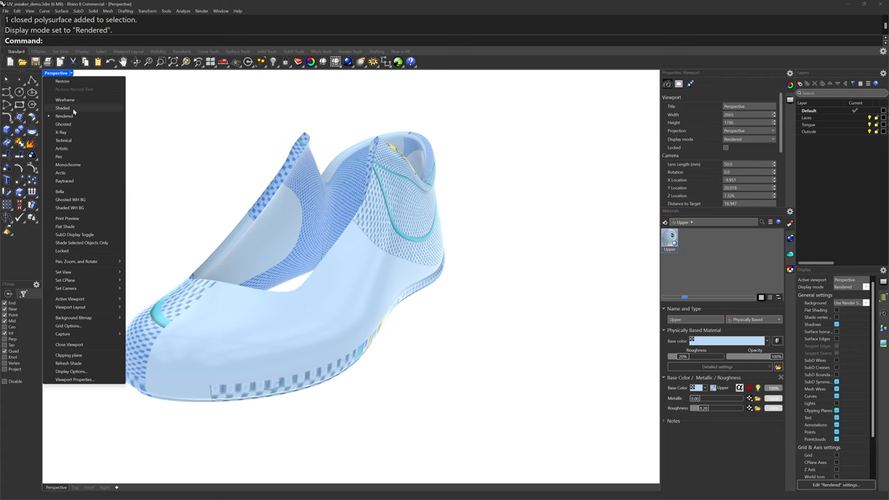
# Return the viewport to Shaded display and show the upper's texture mapping properties
pyautogui.click(63, 107)
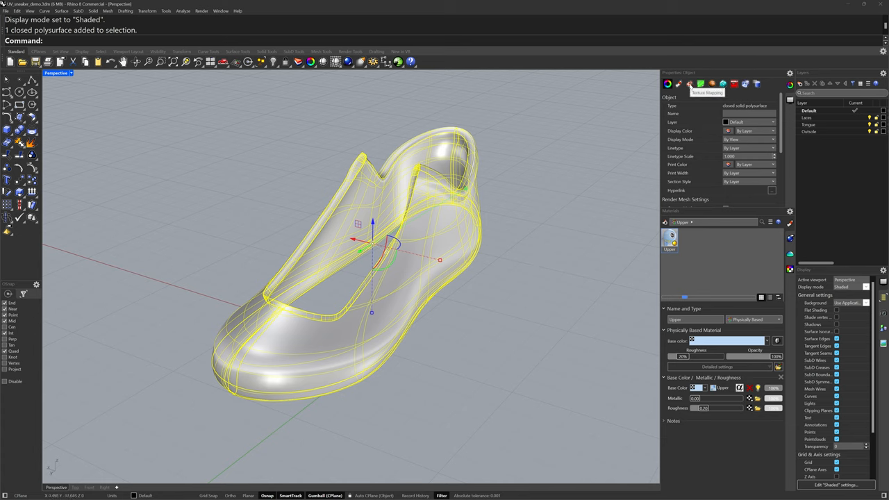
pyautogui.click(689, 83)
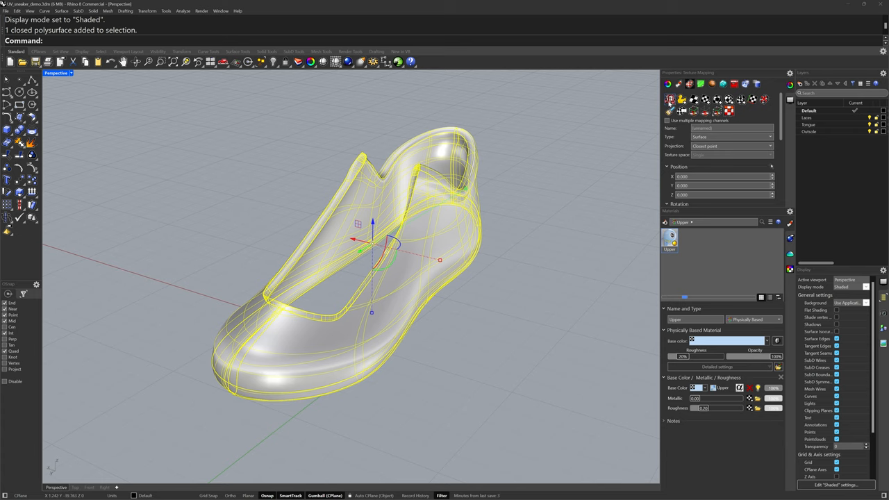
pyautogui.moveTo(668, 99)
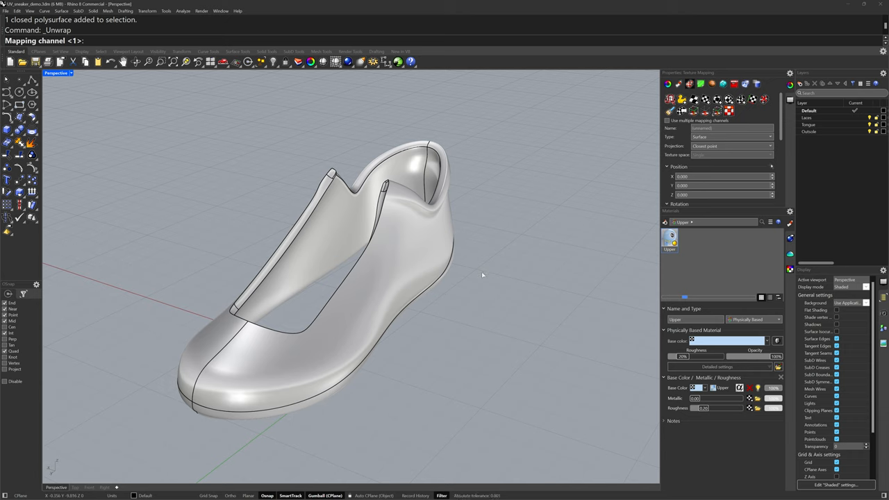
pyautogui.moveTo(481, 275)
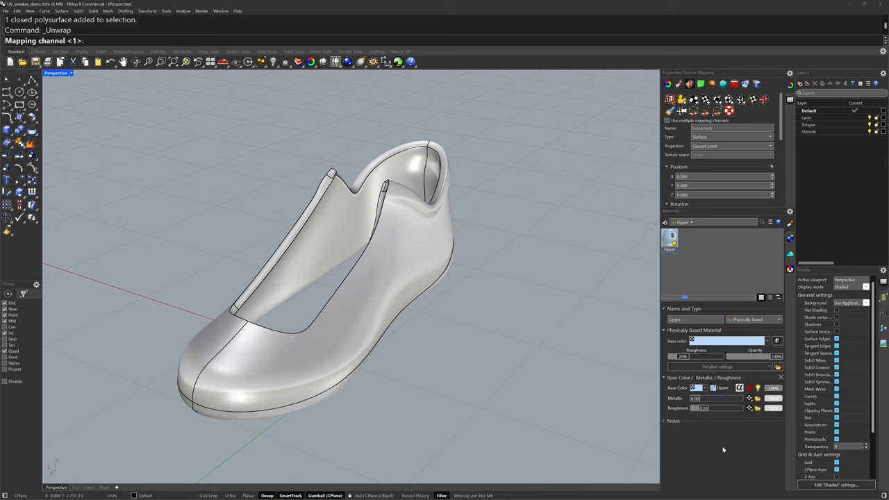
pyautogui.moveTo(448, 305)
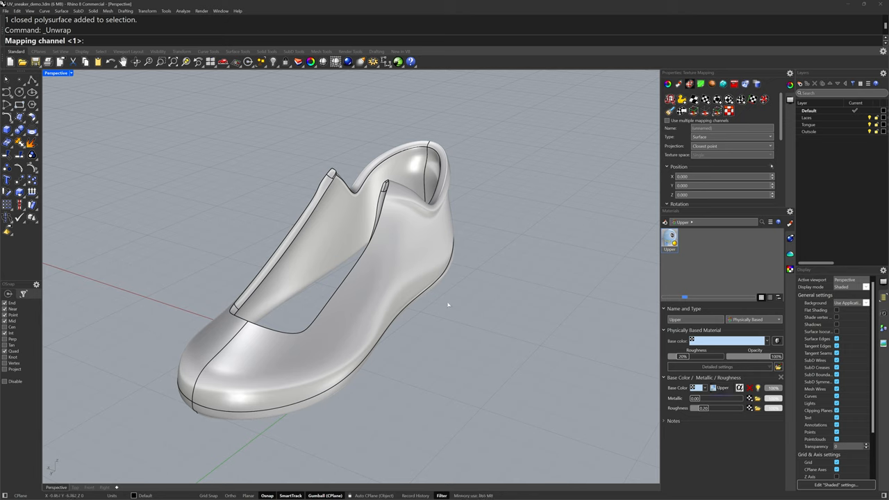
pyautogui.moveTo(385, 283)
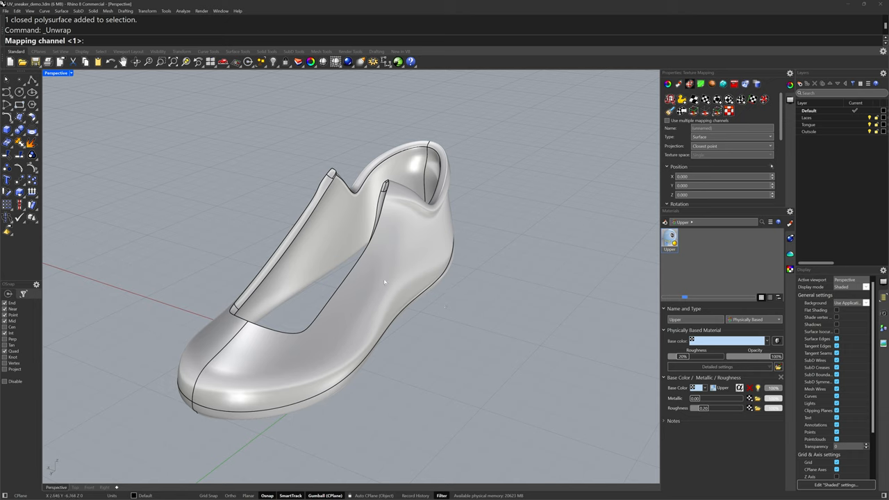
pyautogui.moveTo(422, 280)
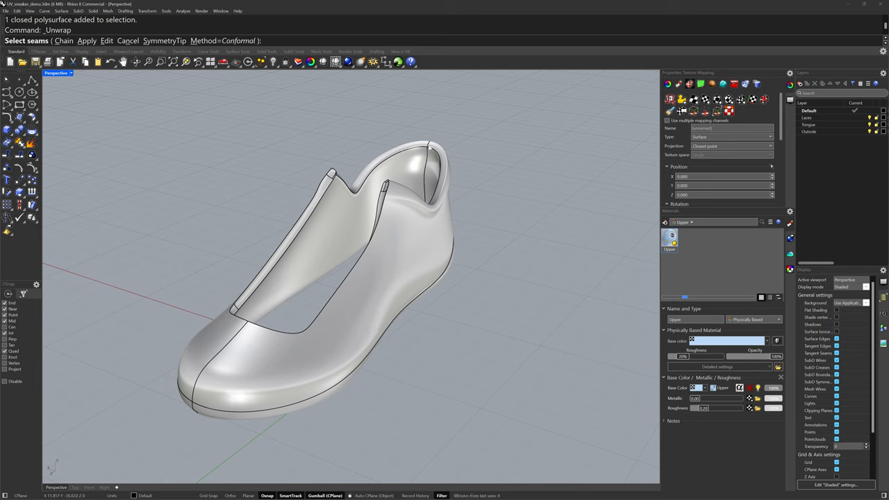
pyautogui.moveTo(497, 253)
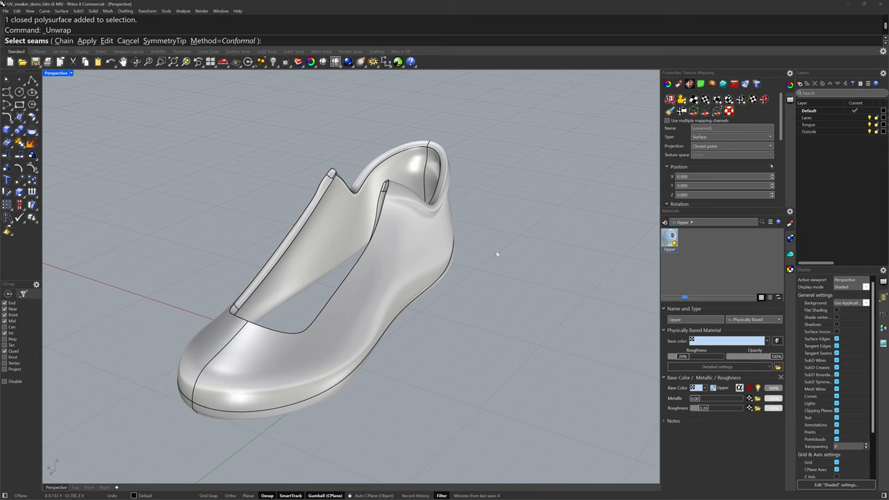
pyautogui.moveTo(490, 250)
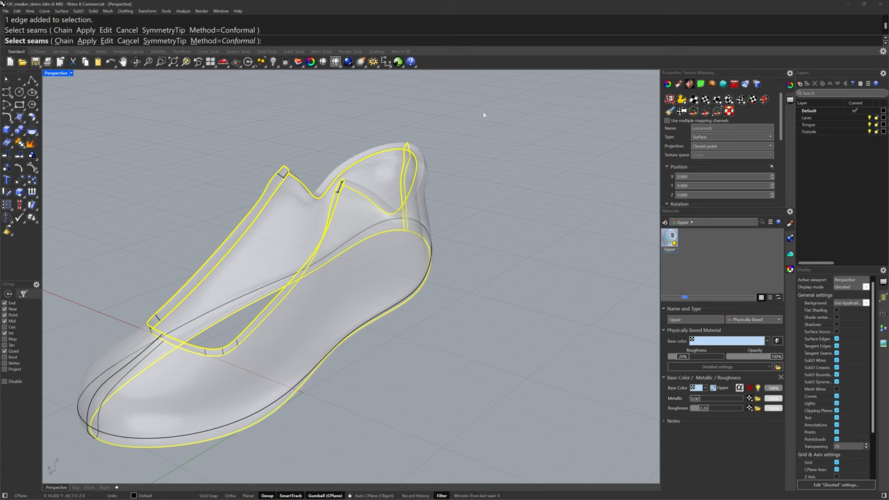
pyautogui.moveTo(502, 243)
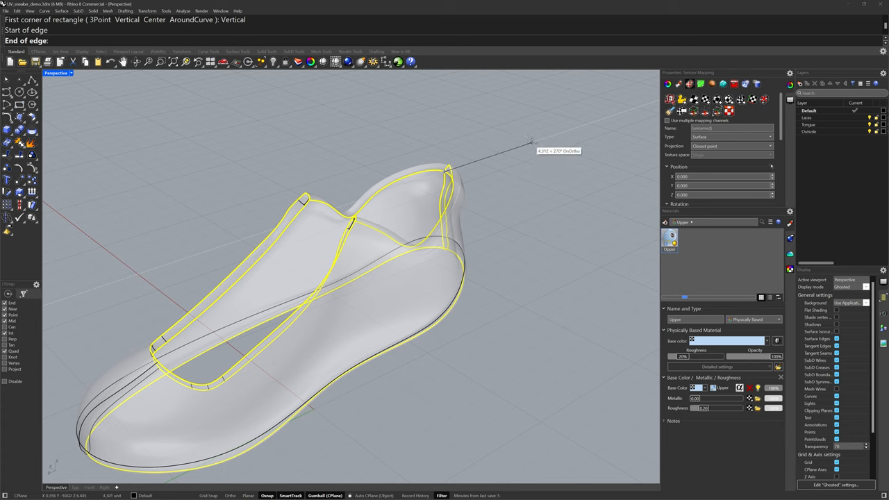
pyautogui.moveTo(542, 139)
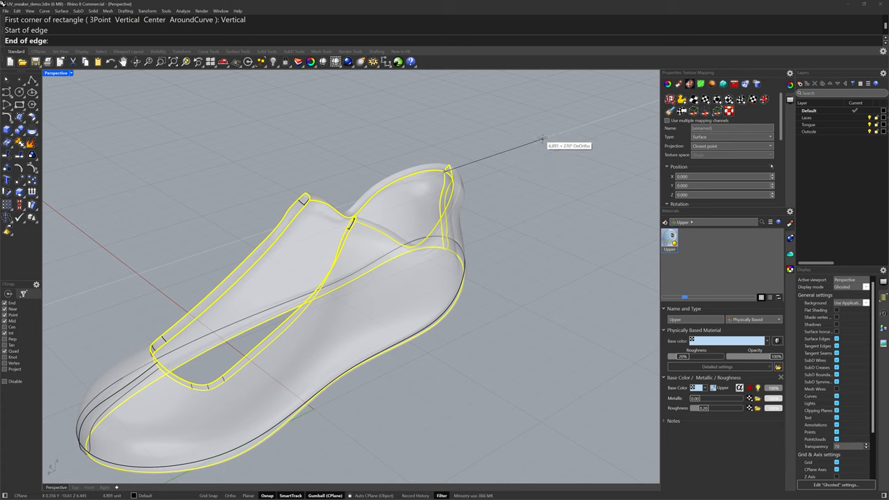
# Pick the final edge of the seam chain along the upper
pyautogui.click(540, 251)
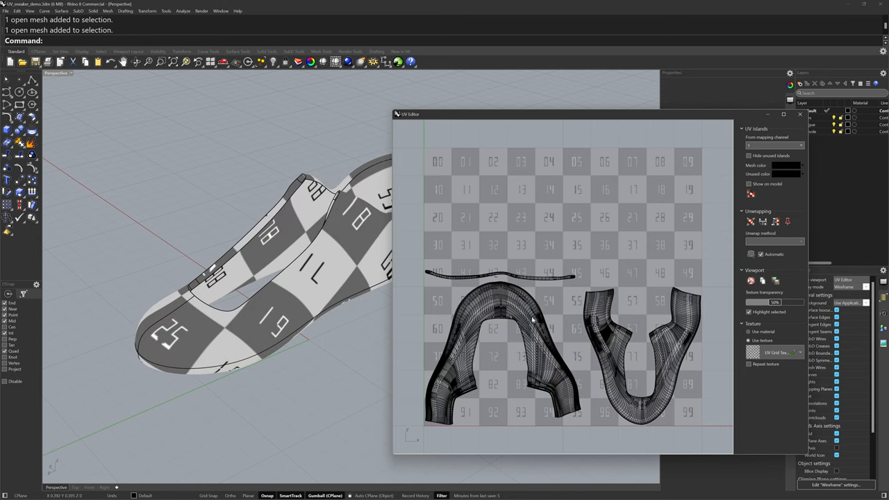
# Select the thin strip UV island in the UV Editor
pyautogui.click(632, 355)
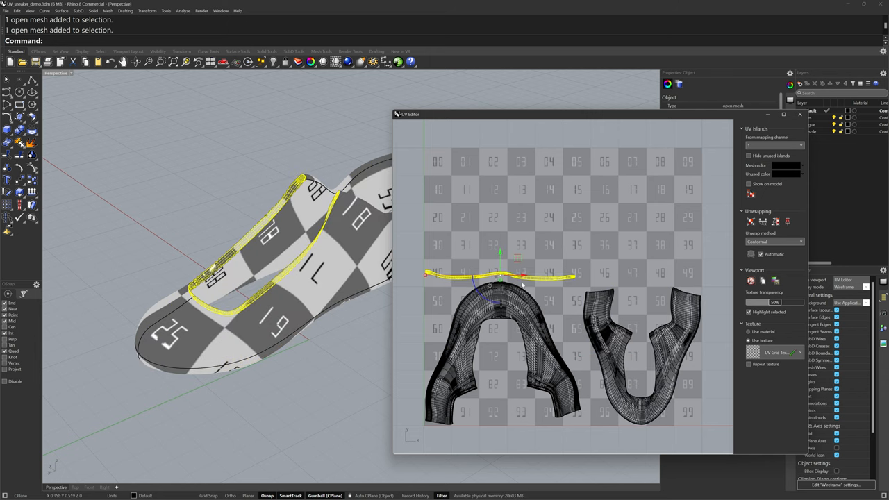
pyautogui.moveTo(197, 305)
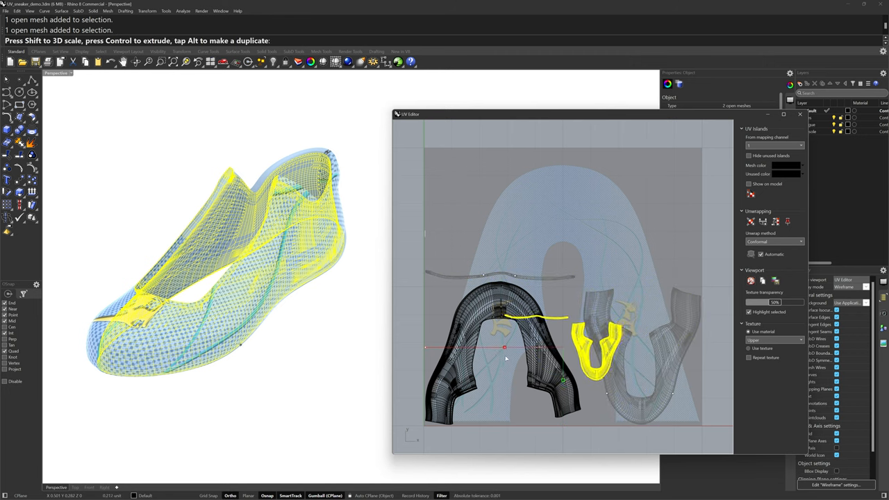
# Move the smaller UV island to the top-left corner and deselect it
pyautogui.moveTo(598, 348); pyautogui.dragTo(479, 187)
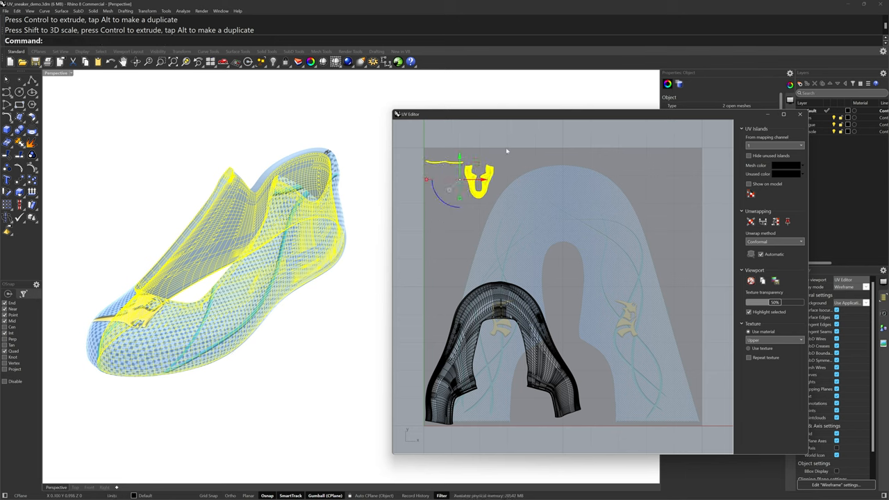
pyautogui.moveTo(414, 314)
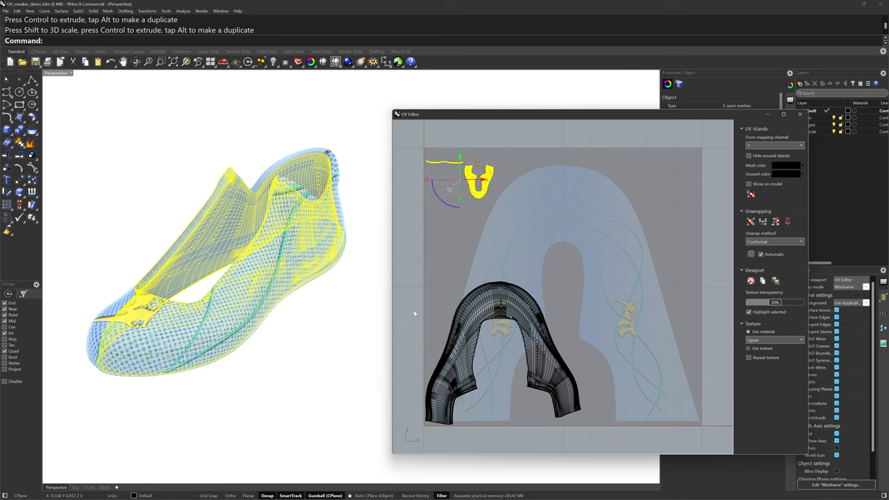
pyautogui.click(378, 234)
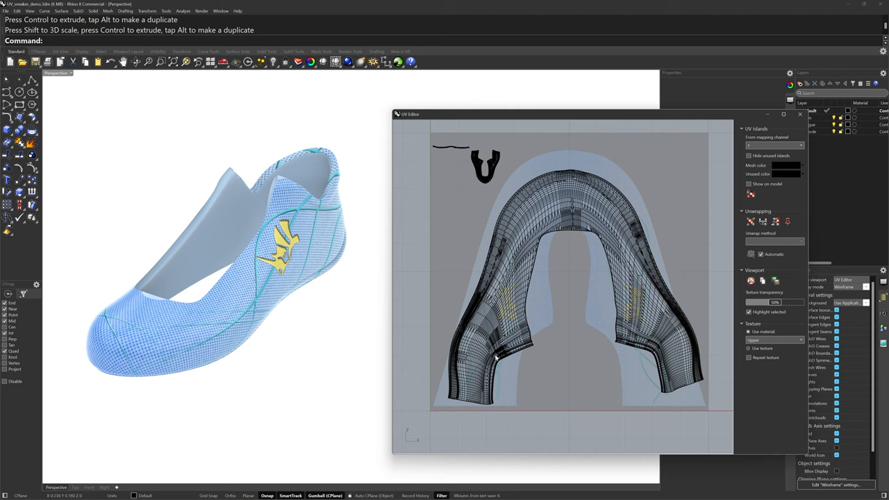
pyautogui.moveTo(484, 245)
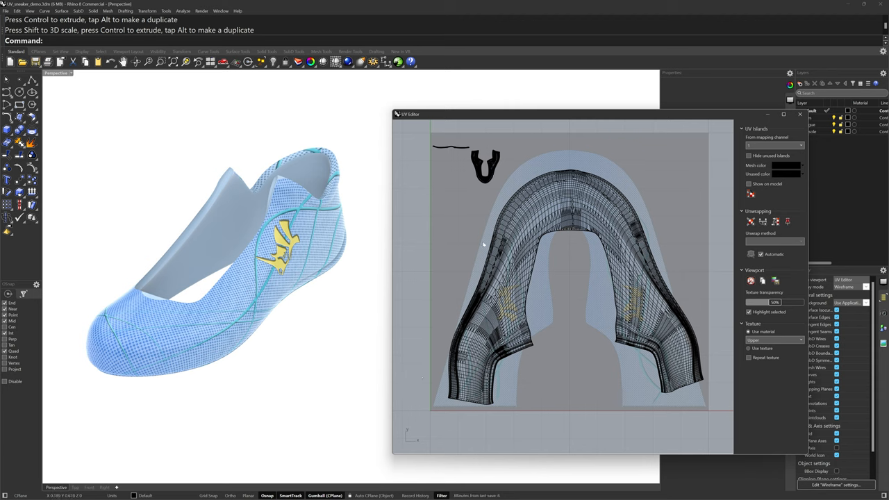
pyautogui.moveTo(554, 311)
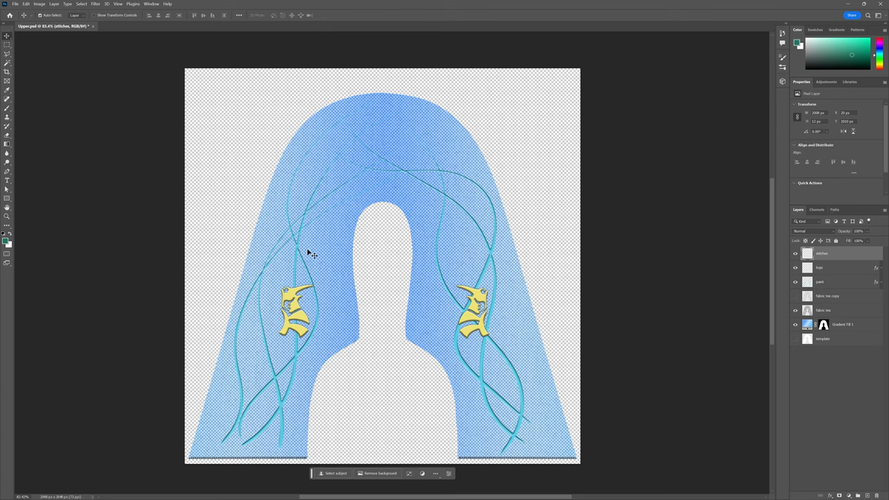
pyautogui.moveTo(616, 299)
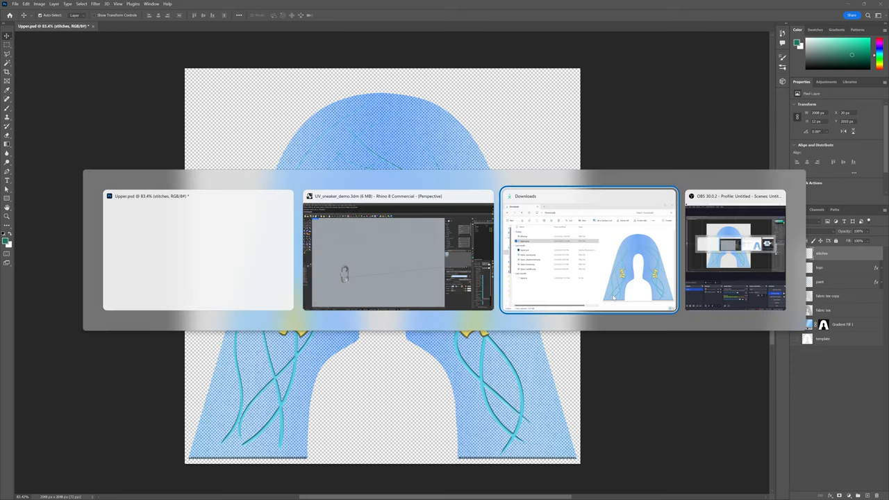
# Switch to the Downloads File Explorer window via Alt+Tab
pyautogui.click(398, 251)
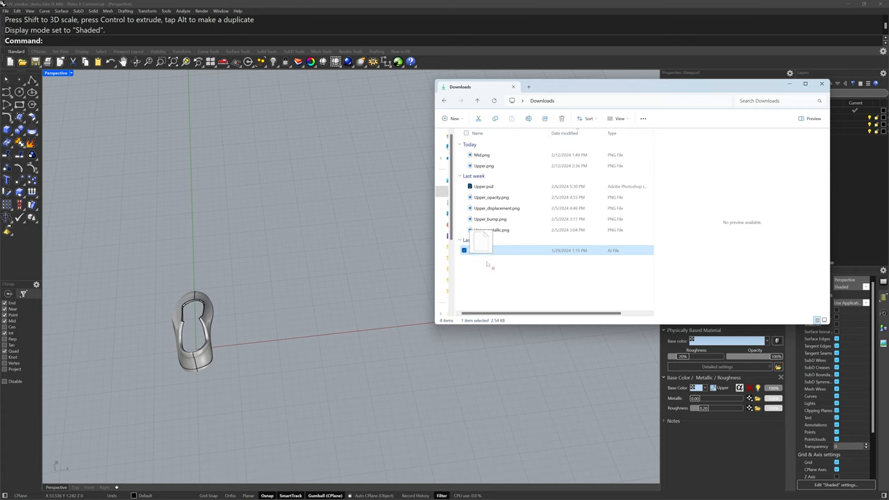
# Import the .ai upper template from Downloads, accepting the AI Import Options defaults
pyautogui.doubleClick(548, 250)
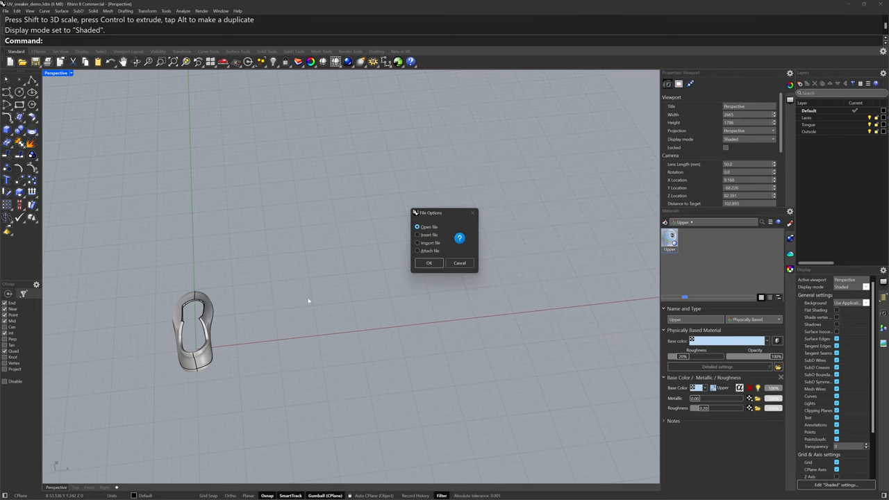
pyautogui.moveTo(428, 245)
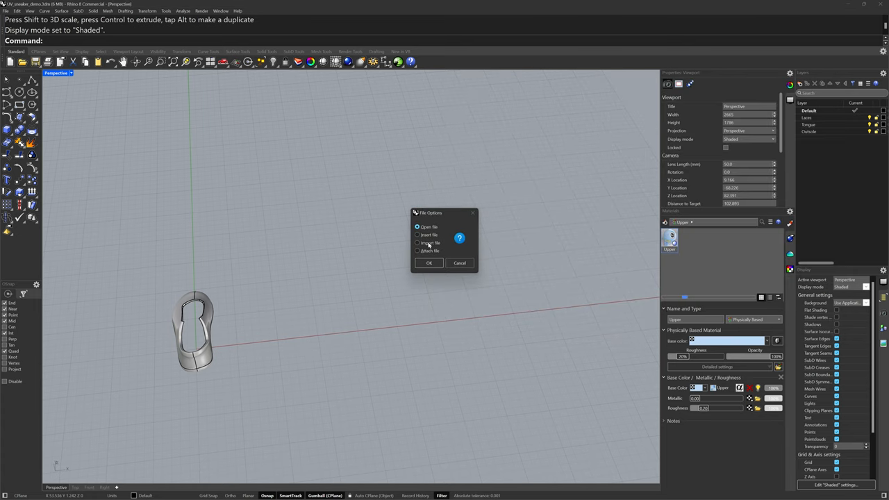
pyautogui.click(418, 243)
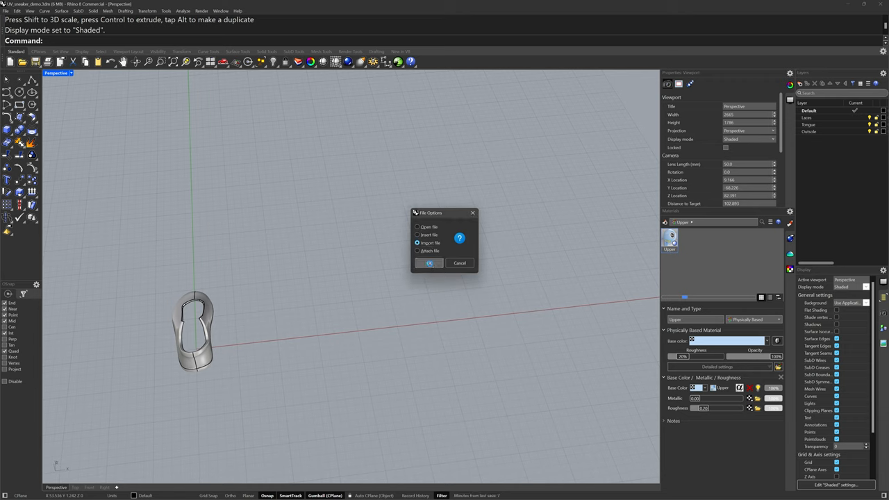
pyautogui.click(429, 264)
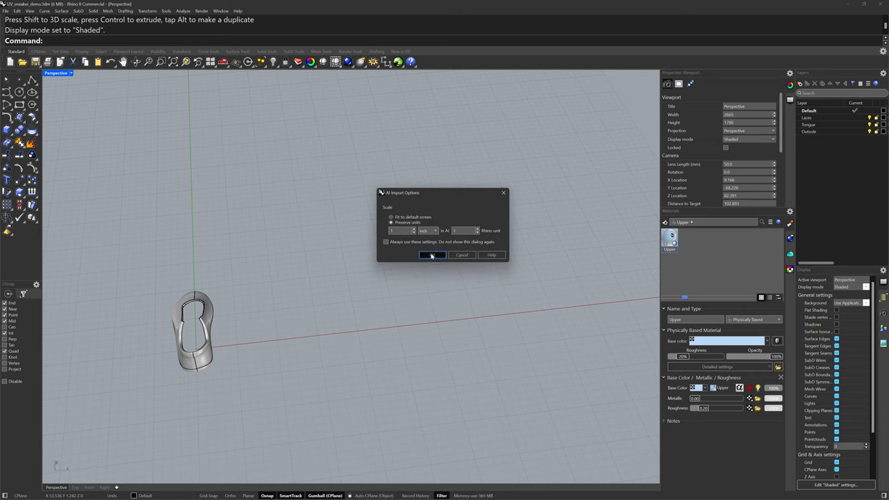
pyautogui.click(428, 254)
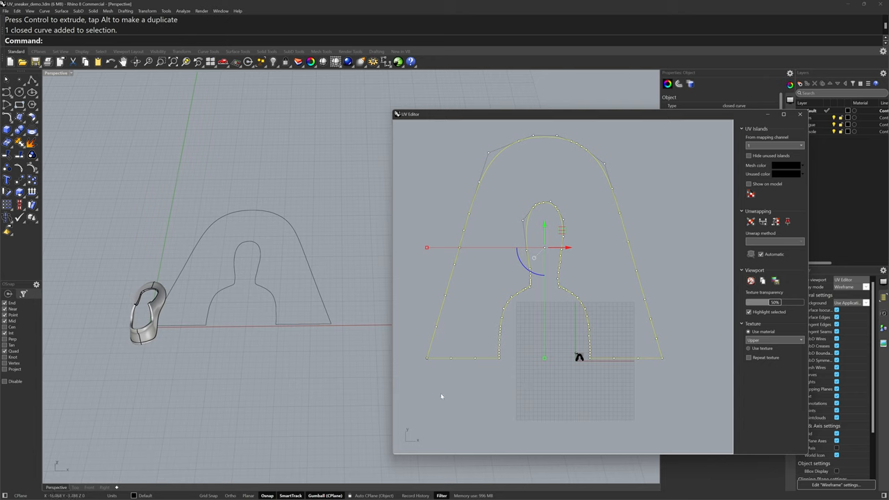
pyautogui.moveTo(232, 356)
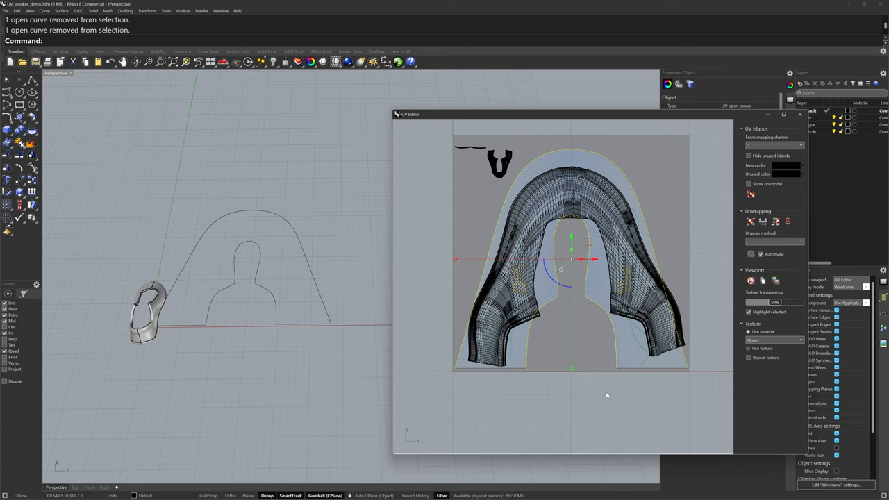
pyautogui.moveTo(511, 391)
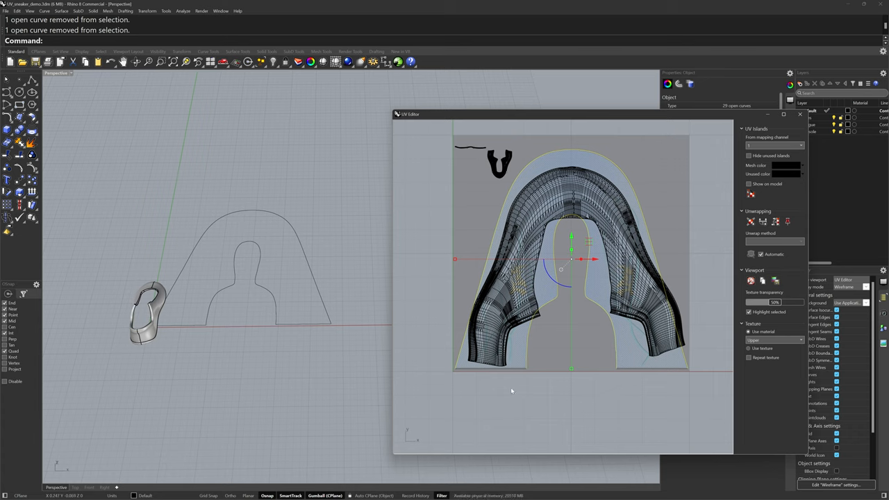
pyautogui.moveTo(277, 300)
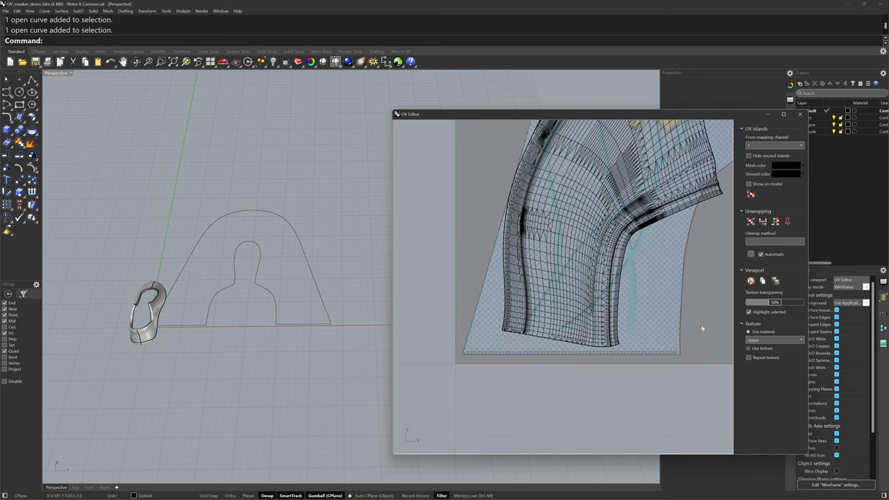
pyautogui.moveTo(776, 221)
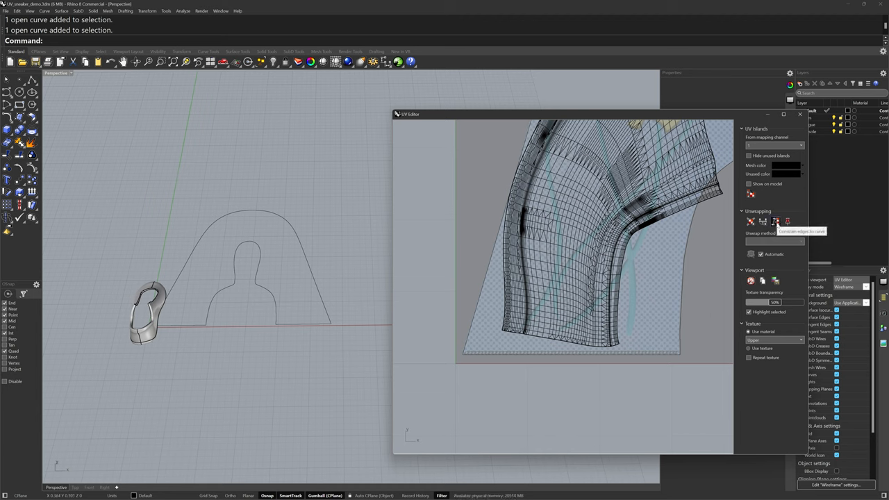
pyautogui.moveTo(777, 224)
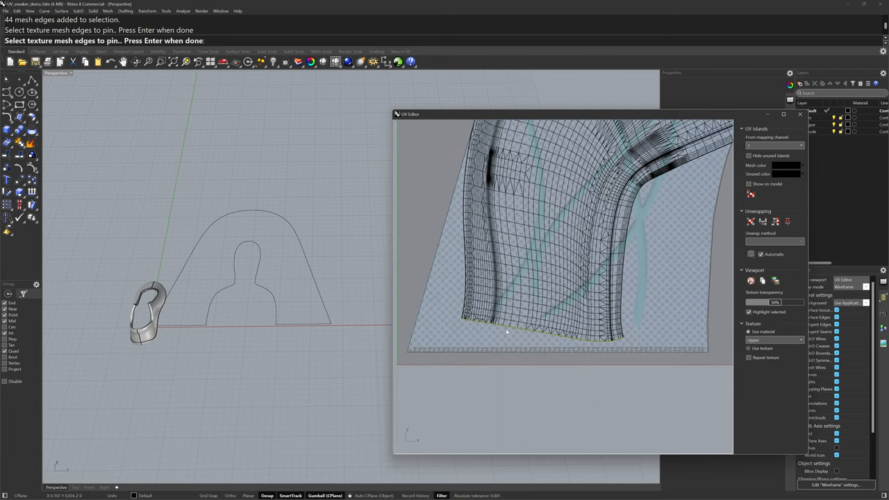
# Pin the upper's bottom UV mesh edges to the template outline curve
pyautogui.click(500, 337)
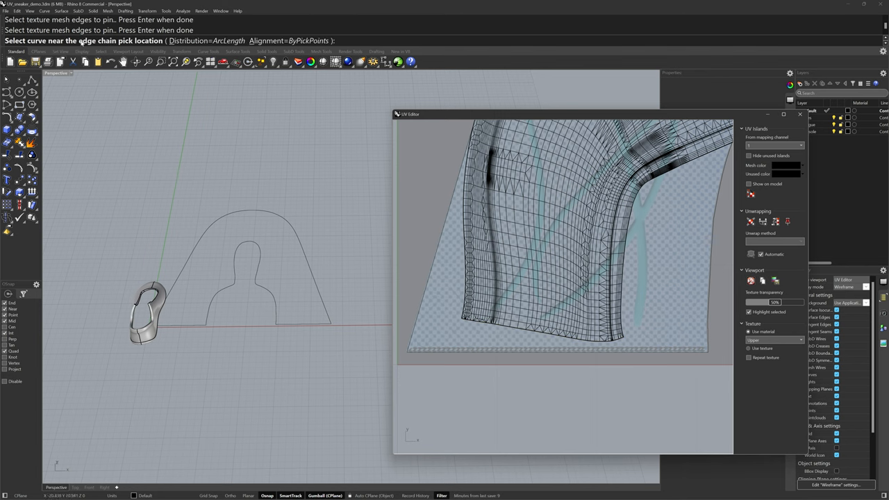
pyautogui.moveTo(440, 373)
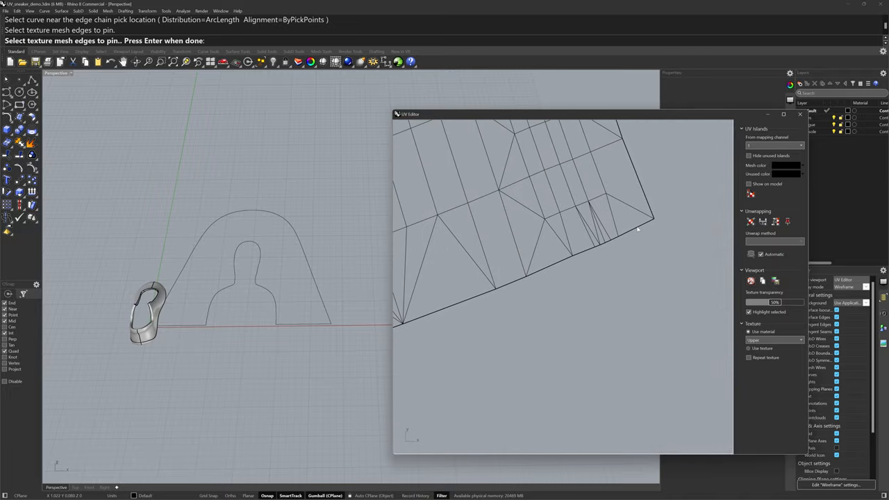
pyautogui.click(625, 231)
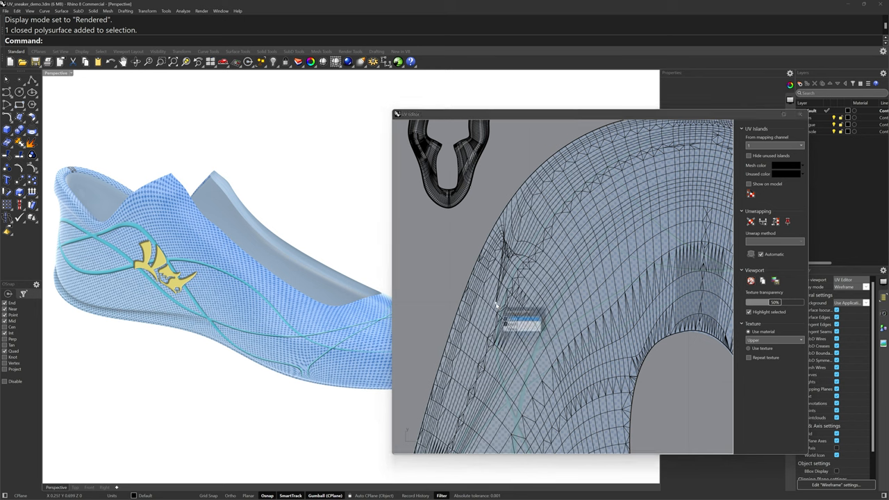
# Delete the stray pinning point chosen from the overlapping candidates in the UV layout
pyautogui.click(507, 305)
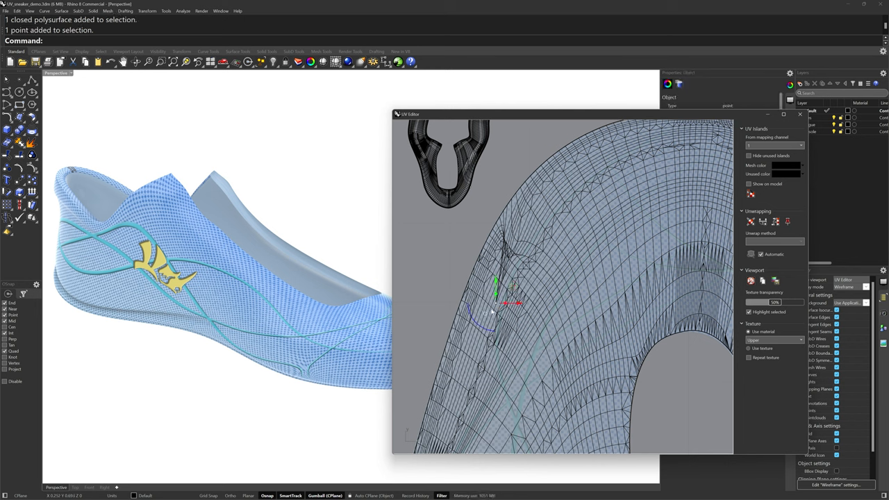
pyautogui.press('Delete')
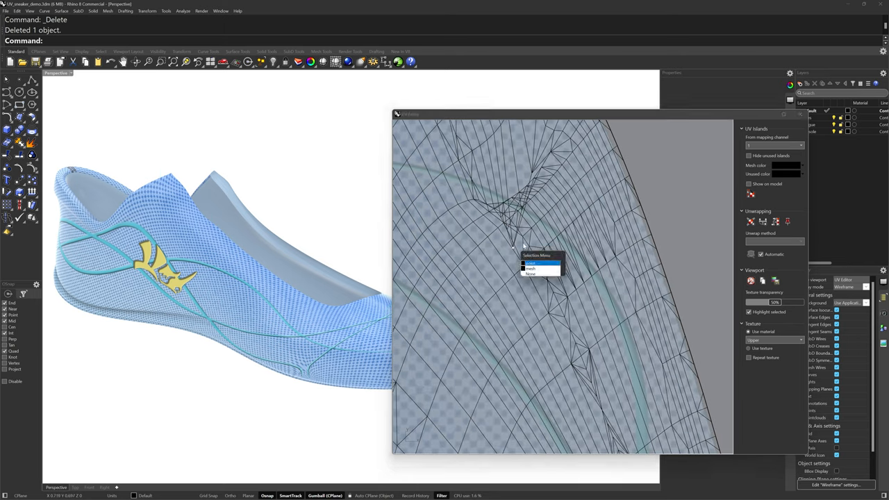
pyautogui.click(530, 263)
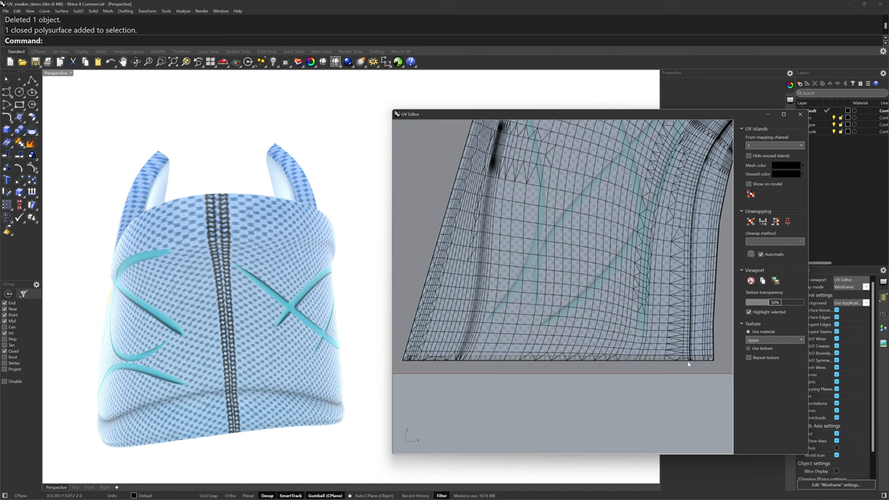
pyautogui.moveTo(703, 364)
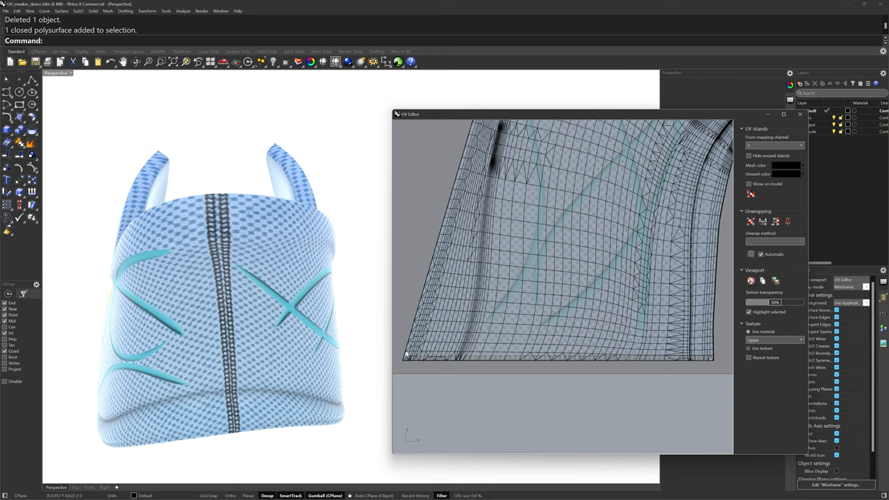
pyautogui.moveTo(544, 355)
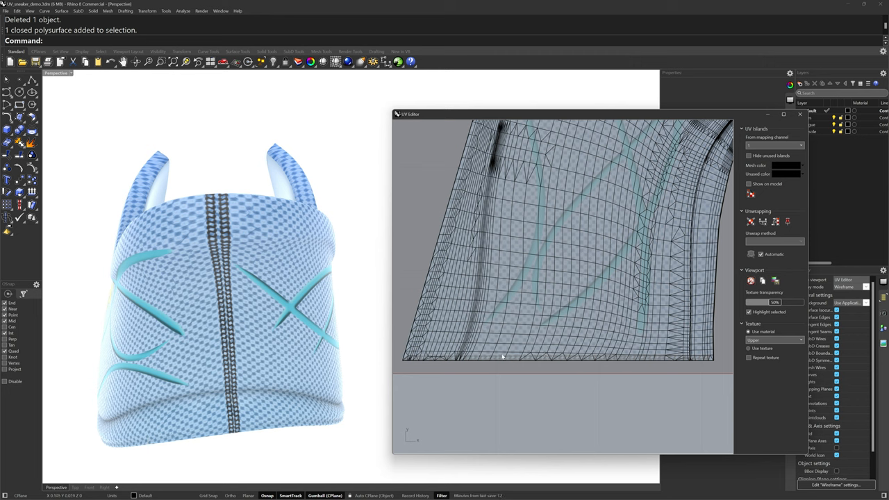
pyautogui.moveTo(500, 357)
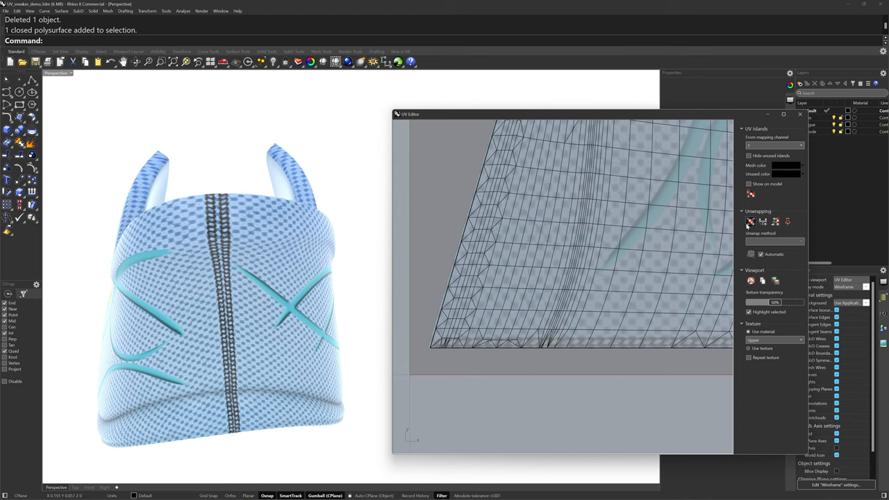
pyautogui.moveTo(750, 222)
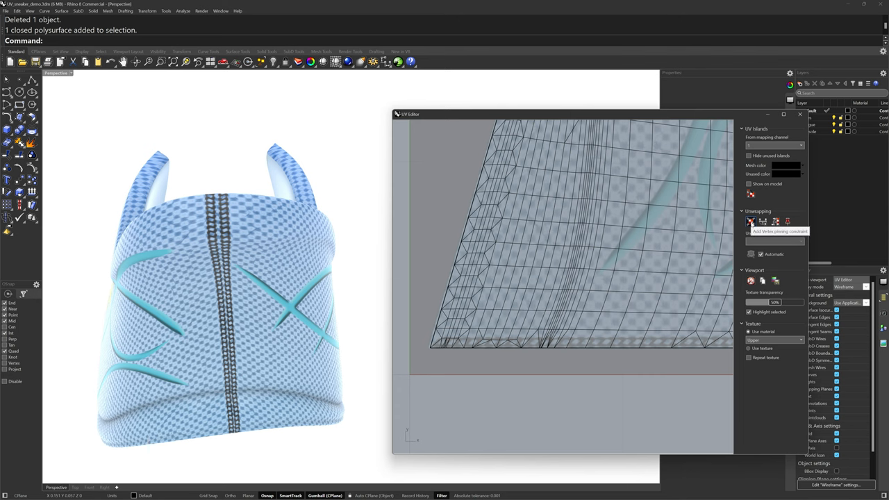
# Add vertex pinning constraints to the bottom-edge vertices of the tongue's UV island
pyautogui.click(751, 221)
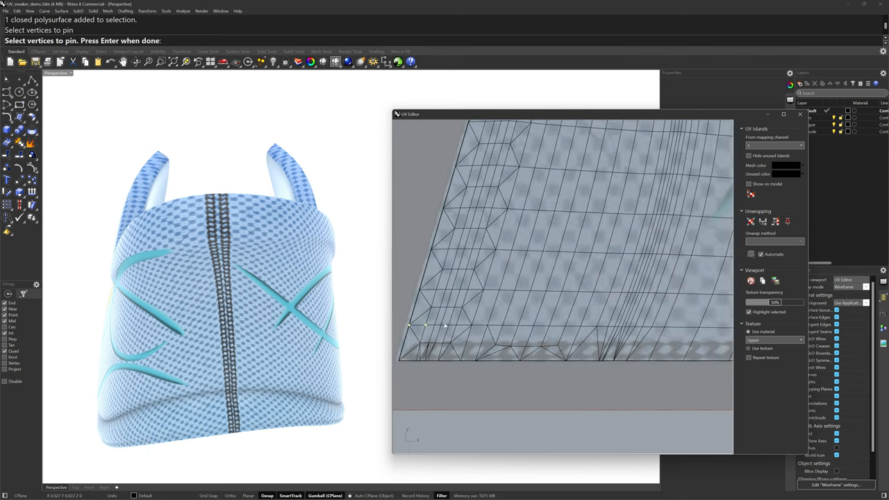
pyautogui.moveTo(445, 327); pyautogui.dragTo(660, 334)
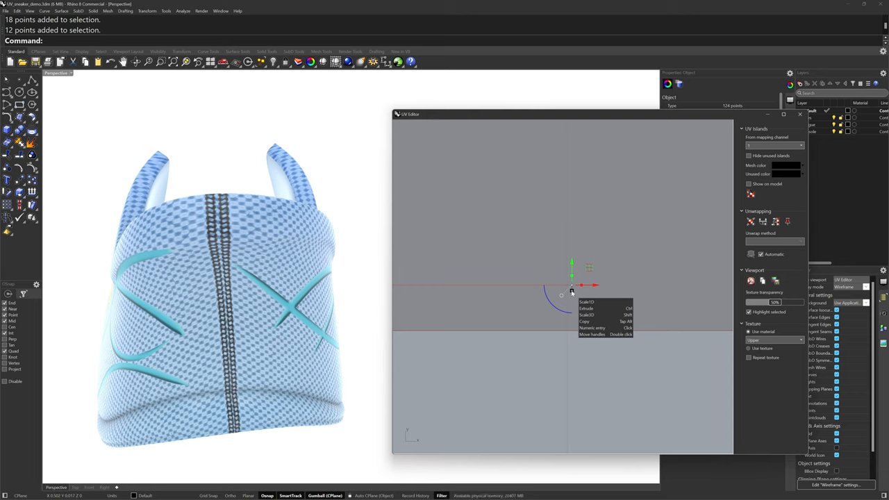
pyautogui.moveTo(572, 290)
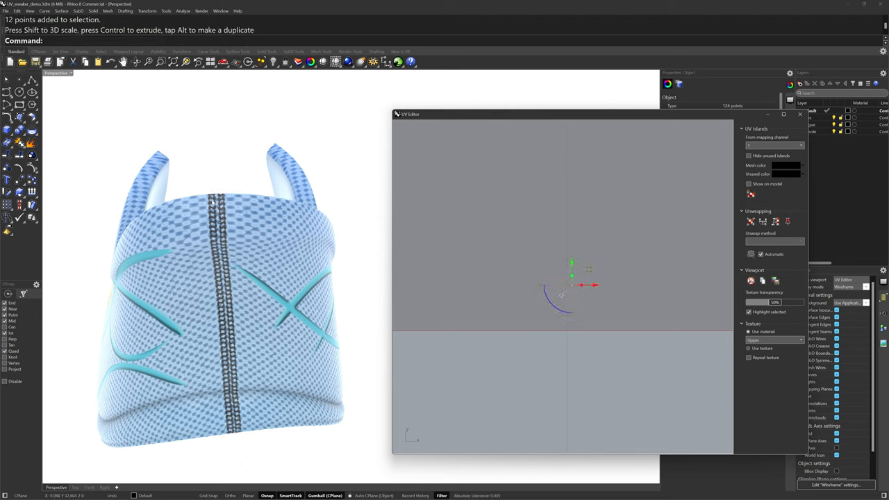
pyautogui.moveTo(539, 325)
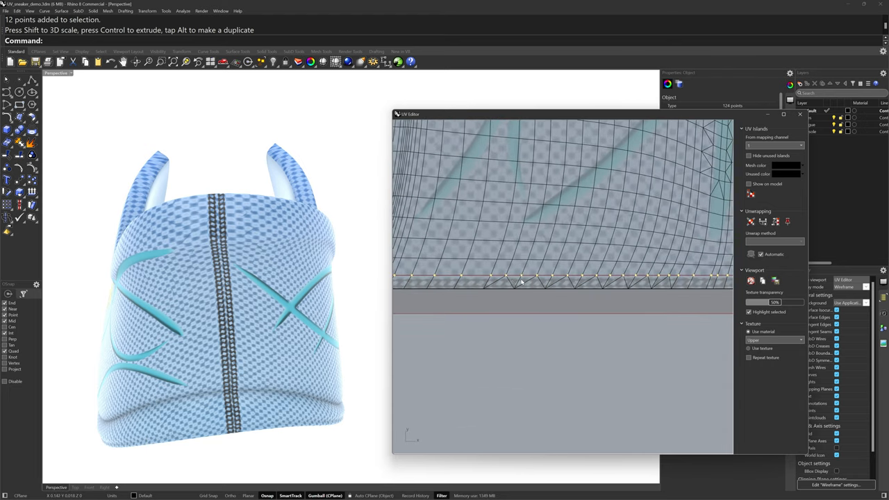
pyautogui.moveTo(585, 284)
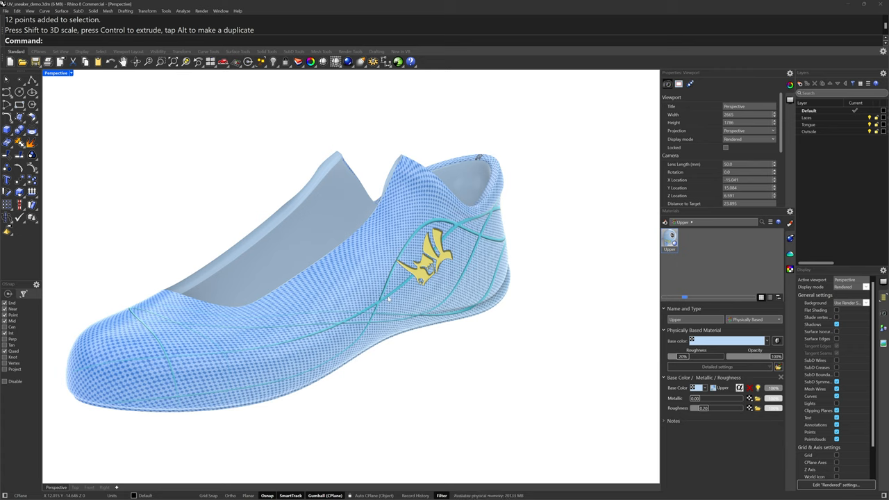
pyautogui.moveTo(370, 362)
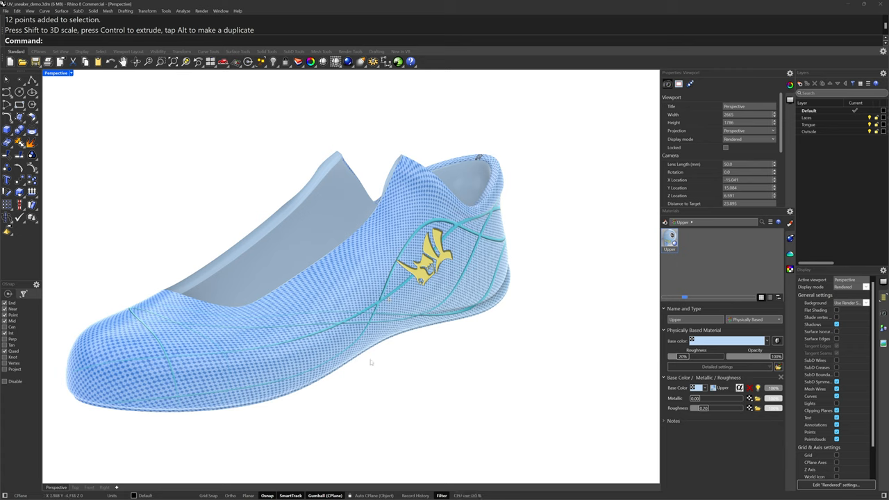
pyautogui.moveTo(399, 376)
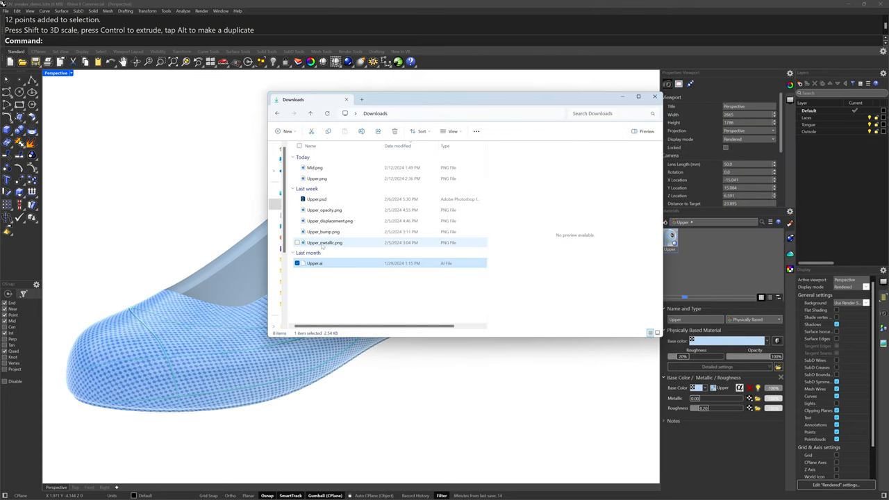
# Preview Upper_metallic.png in Downloads before using it as the metallic map
pyautogui.click(324, 242)
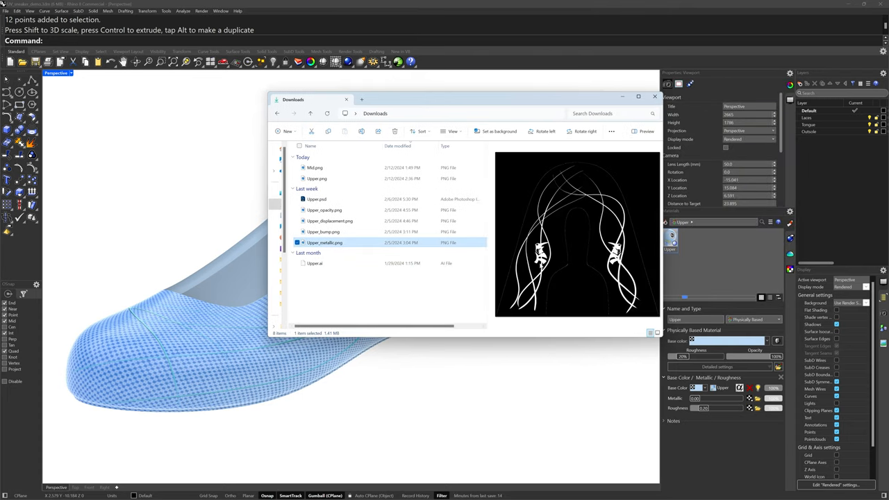
pyautogui.moveTo(389, 387)
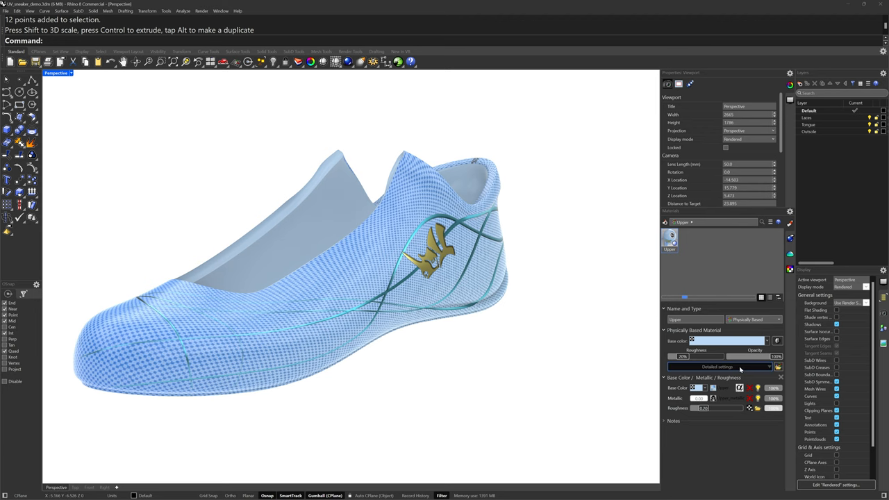
# Add a Bump/Normal channel to the Upper material and inspect the bumped logo up close
pyautogui.click(715, 366)
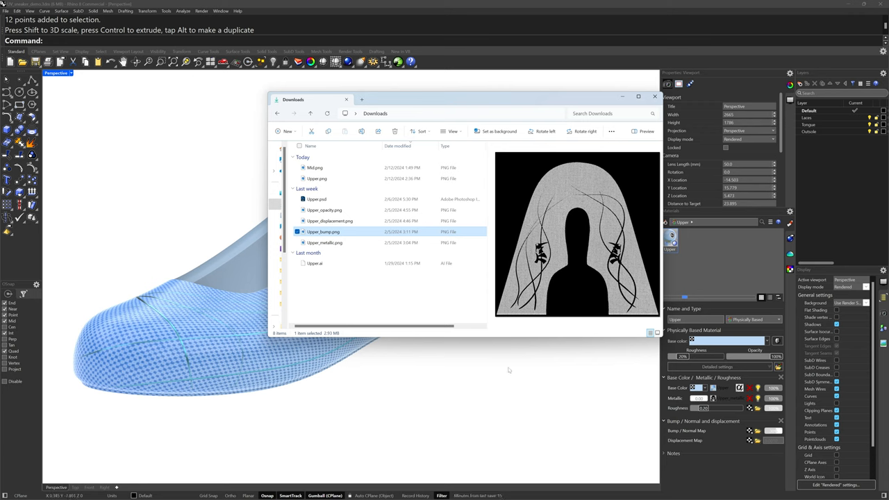
pyautogui.moveTo(511, 371)
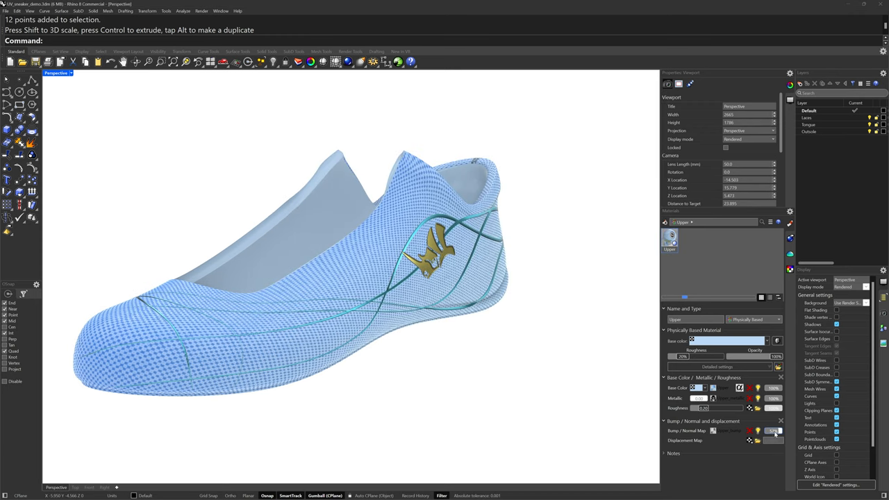
pyautogui.moveTo(347, 278); pyautogui.dragTo(462, 364)
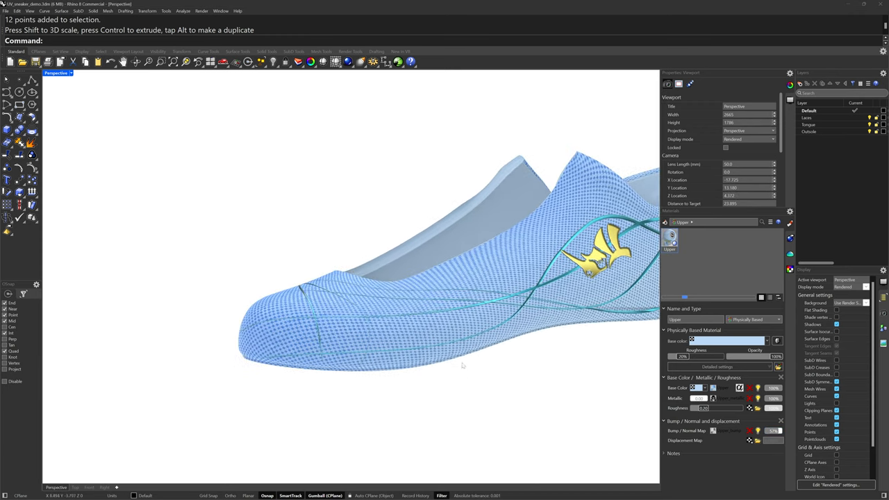
pyautogui.scroll(-3)
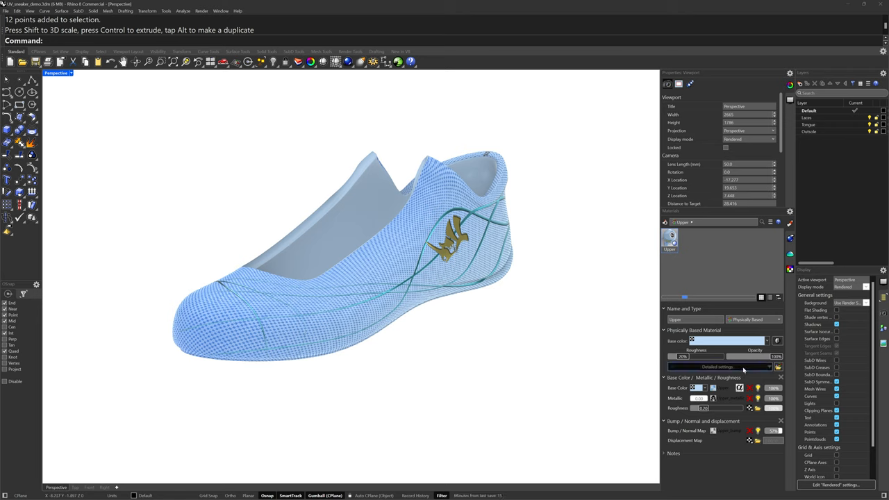
# Add an opacity channel to the Upper material and choose the knit bump texture image
pyautogui.click(720, 367)
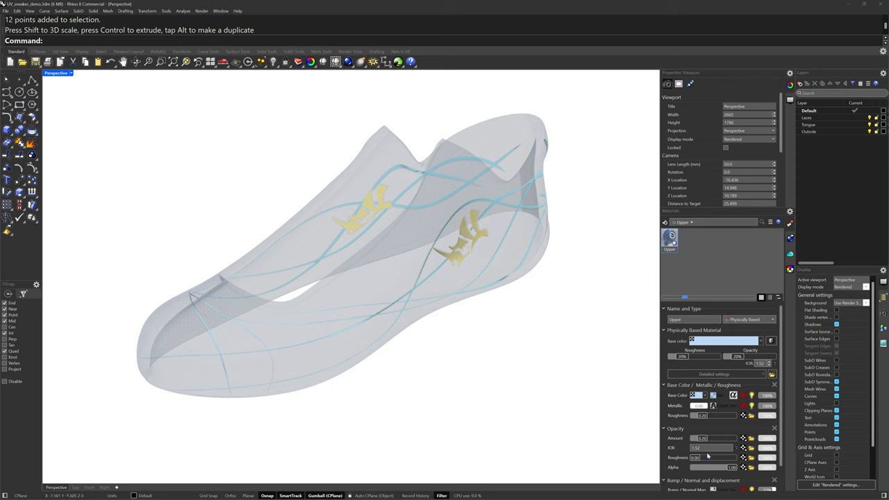
pyautogui.moveTo(779, 436)
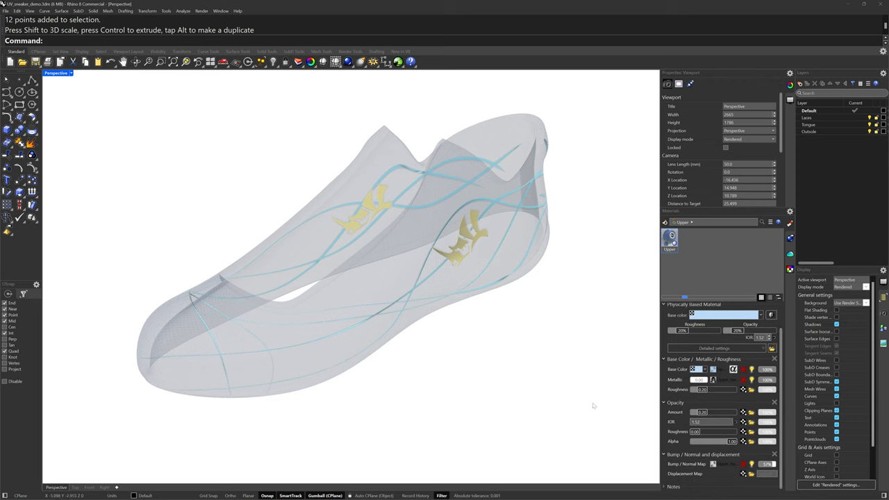
pyautogui.moveTo(450, 394)
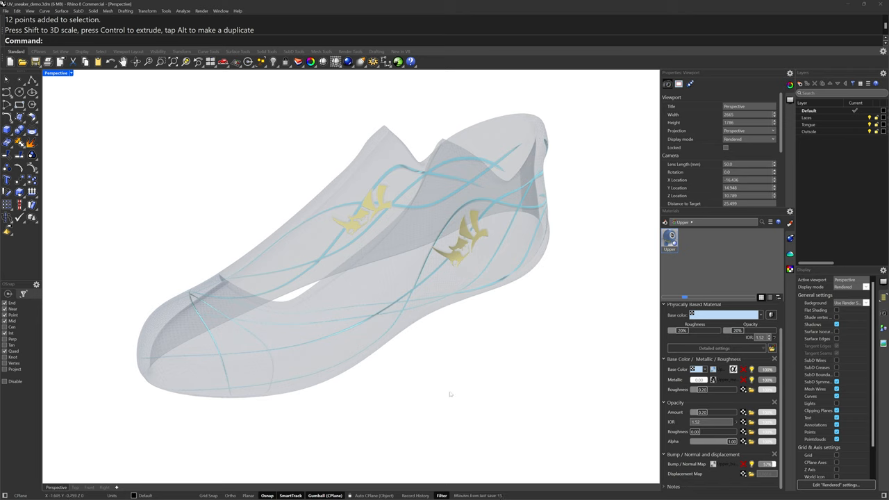
pyautogui.moveTo(671, 409)
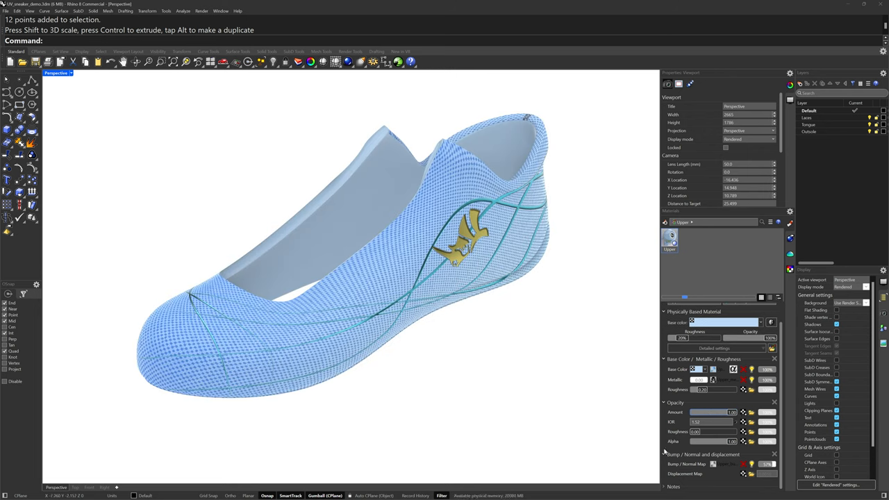
pyautogui.moveTo(523, 446)
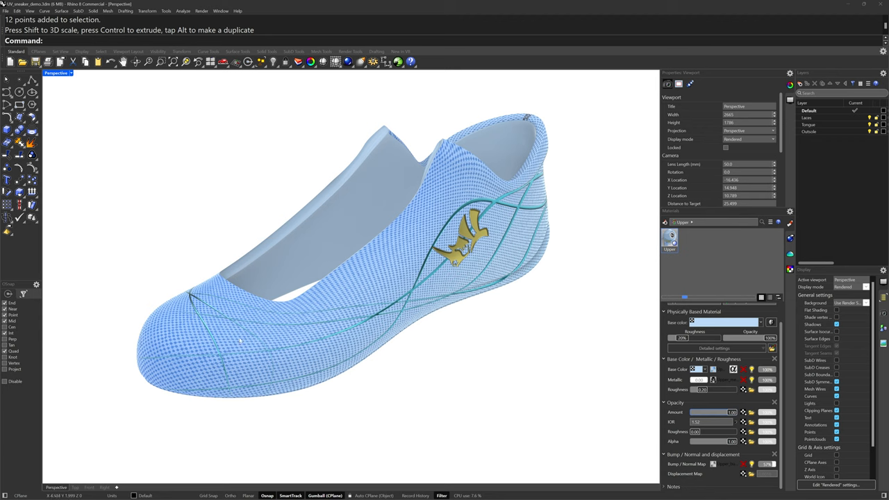
pyautogui.moveTo(399, 398)
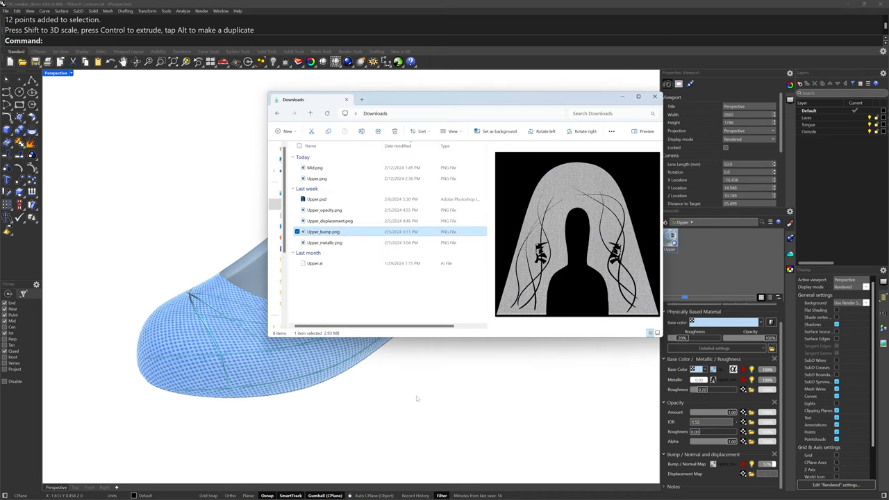
pyautogui.click(324, 210)
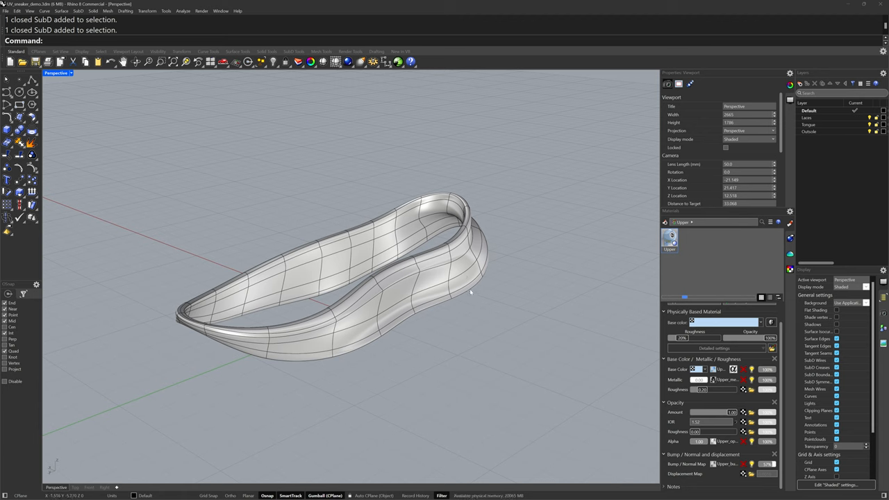
# Show the midsole band's UV layout in the UV Editor
pyautogui.click(361, 278)
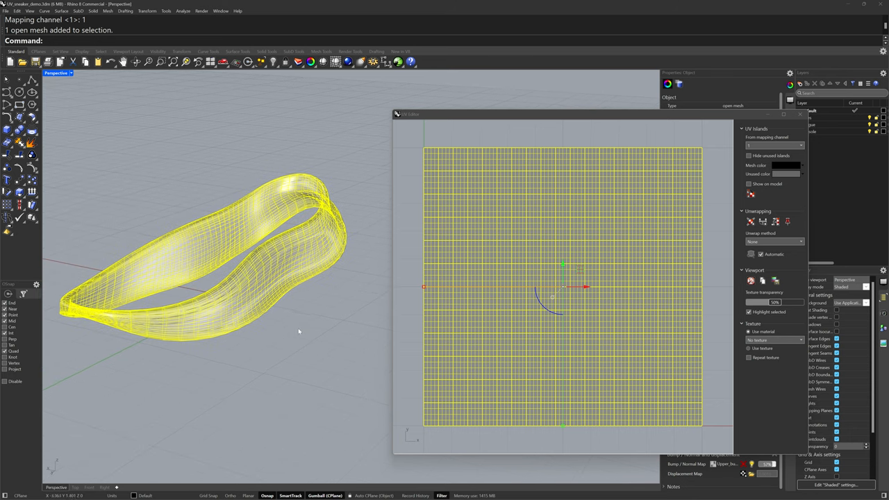
pyautogui.moveTo(248, 313)
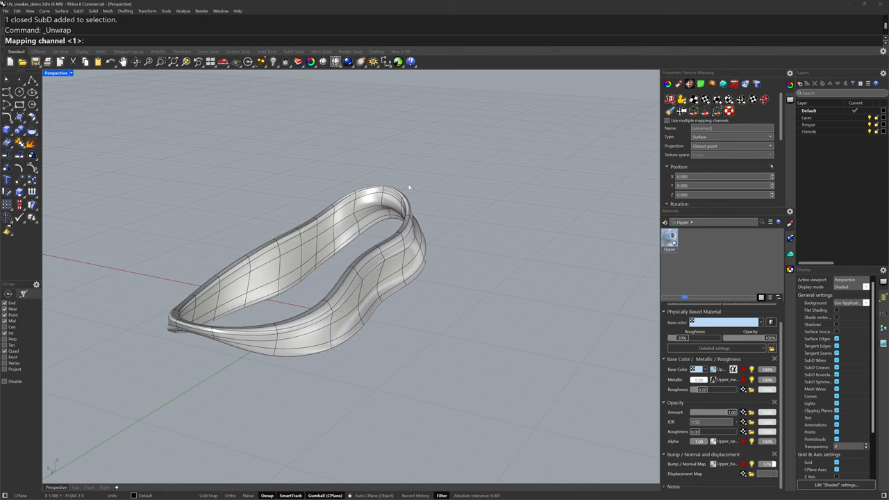
pyautogui.moveTo(499, 241)
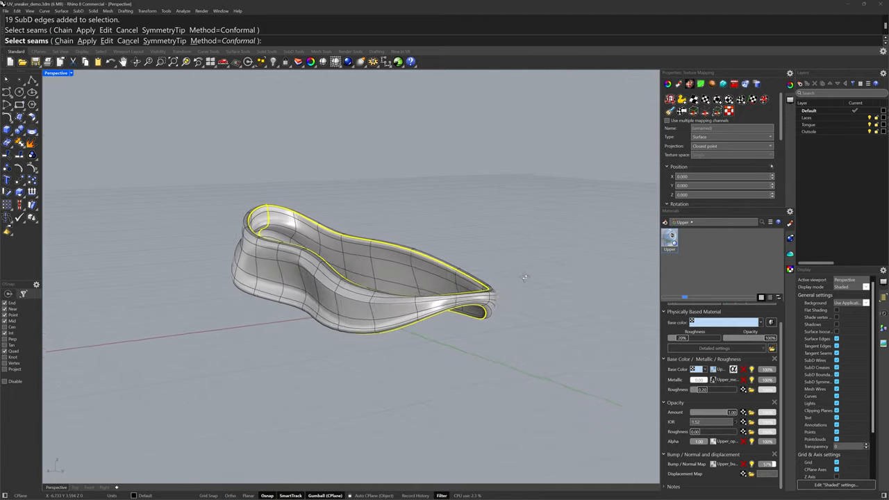
# Orbit the band to inspect its top rim seam
pyautogui.moveTo(524, 278); pyautogui.dragTo(514, 285)
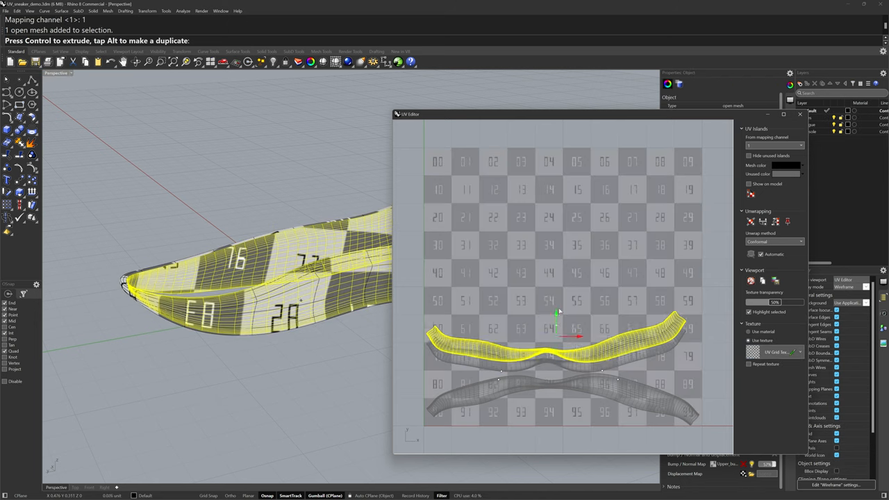
# Move one of the band's UV islands down to its own grid area
pyautogui.moveTo(556, 347); pyautogui.dragTo(562, 399)
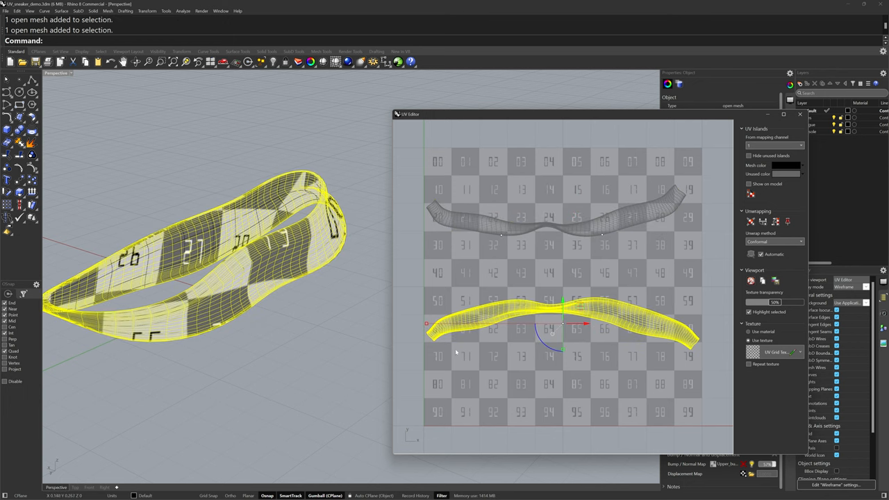
pyautogui.moveTo(680, 381)
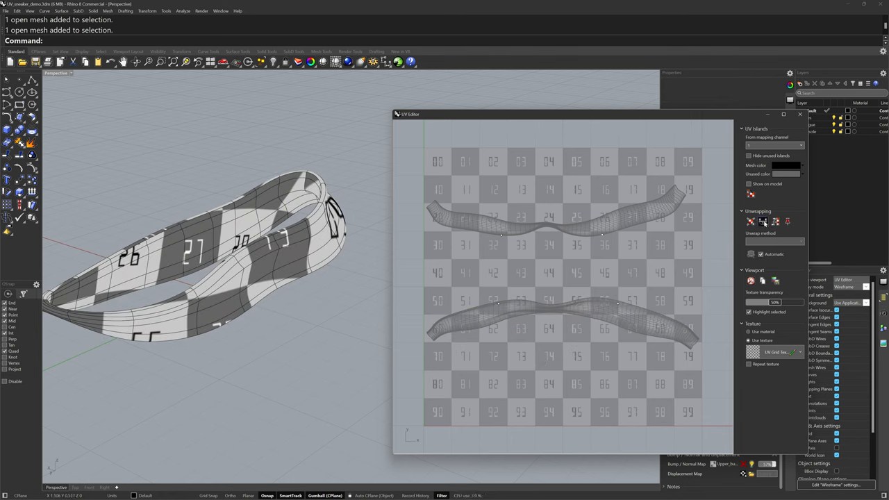
pyautogui.moveTo(775, 221)
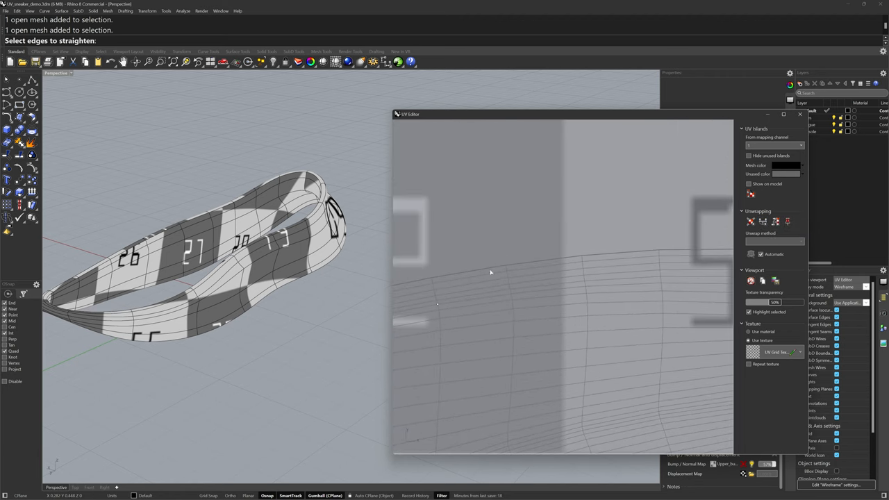
pyautogui.moveTo(560, 264)
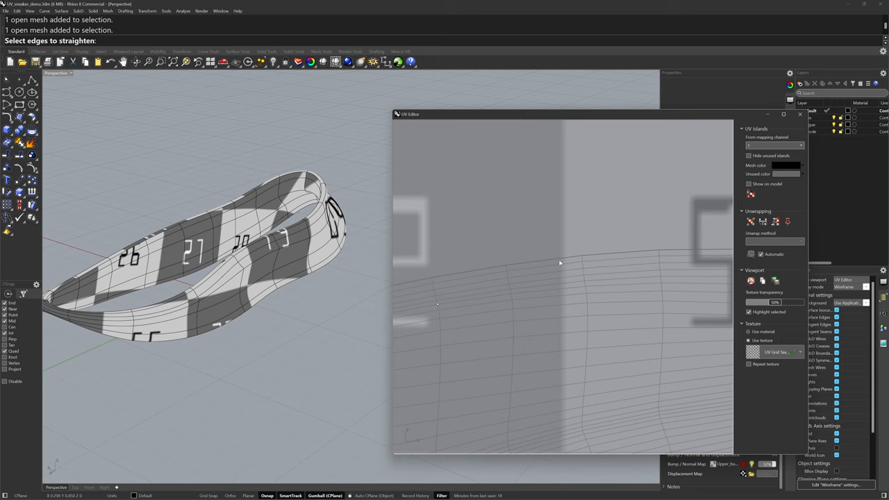
pyautogui.moveTo(521, 363)
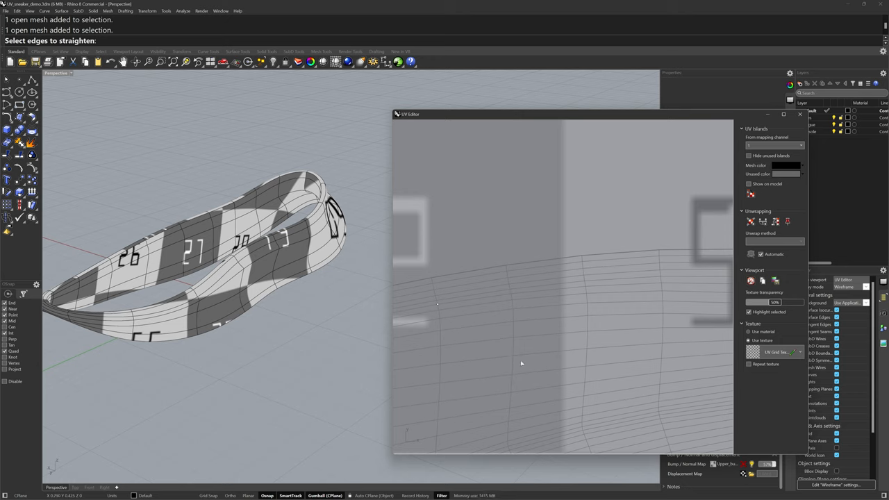
pyautogui.moveTo(547, 264)
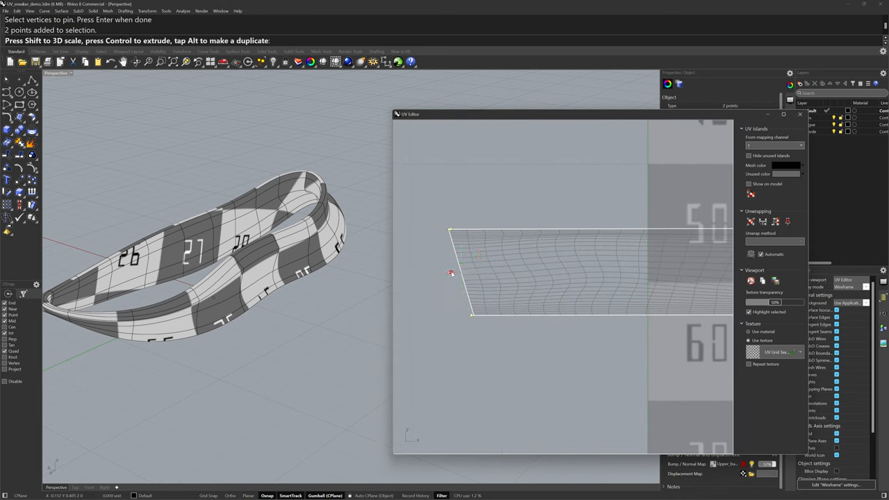
# Drag the pinned corner vertices to square the lower band island into an even strip
pyautogui.moveTo(451, 273); pyautogui.dragTo(597, 272)
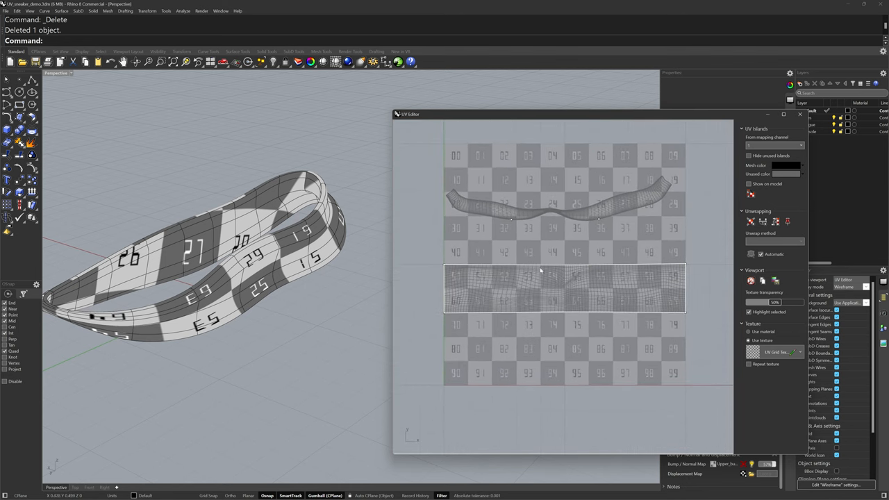
pyautogui.moveTo(484, 292)
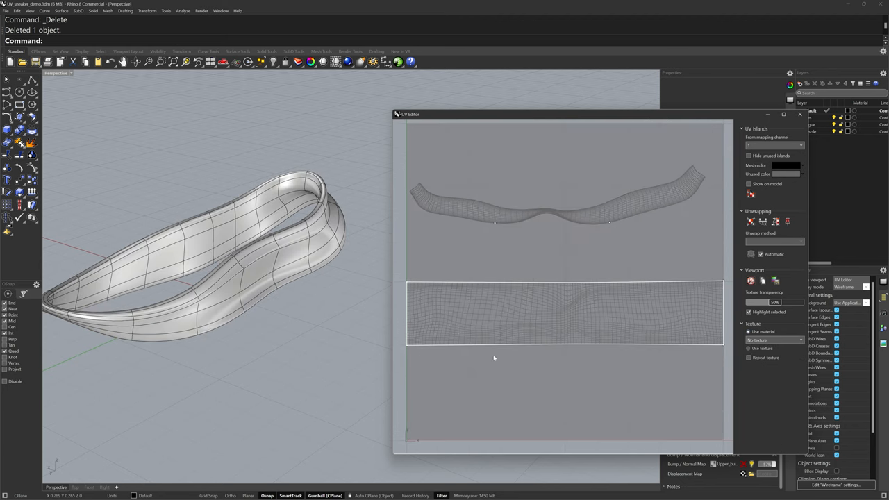
pyautogui.moveTo(539, 366)
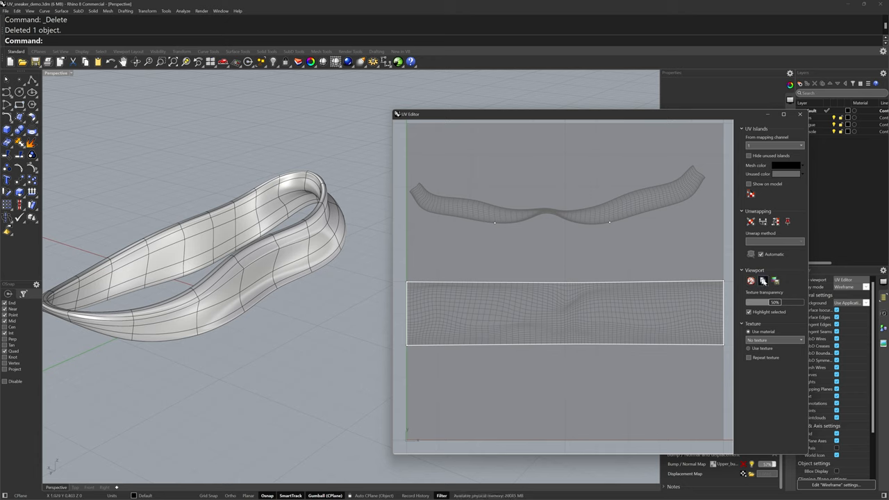
pyautogui.moveTo(764, 280)
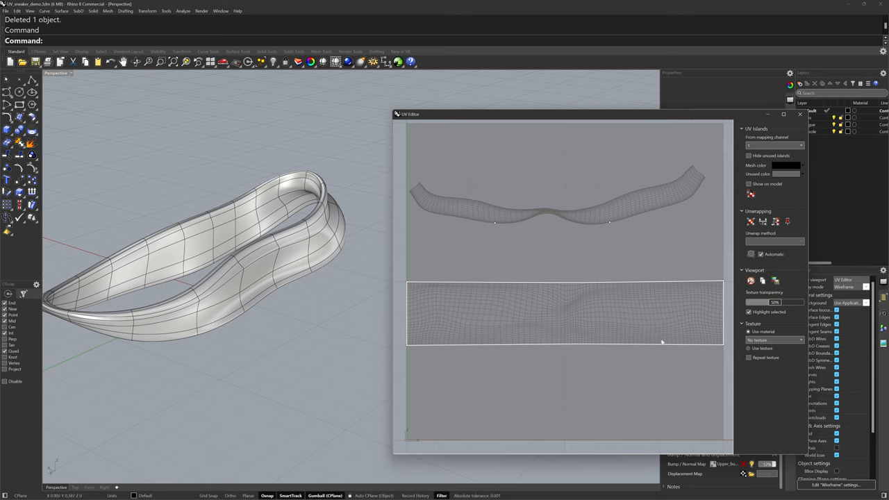
# Switch to Photoshop with the captured UV layout to paste into Upper.psd
pyautogui.press('alt+tab')
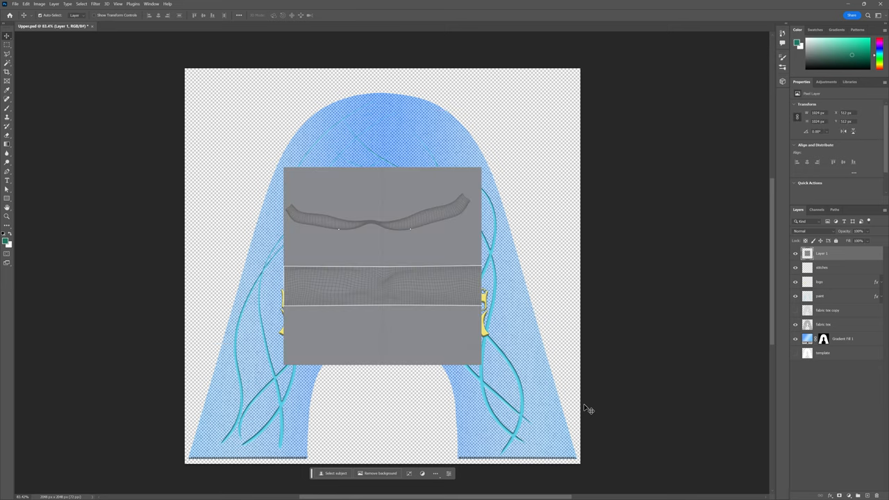
pyautogui.moveTo(481, 311)
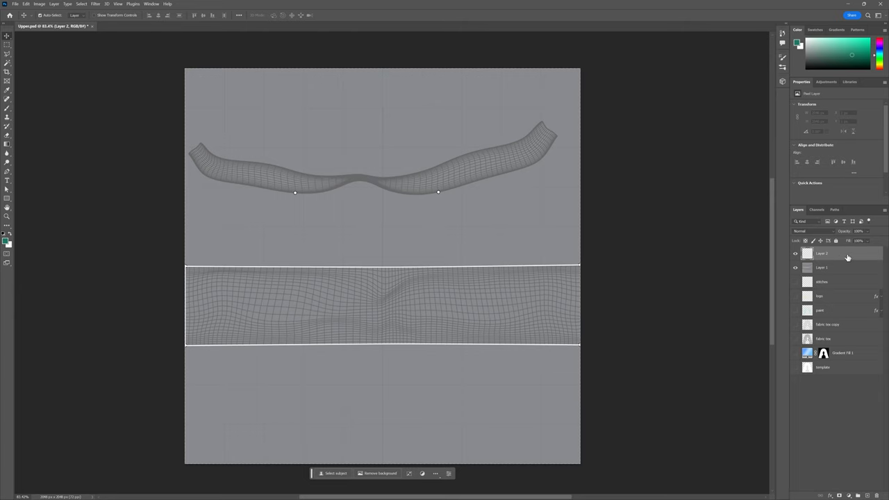
pyautogui.moveTo(7, 110)
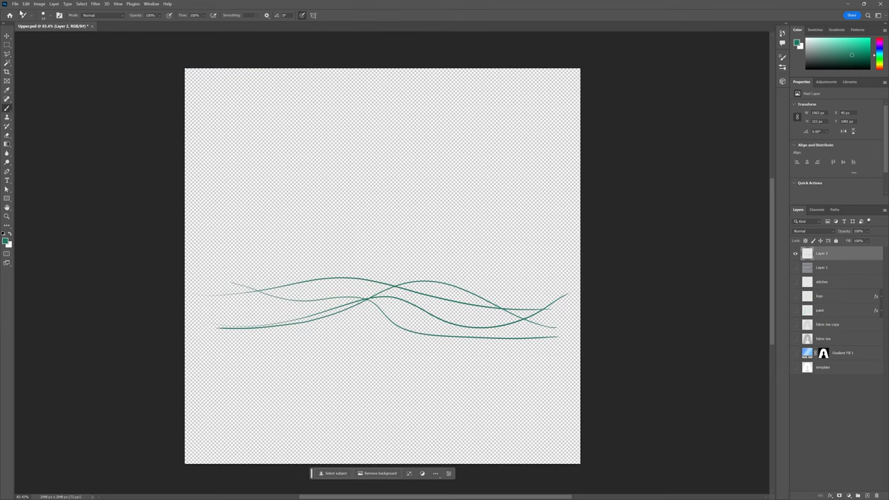
# Export the teal line drawing as Mid.png to Downloads, replacing the existing file
pyautogui.click(15, 5)
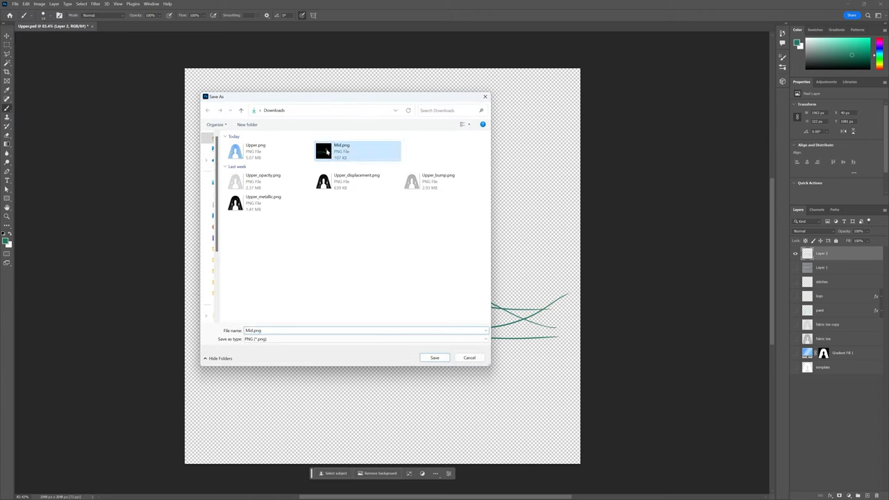
pyautogui.click(434, 357)
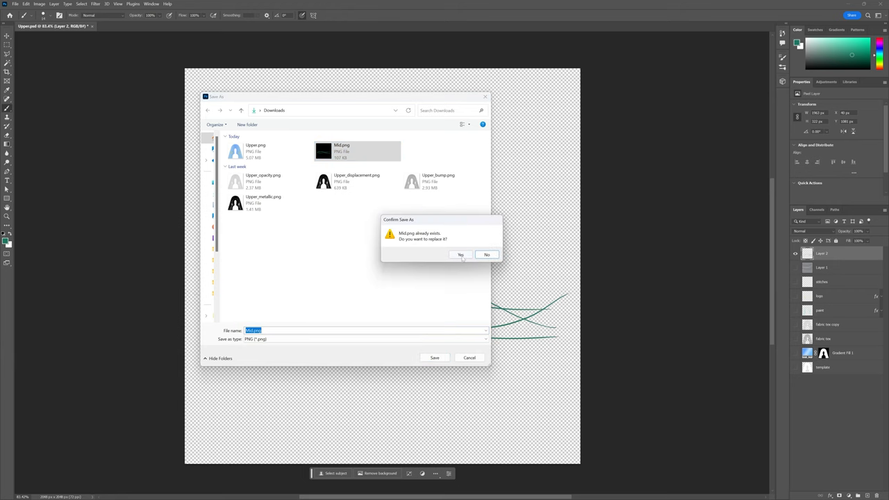
pyautogui.click(461, 255)
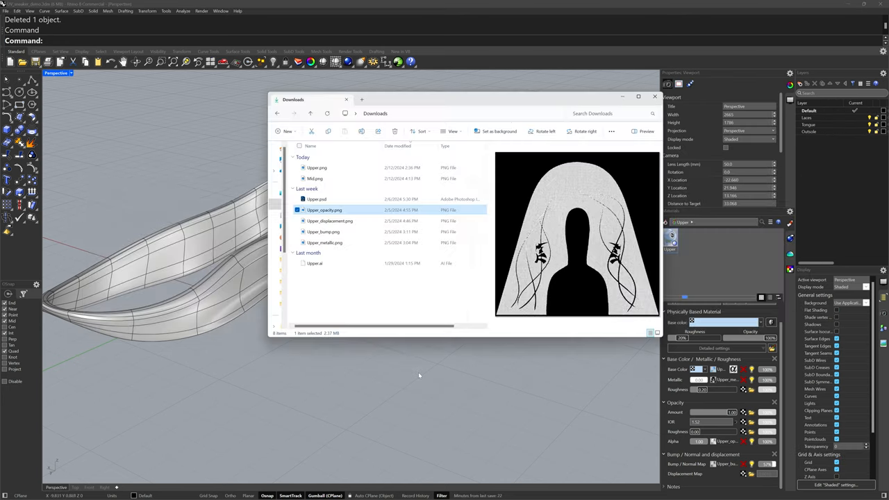
# Create the Mid material from Mid.png, adjust its roughness and set a light blue base colour
pyautogui.click(315, 179)
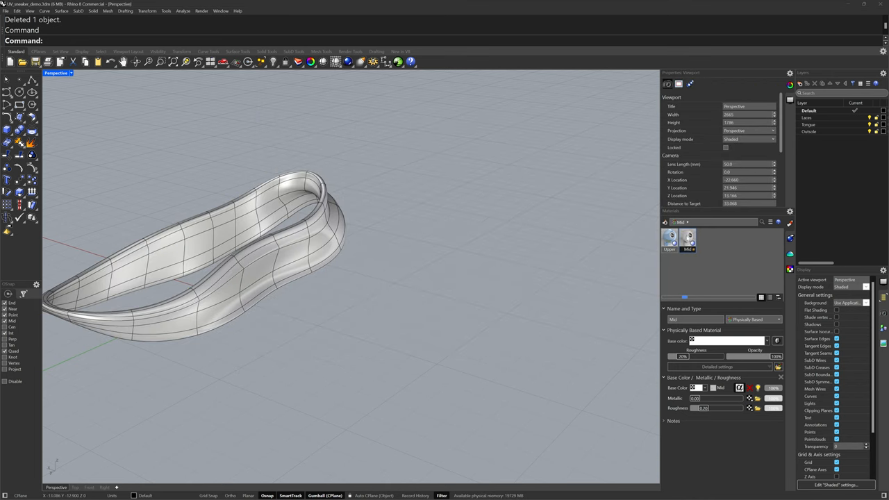
pyautogui.click(687, 239)
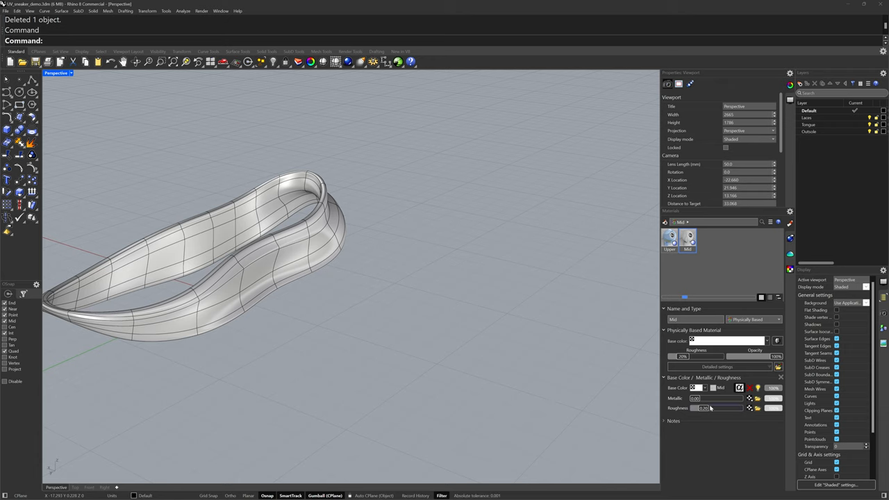
pyautogui.click(69, 73)
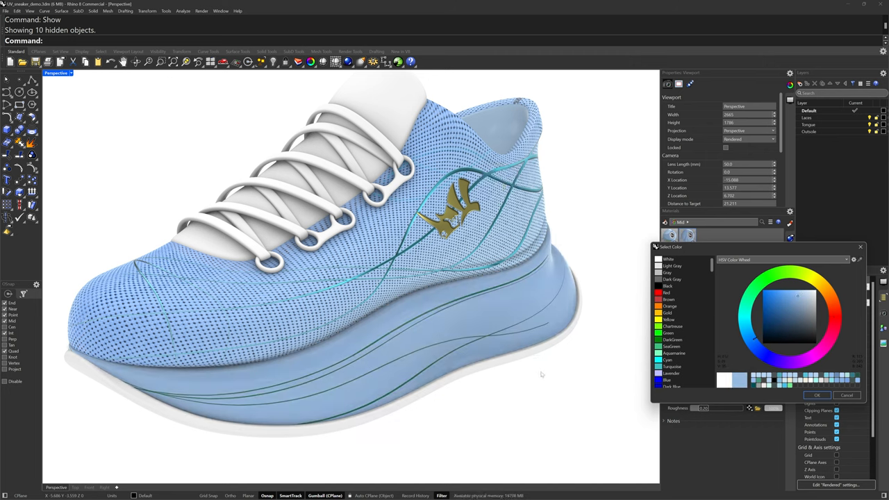
pyautogui.click(817, 395)
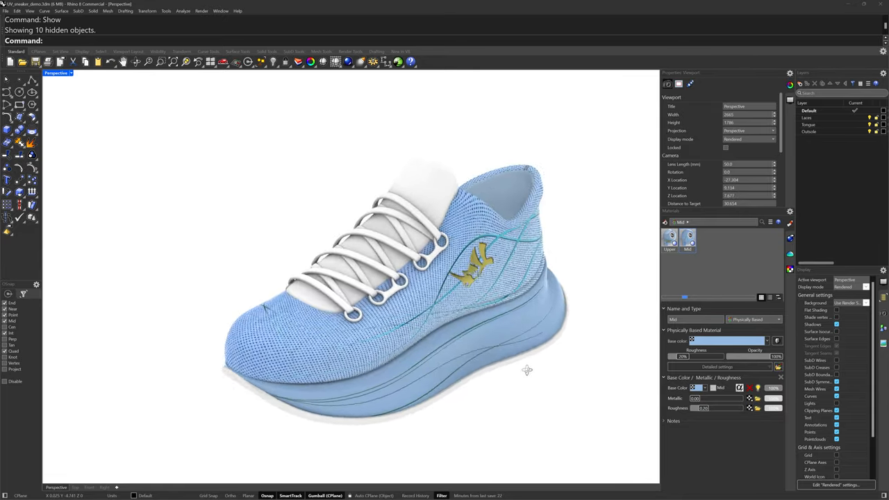
# Switch the isolated tongue to Shaded display and orbit to view both sides
pyautogui.moveTo(528, 368); pyautogui.dragTo(390, 156)
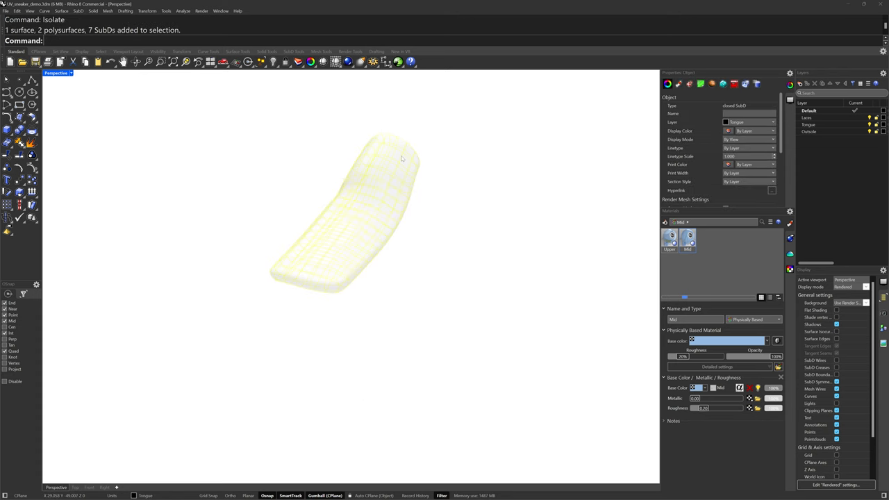
pyautogui.click(70, 73)
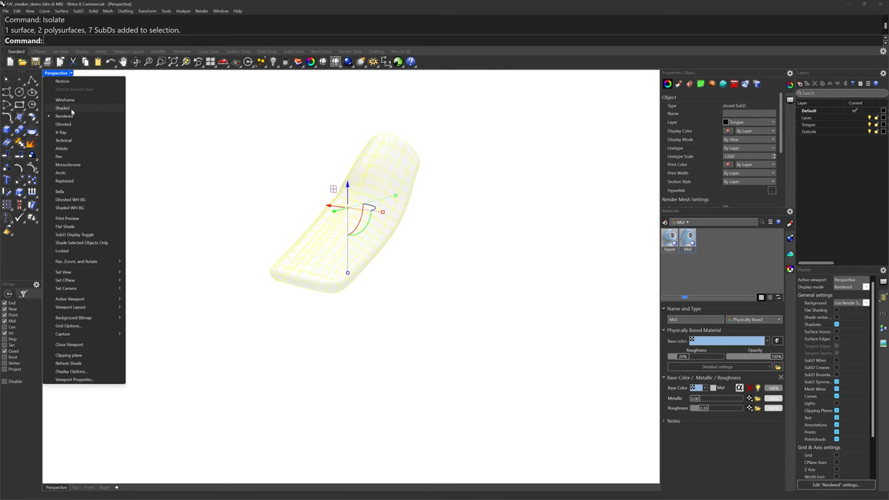
pyautogui.click(63, 107)
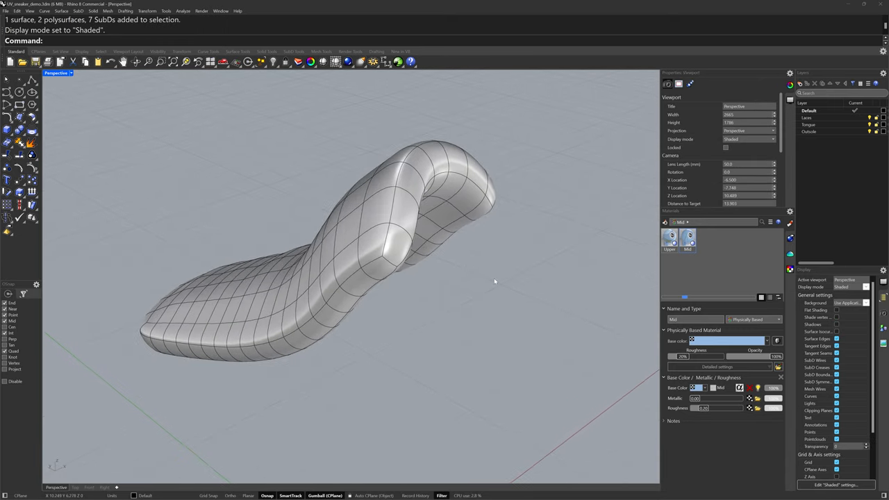
pyautogui.moveTo(495, 281); pyautogui.dragTo(488, 273)
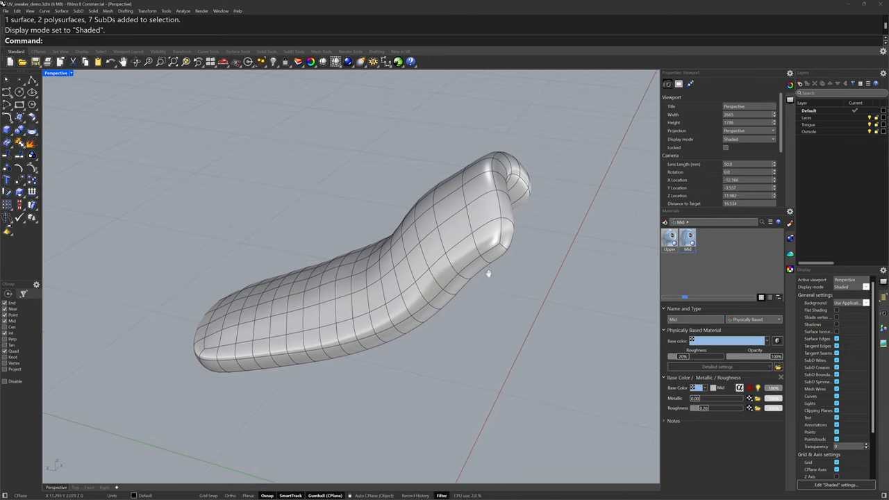
pyautogui.moveTo(488, 273); pyautogui.dragTo(432, 256)
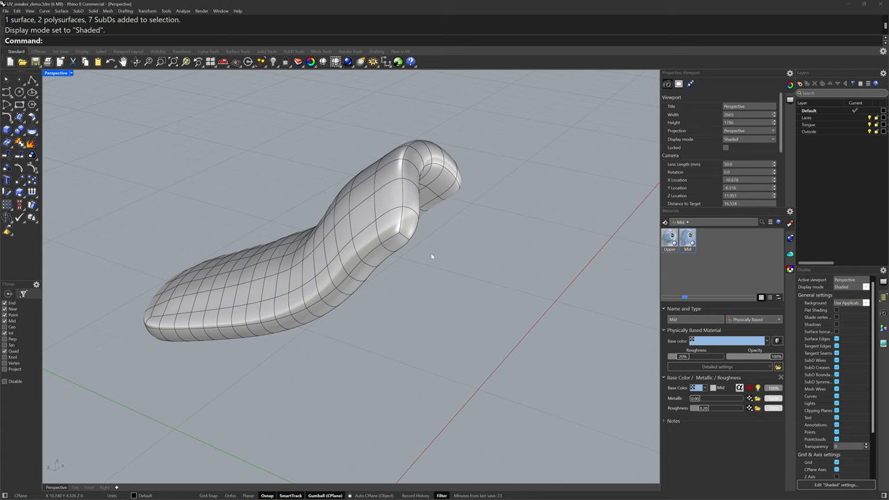
pyautogui.moveTo(566, 227)
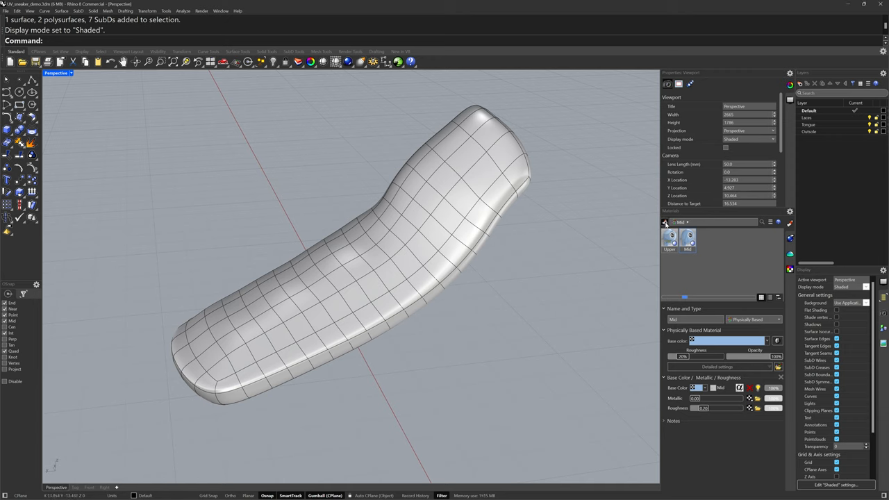
# Import White fabric.rmtl from the Textile material library into the document
pyautogui.click(665, 223)
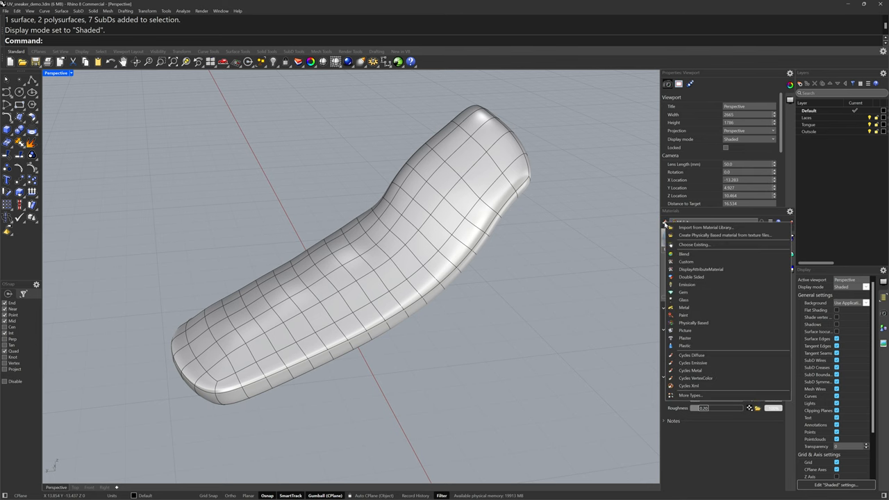
pyautogui.click(705, 227)
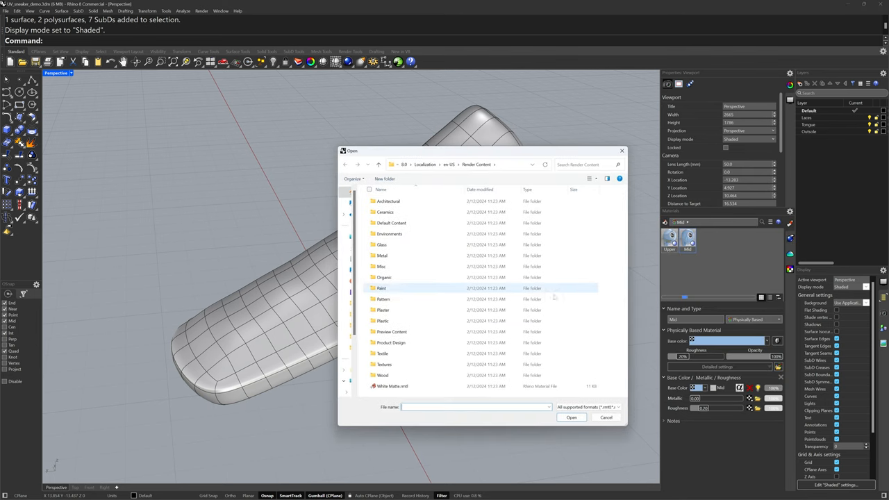
pyautogui.click(383, 353)
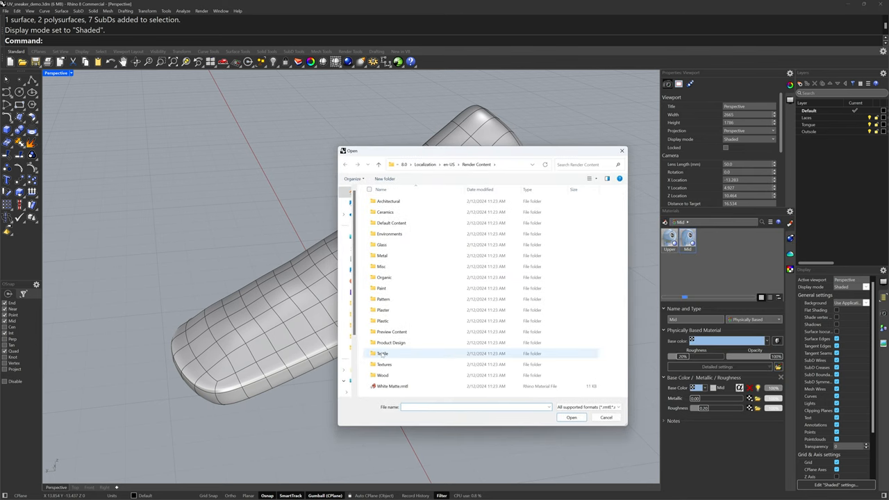
pyautogui.doubleClick(383, 353)
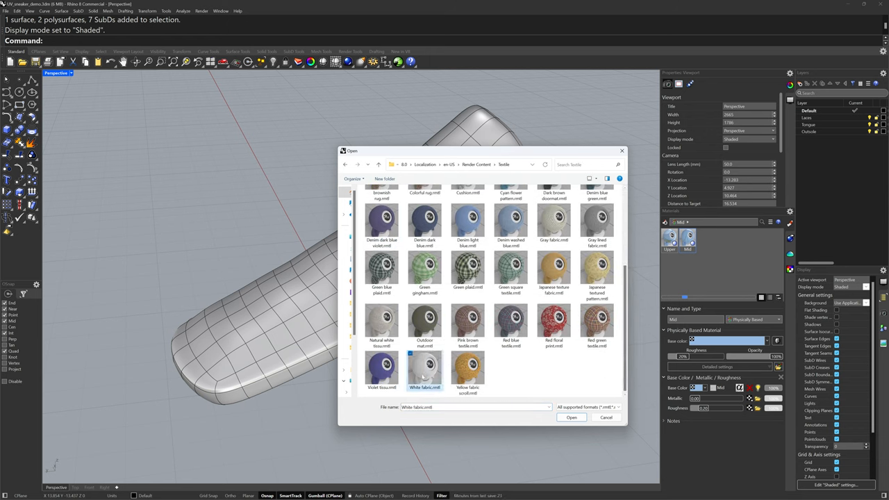
pyautogui.click(571, 417)
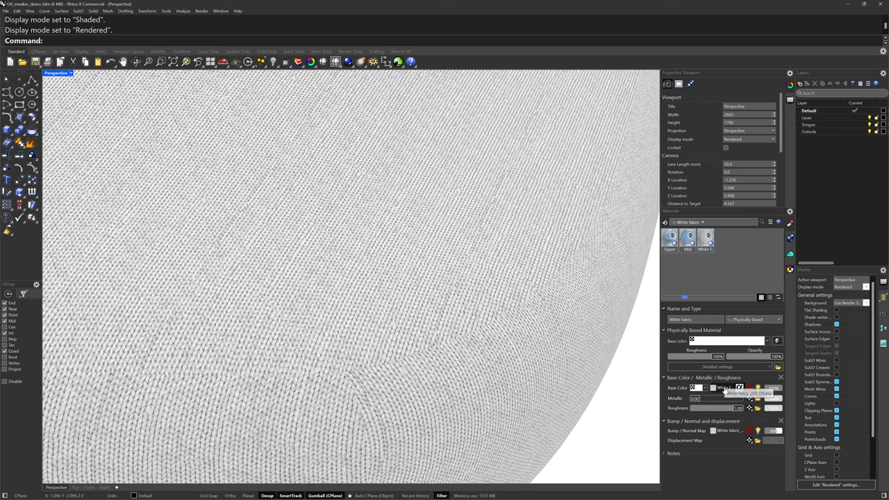
# Inspect the White fabric base colour texture, its mapping size 0.20 by 0.20
pyautogui.click(714, 388)
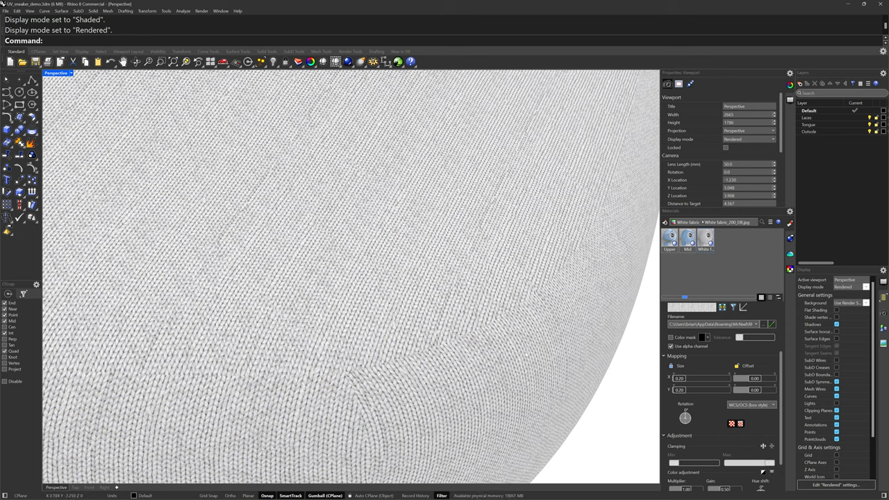
pyautogui.moveTo(614, 369)
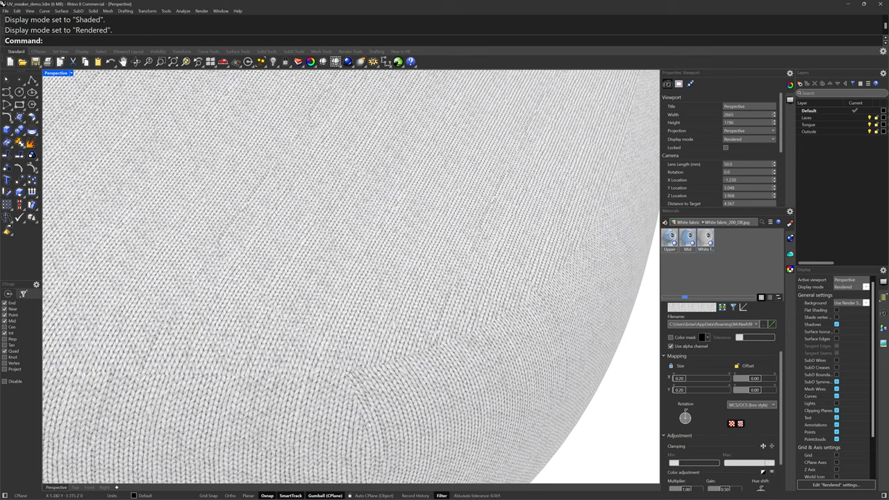
pyautogui.moveTo(439, 398)
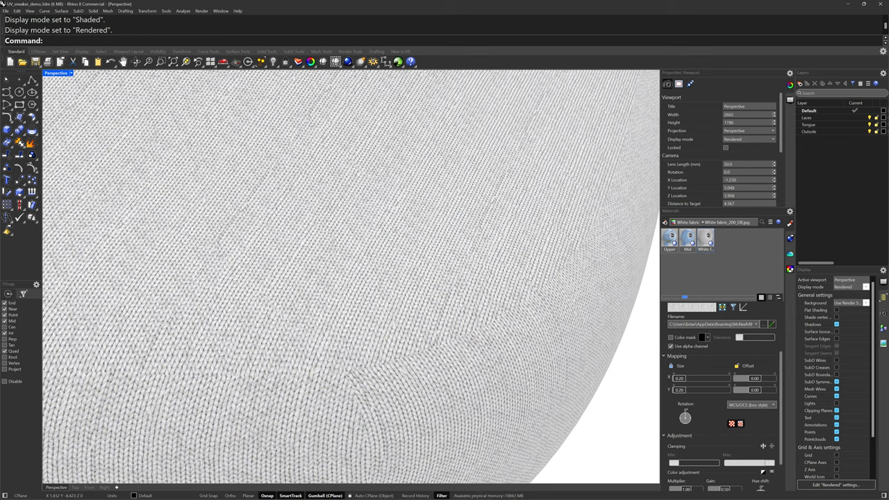
pyautogui.click(752, 405)
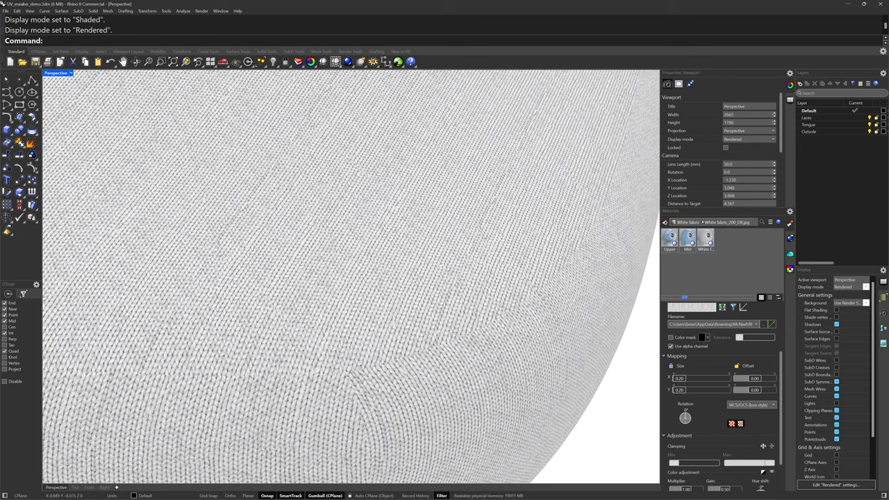
pyautogui.moveTo(552, 420)
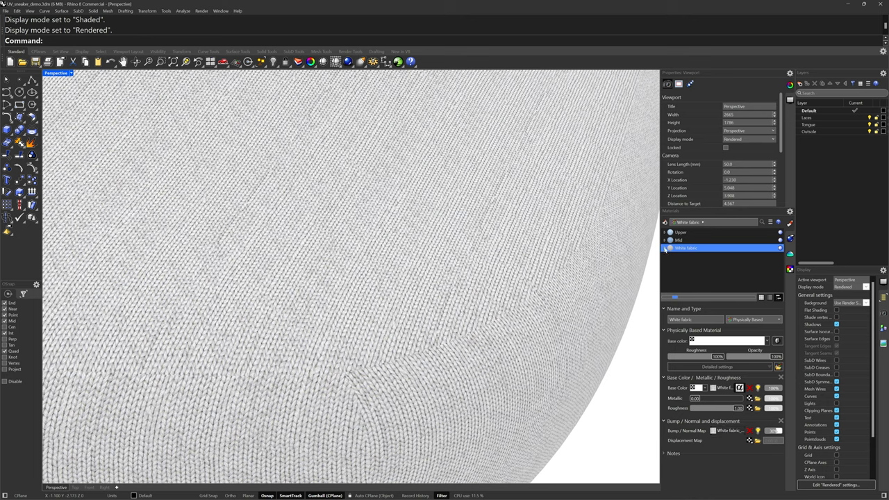
# Set both White fabric textures to Mapping Channel 1 and run UVEditor on the tongue
pyautogui.click(665, 248)
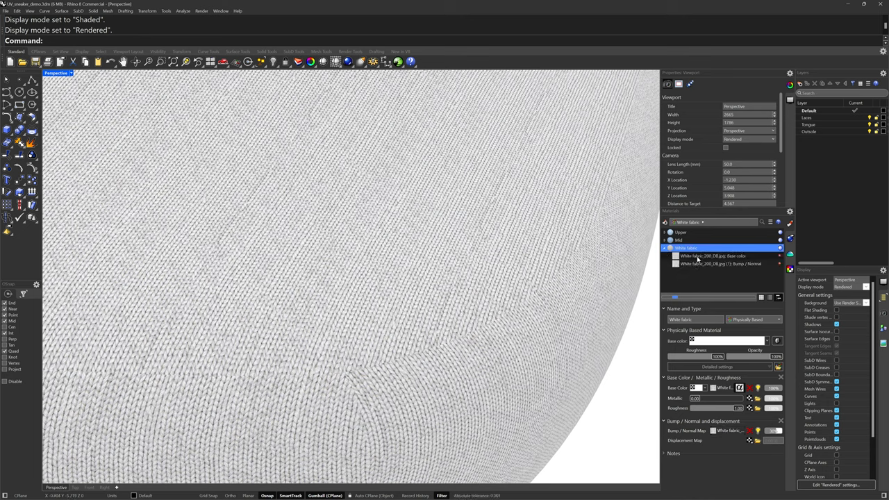
pyautogui.click(720, 264)
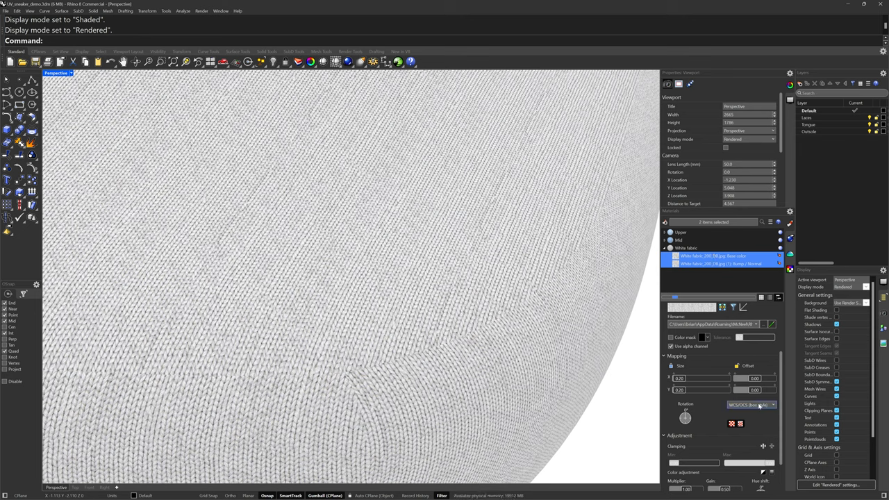
pyautogui.click(771, 405)
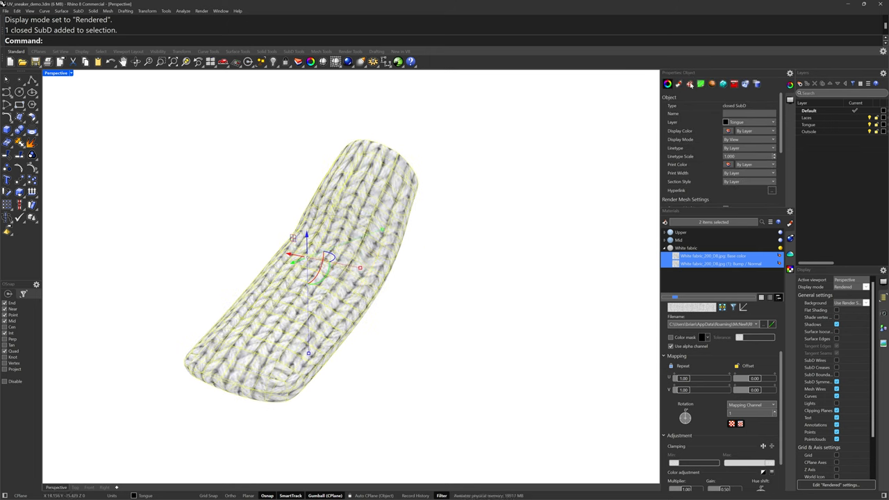
pyautogui.click(691, 84)
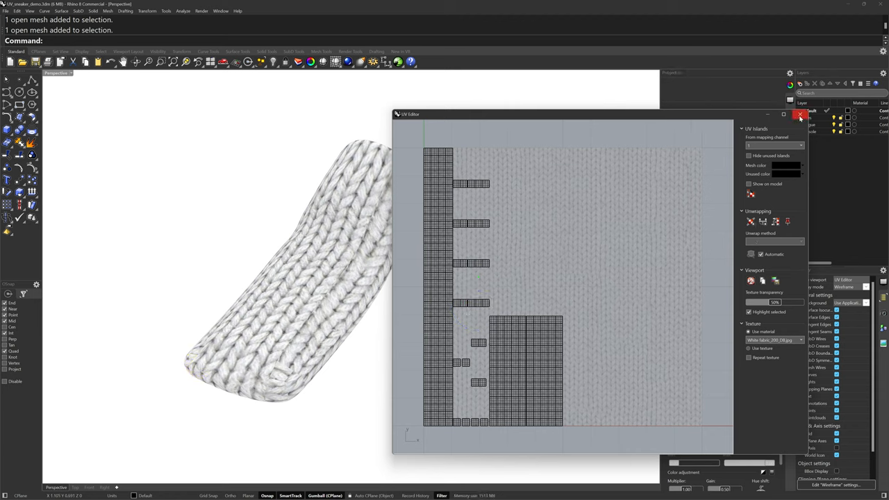
# Unwrap the tongue with the Conformal method into two rounded UV islands
pyautogui.click(801, 115)
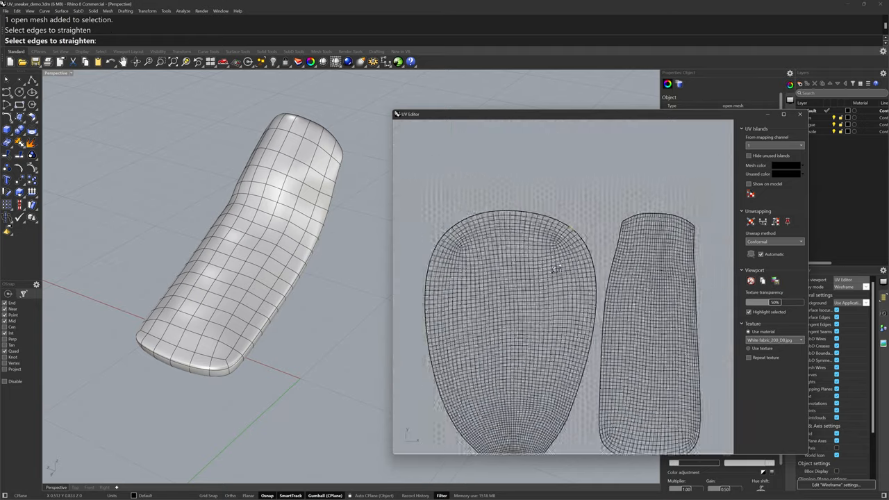
# Straighten the left tongue island's edges and pin its vertices into a rectangle
pyautogui.scroll(3)
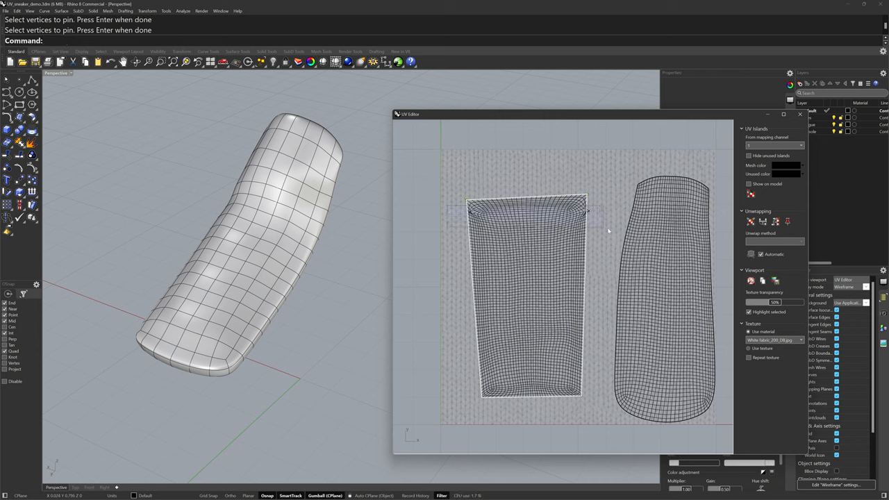
pyautogui.press('Delete')
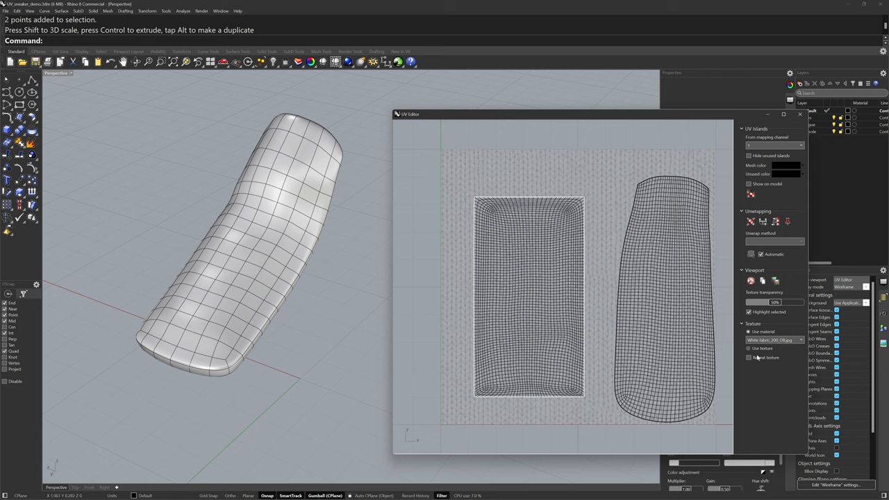
# Preview the UV Grid test texture on the tongue instead of the knit material
pyautogui.click(749, 340)
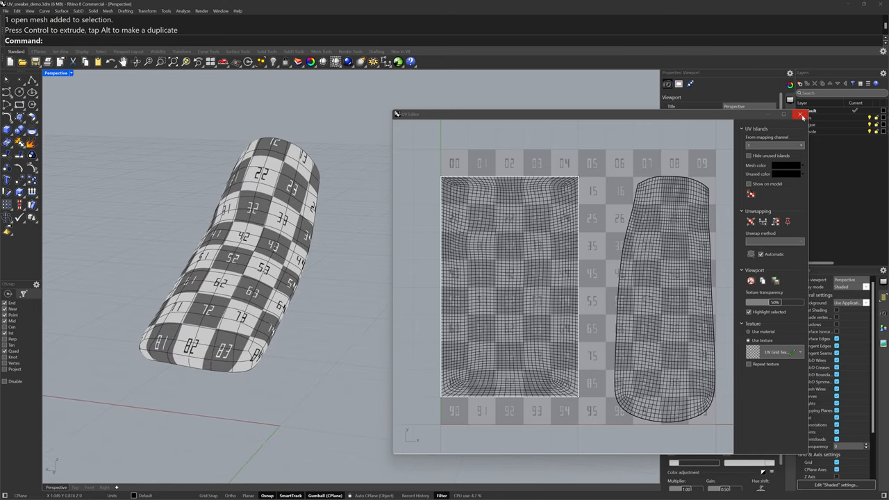
# Leave the UV editor and view the textured tongue in rendered display
pyautogui.click(800, 115)
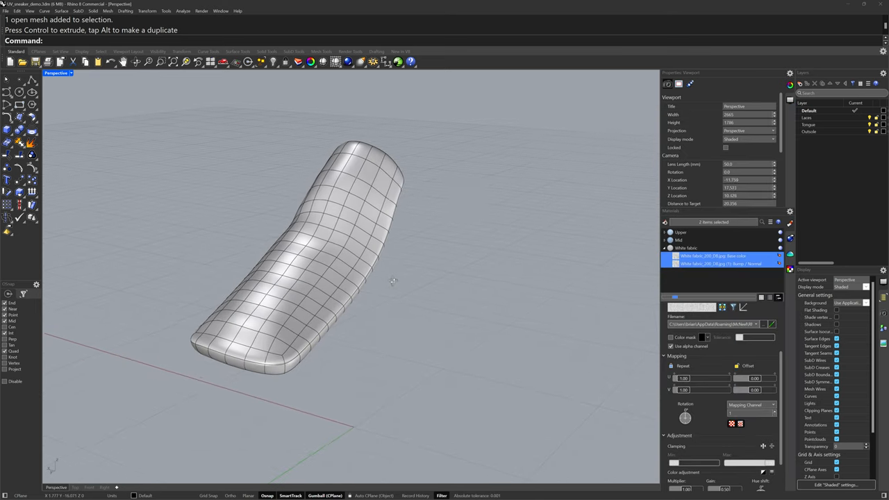
pyautogui.click(57, 73)
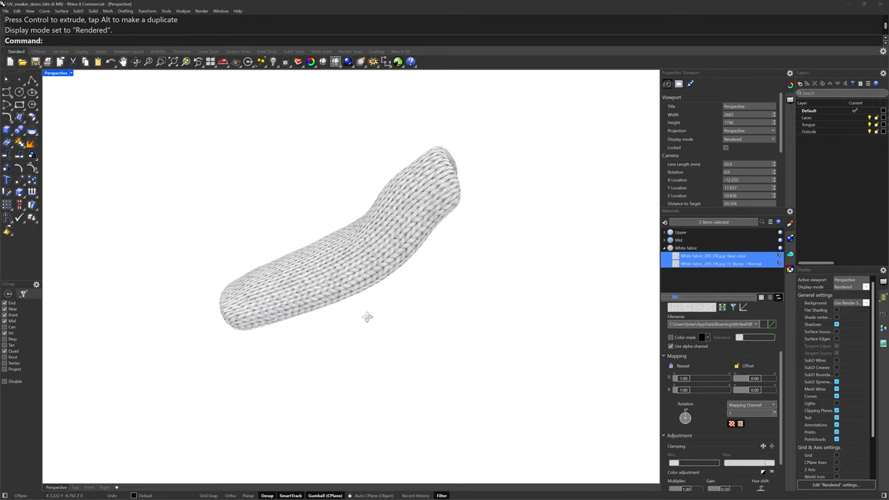
pyautogui.moveTo(367, 316); pyautogui.dragTo(424, 319)
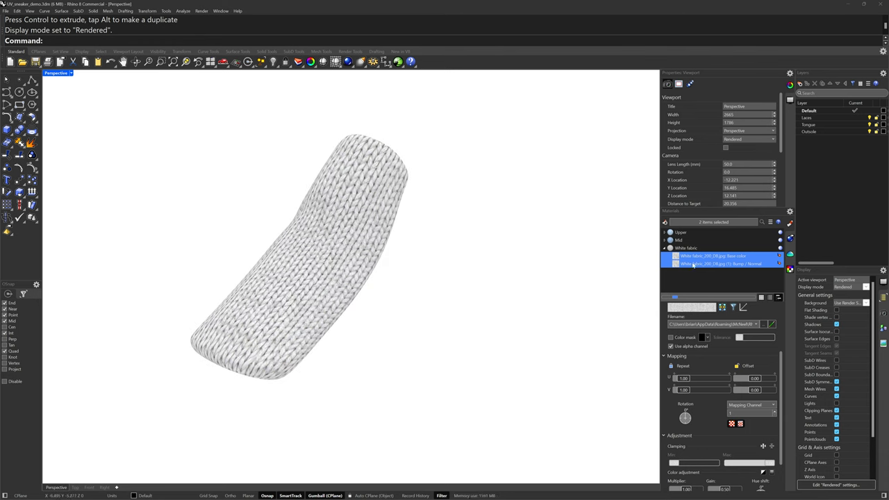
# Raise the knit base-colour texture's Repeat U and V to 3.00 for a finer weave
pyautogui.click(712, 256)
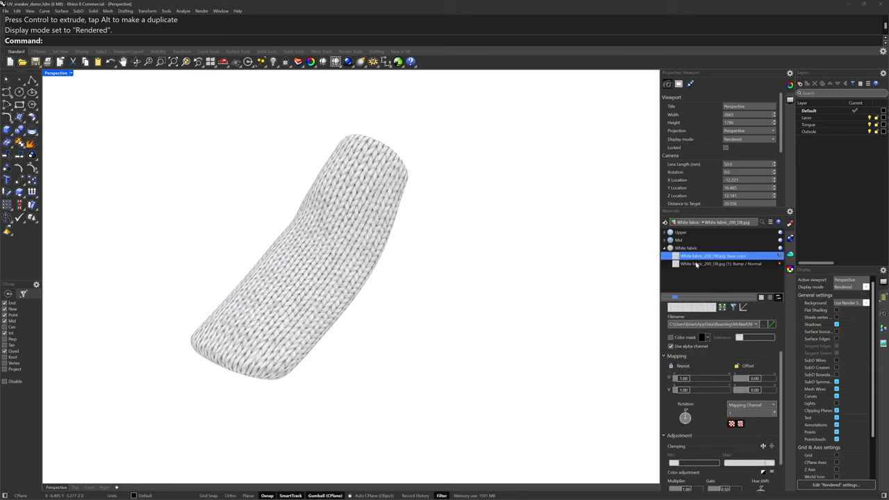
pyautogui.click(720, 264)
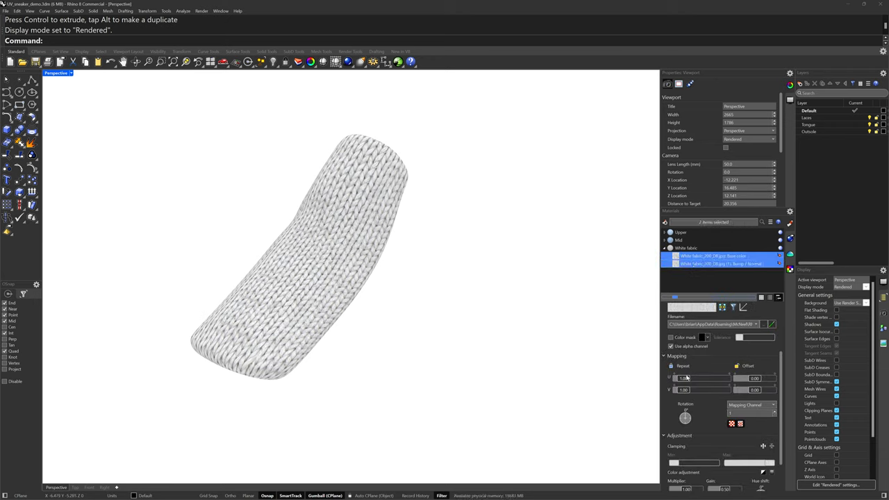
pyautogui.write('2.364')
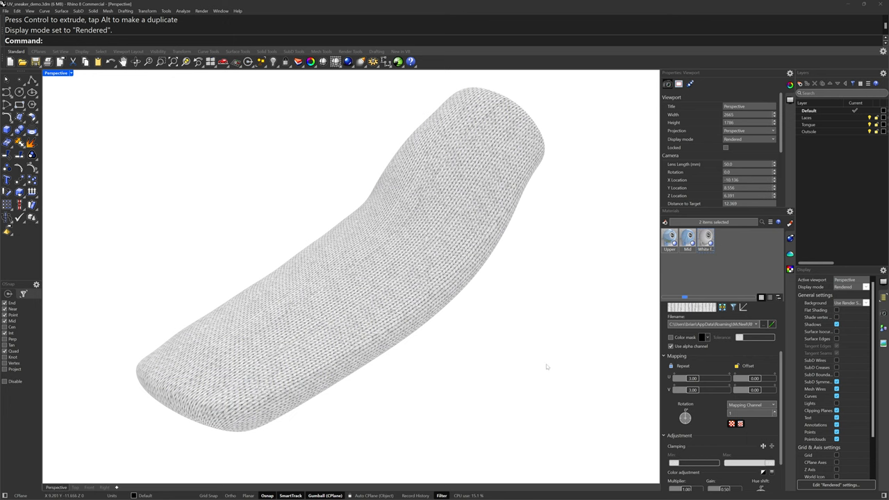
# Enable Ambient Occlusion in the White fabric material's detailed settings
pyautogui.moveTo(548, 367); pyautogui.dragTo(513, 330)
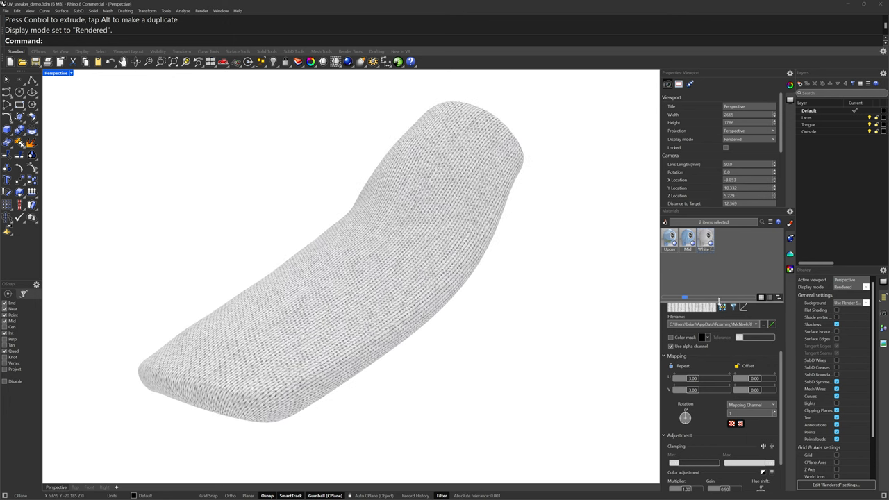
pyautogui.click(706, 236)
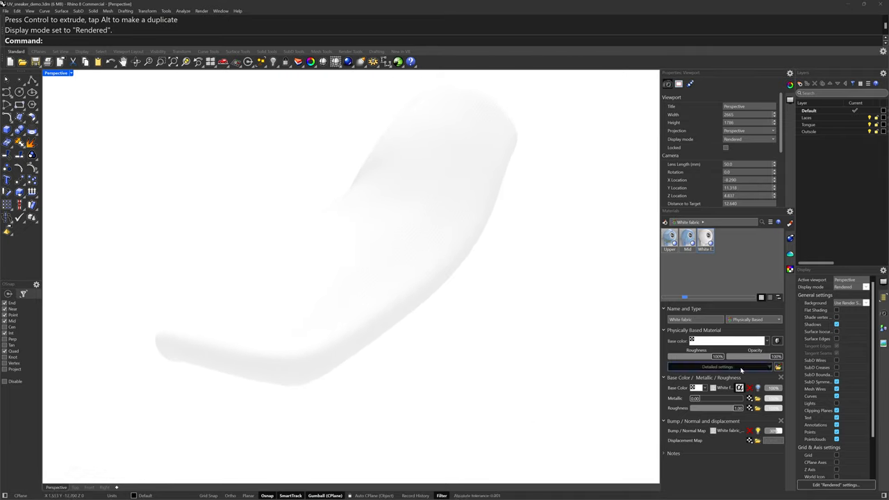
pyautogui.click(719, 366)
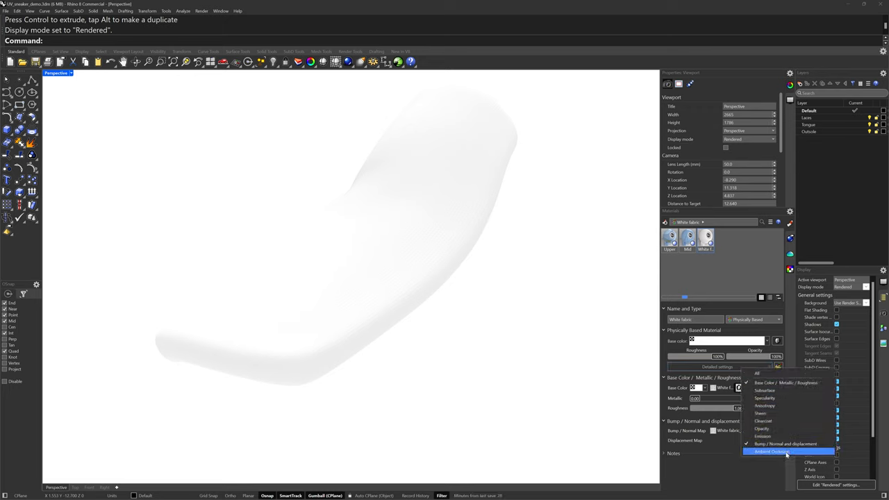
pyautogui.click(782, 452)
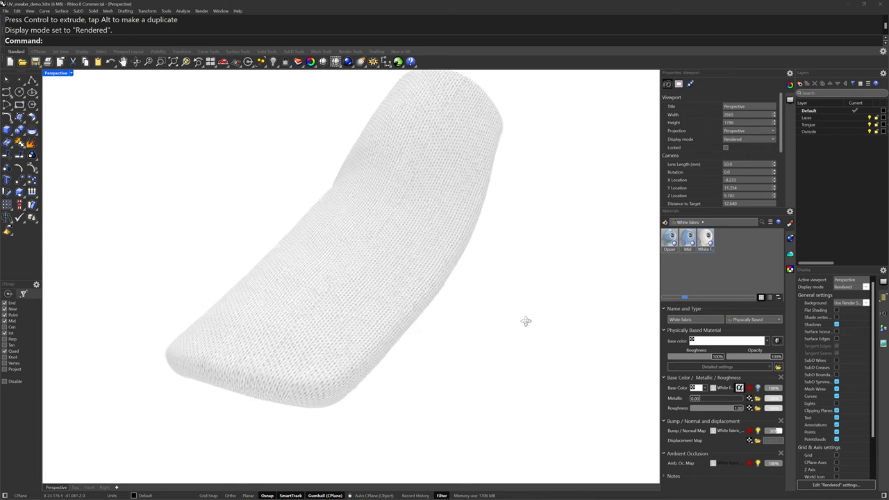
pyautogui.moveTo(526, 321); pyautogui.dragTo(550, 403)
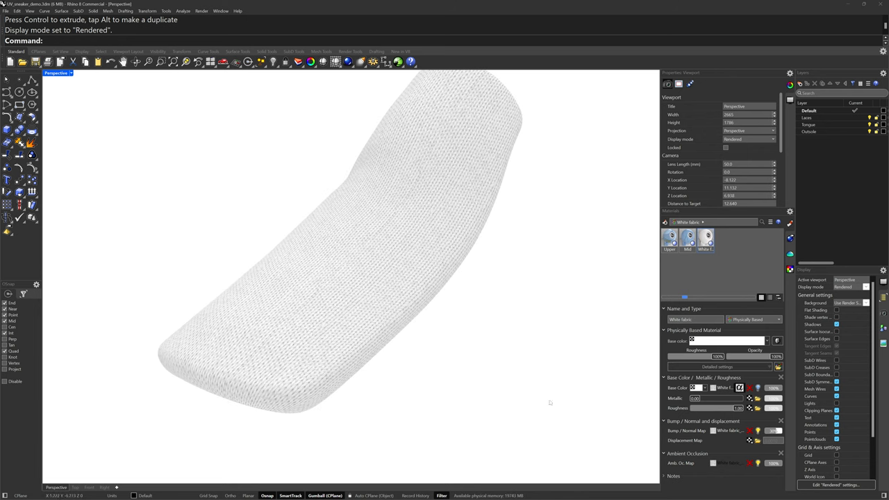
pyautogui.moveTo(625, 411)
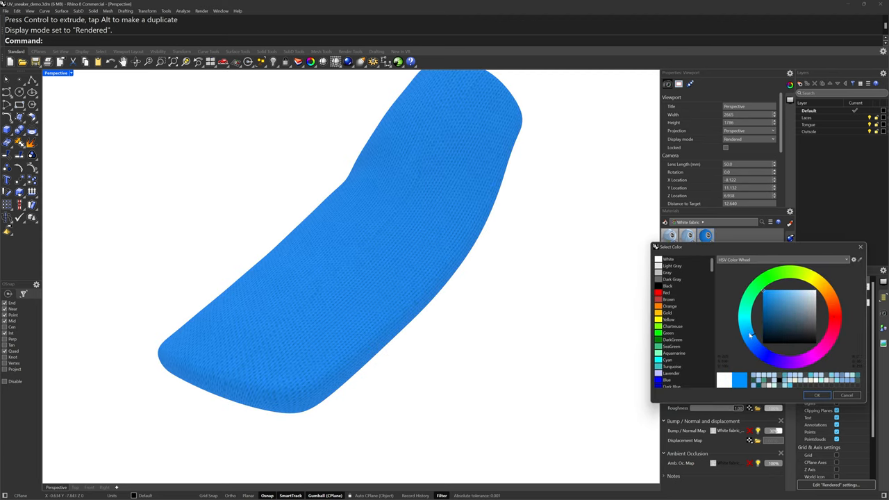
# Set the White fabric base colour to light blue and lower Roughness to about 66%
pyautogui.click(751, 332)
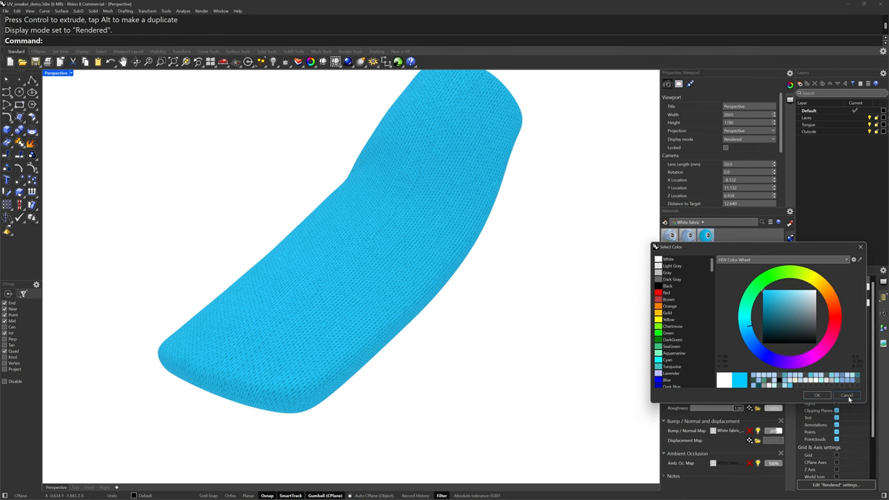
pyautogui.click(847, 395)
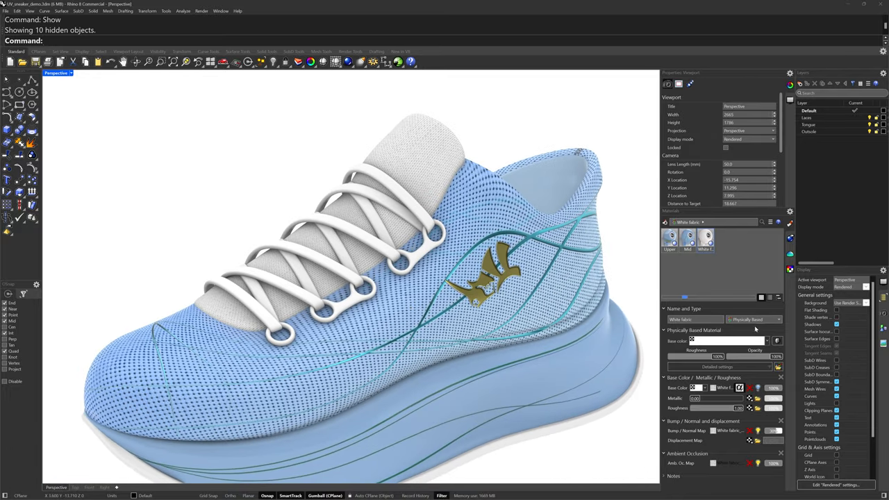
pyautogui.moveTo(606, 417)
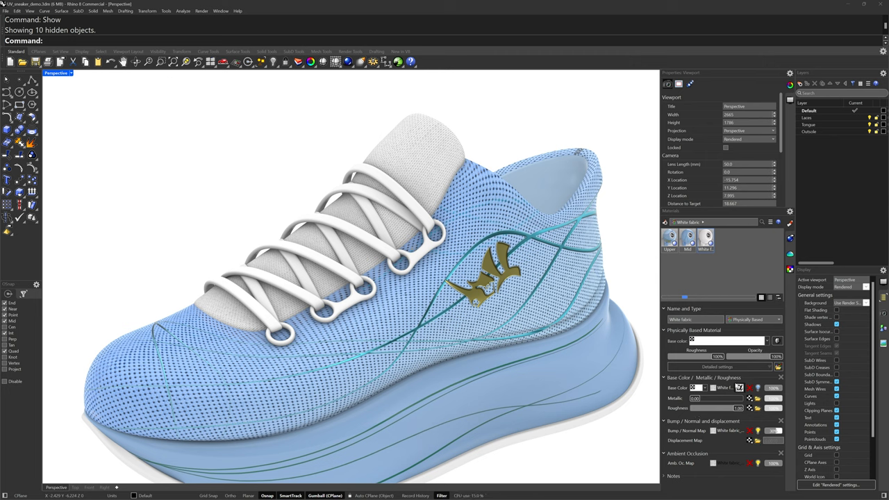
pyautogui.click(694, 388)
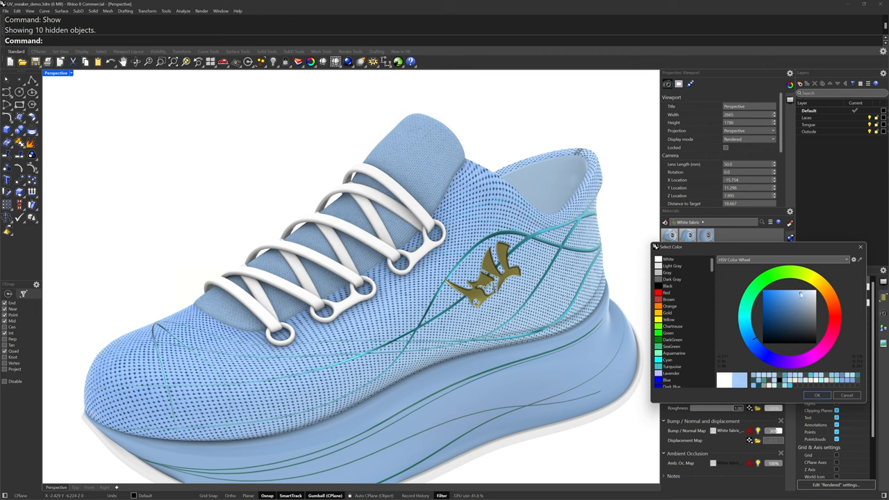
pyautogui.click(817, 394)
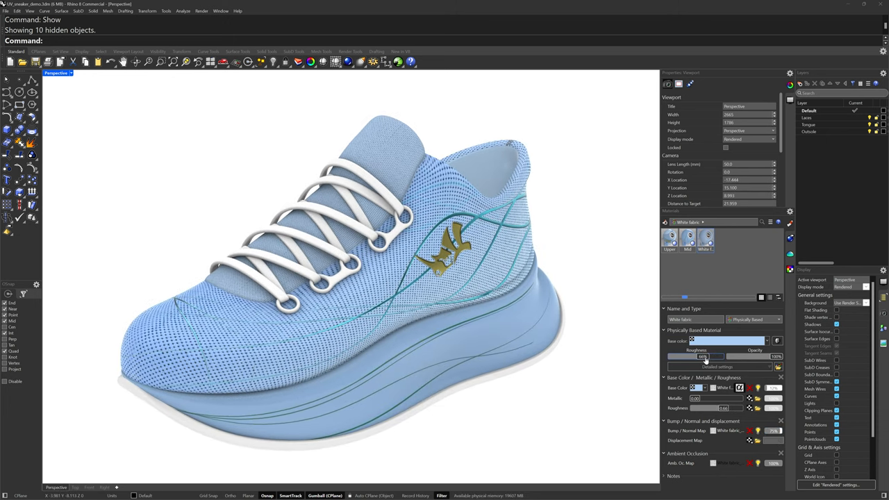
pyautogui.moveTo(702, 356); pyautogui.dragTo(719, 356)
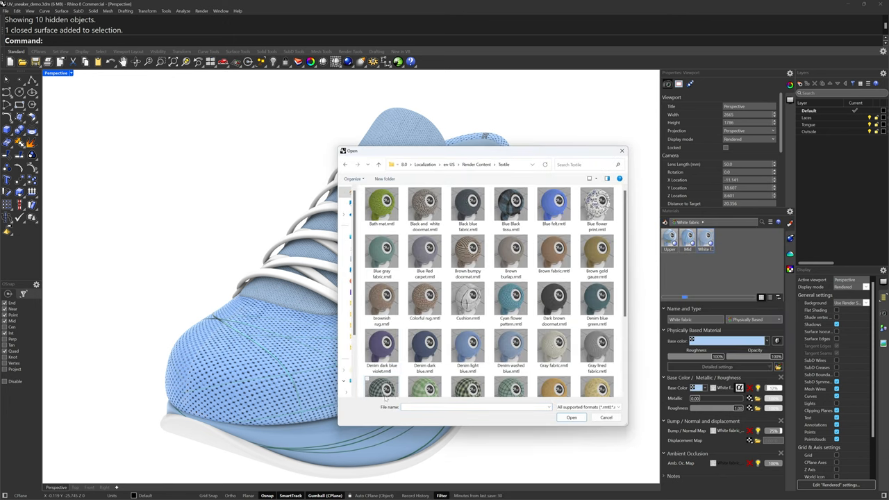
# Load Black blue fabric.rmtl from the Textile library onto the laces
pyautogui.click(467, 203)
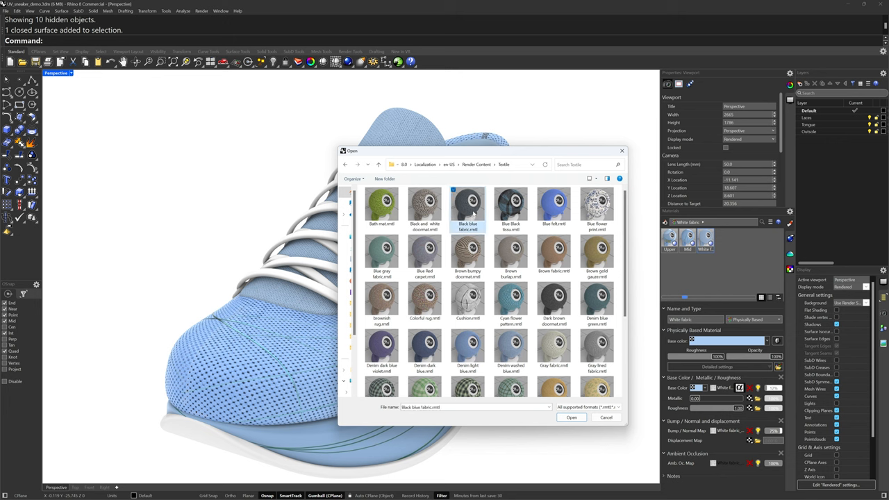
pyautogui.click(571, 417)
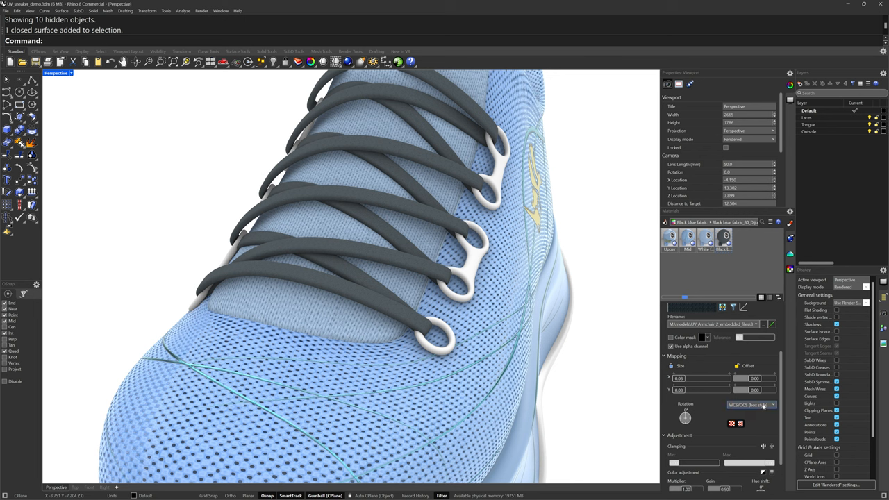
# Map the lace texture by Mapping Channel with Repeat U raised to 30.00
pyautogui.click(772, 405)
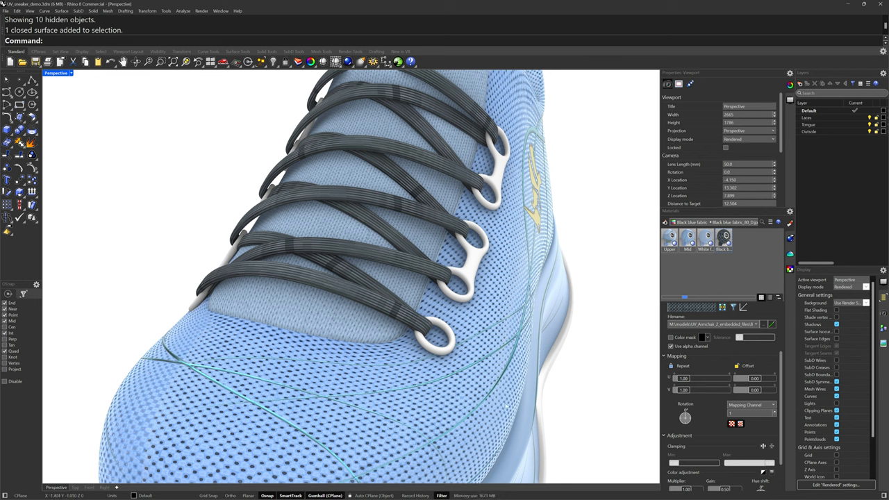
pyautogui.moveTo(569, 436)
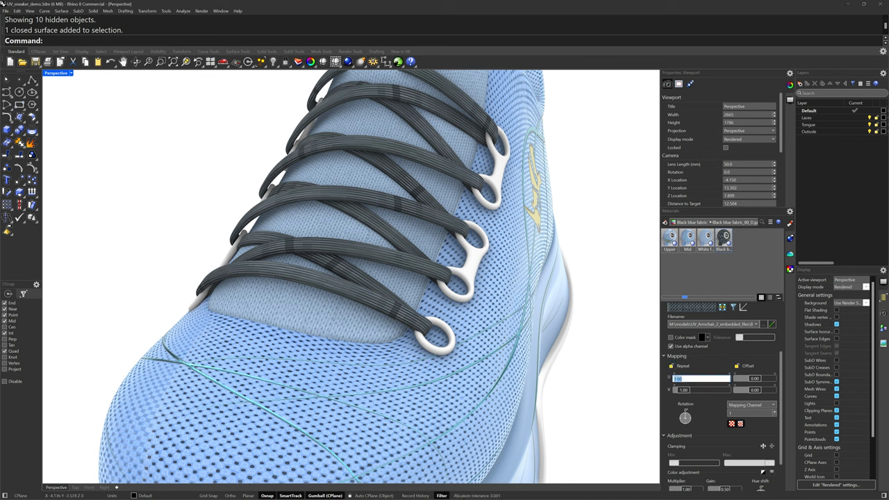
pyautogui.write('10.00')
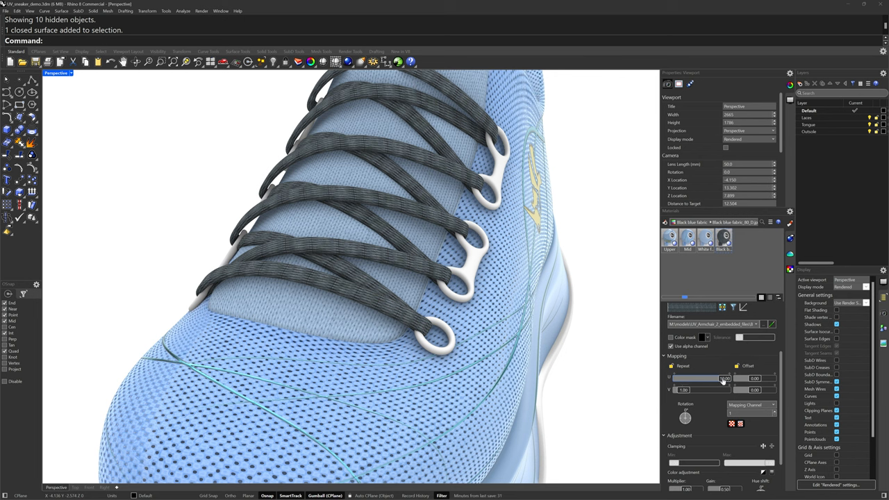
pyautogui.click(701, 378)
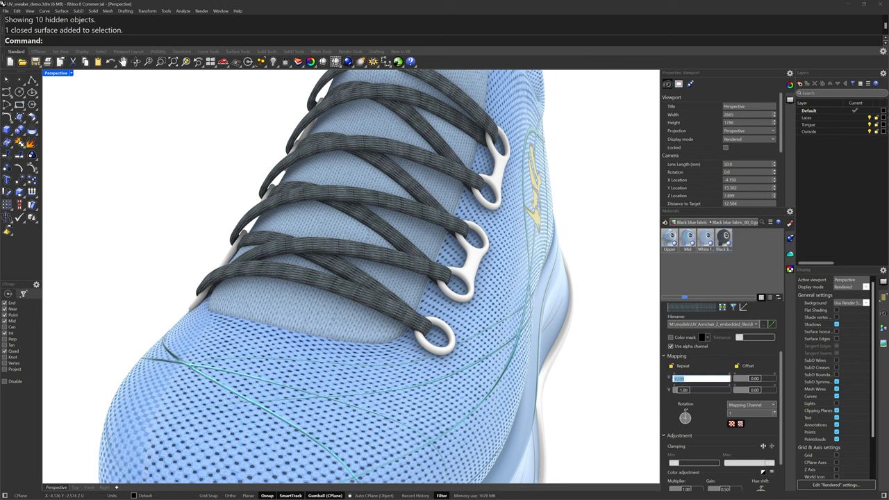
pyautogui.write('10.00')
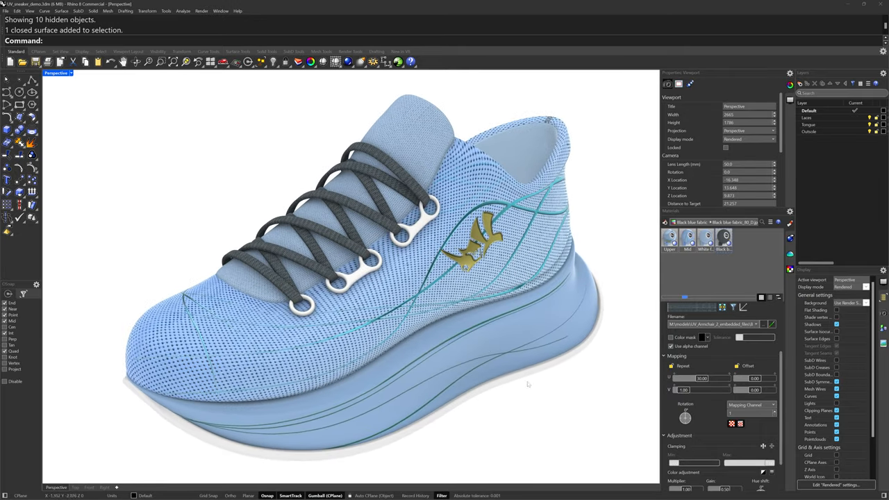
pyautogui.moveTo(476, 393)
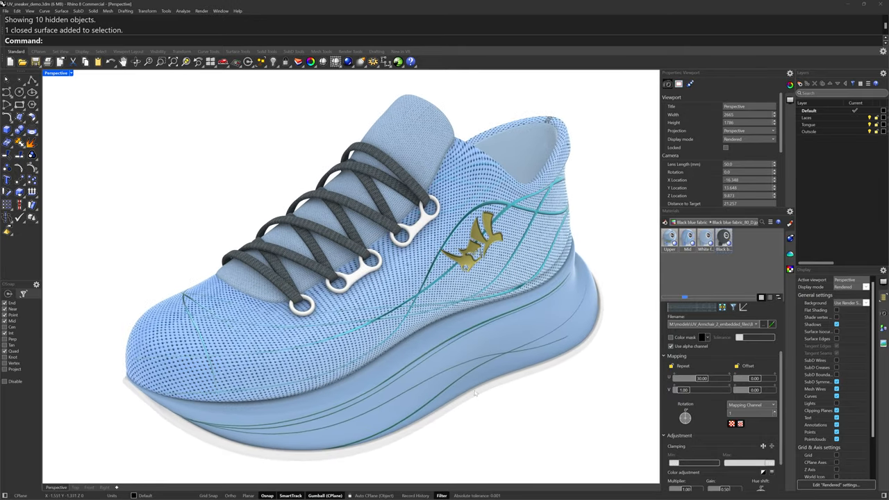
pyautogui.moveTo(473, 392); pyautogui.dragTo(535, 389)
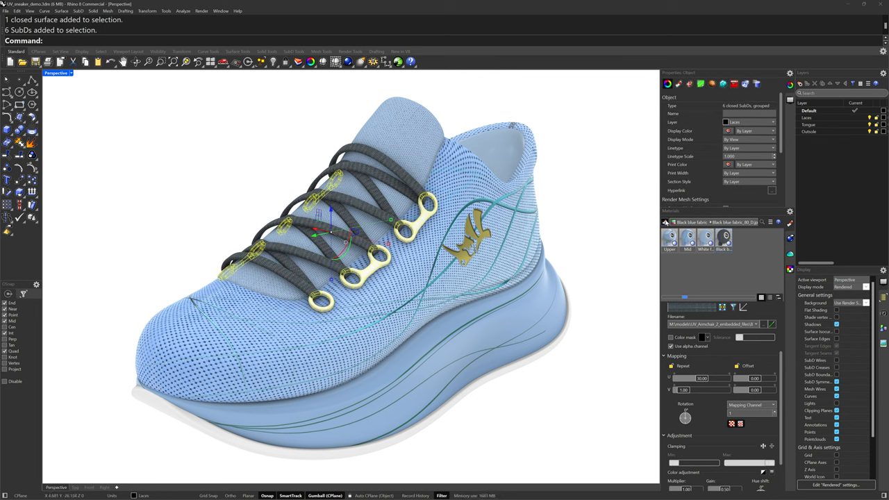
# Give the eyelets a teal Metal material and start a Plastic material for the outsole
pyautogui.click(747, 221)
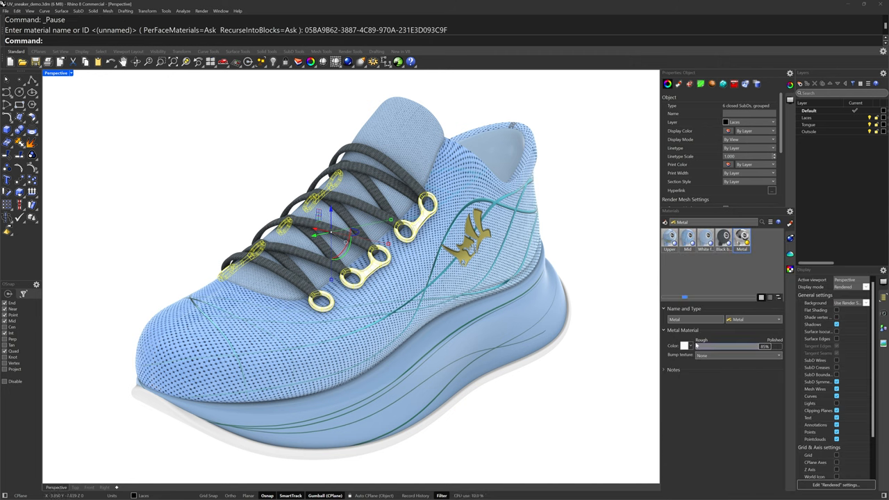
pyautogui.click(686, 345)
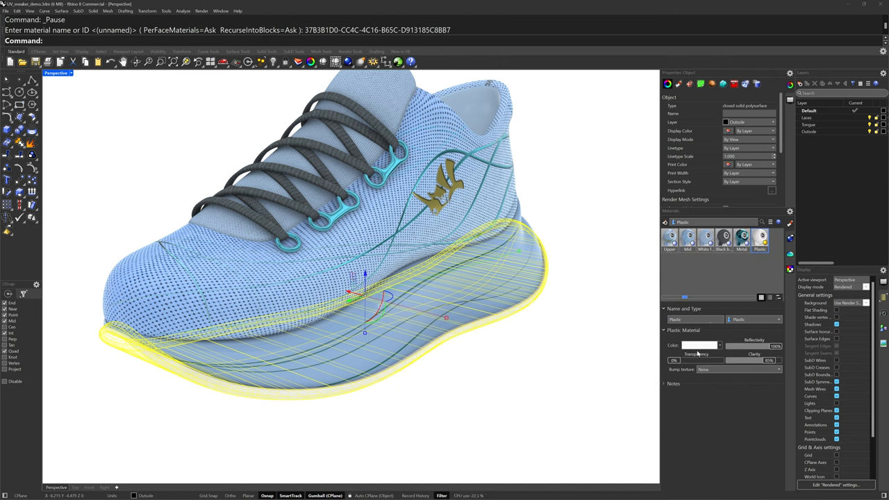
pyautogui.click(699, 345)
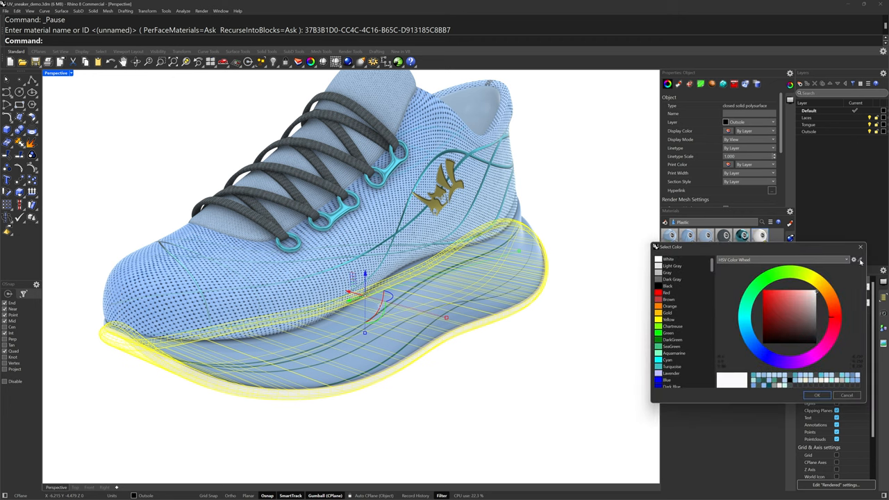